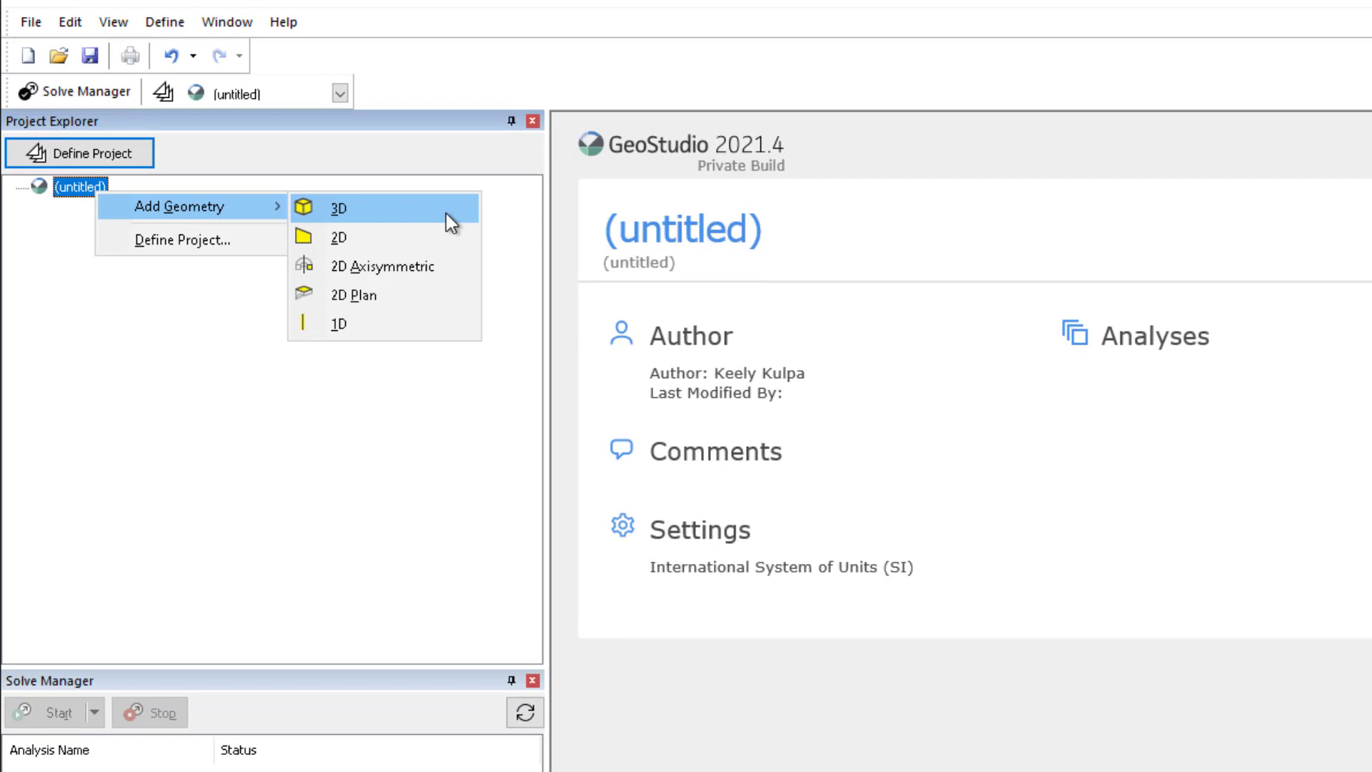
Add a 2D geometry containing a Steady-State SEEP/W analysis.
click(339, 237)
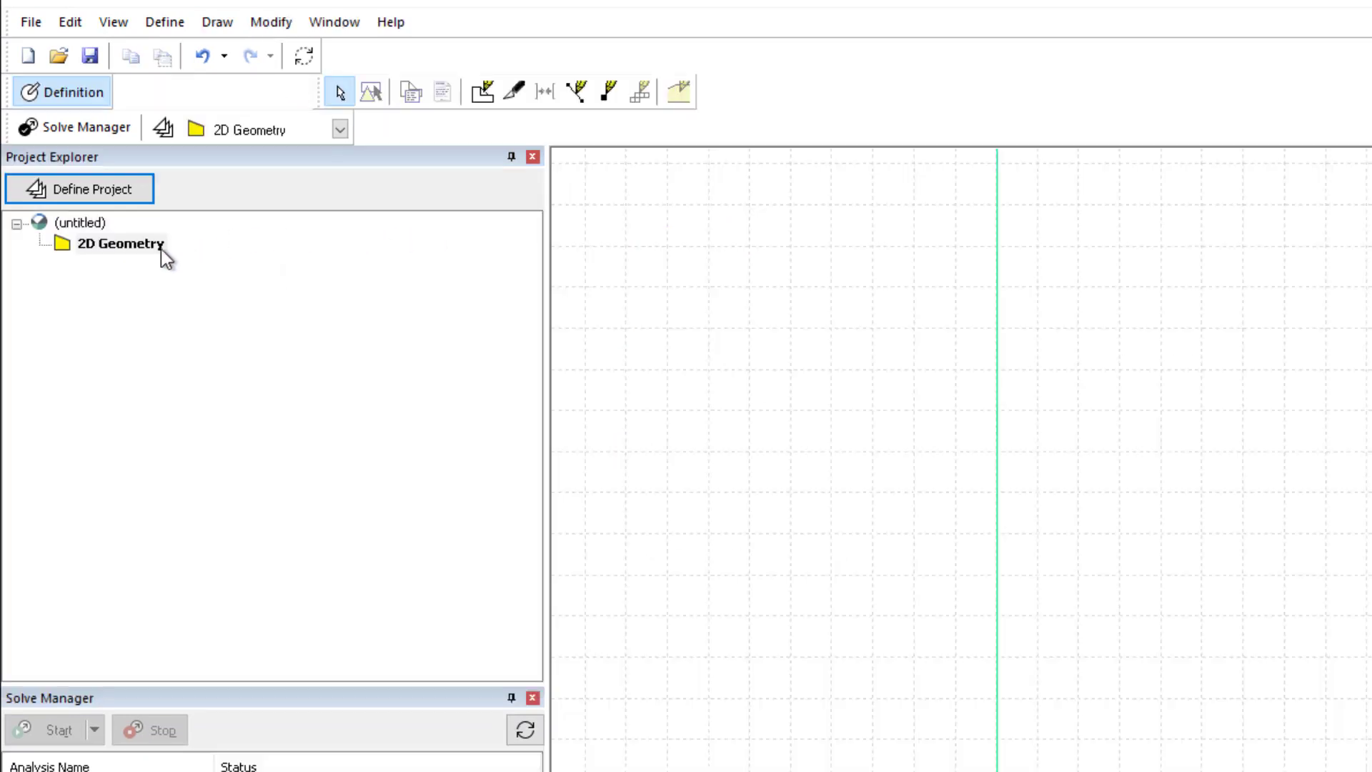
right_click(118, 245)
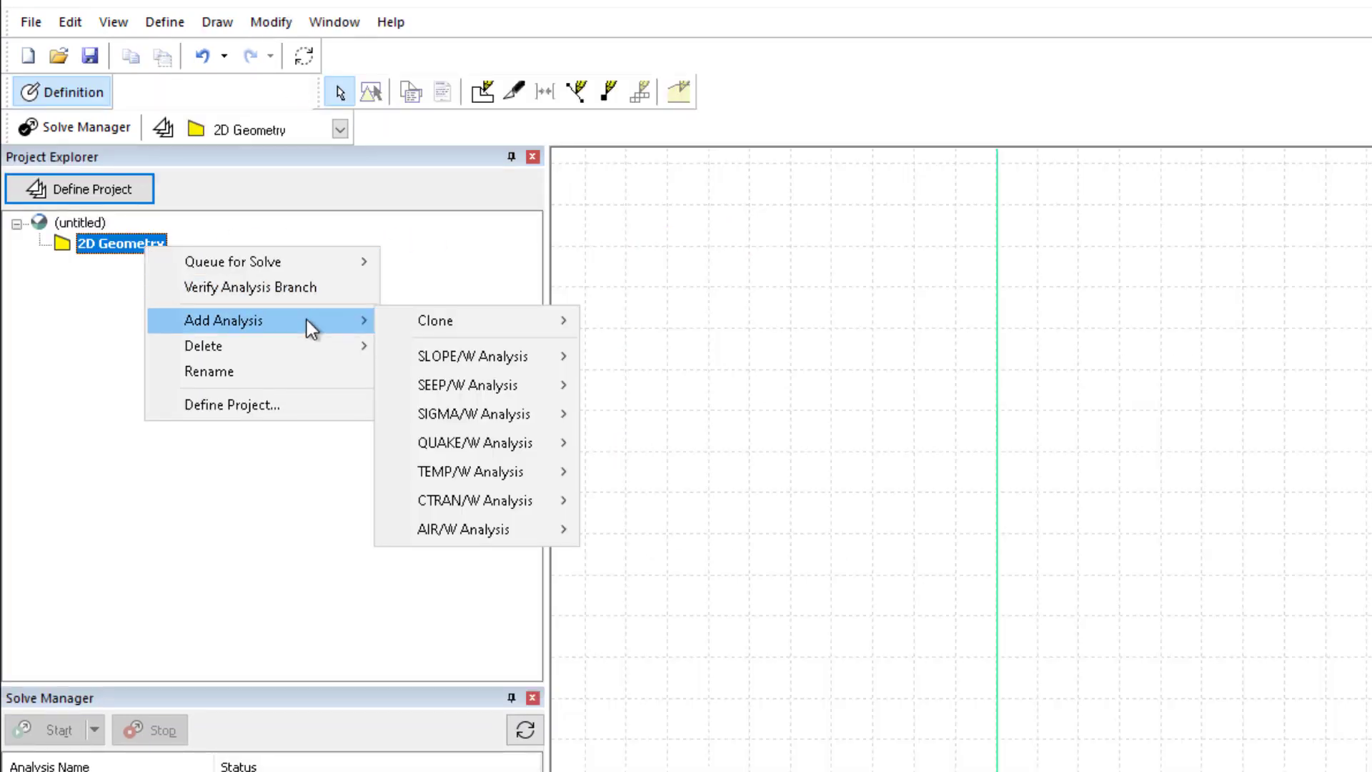
mouse_move(468, 386)
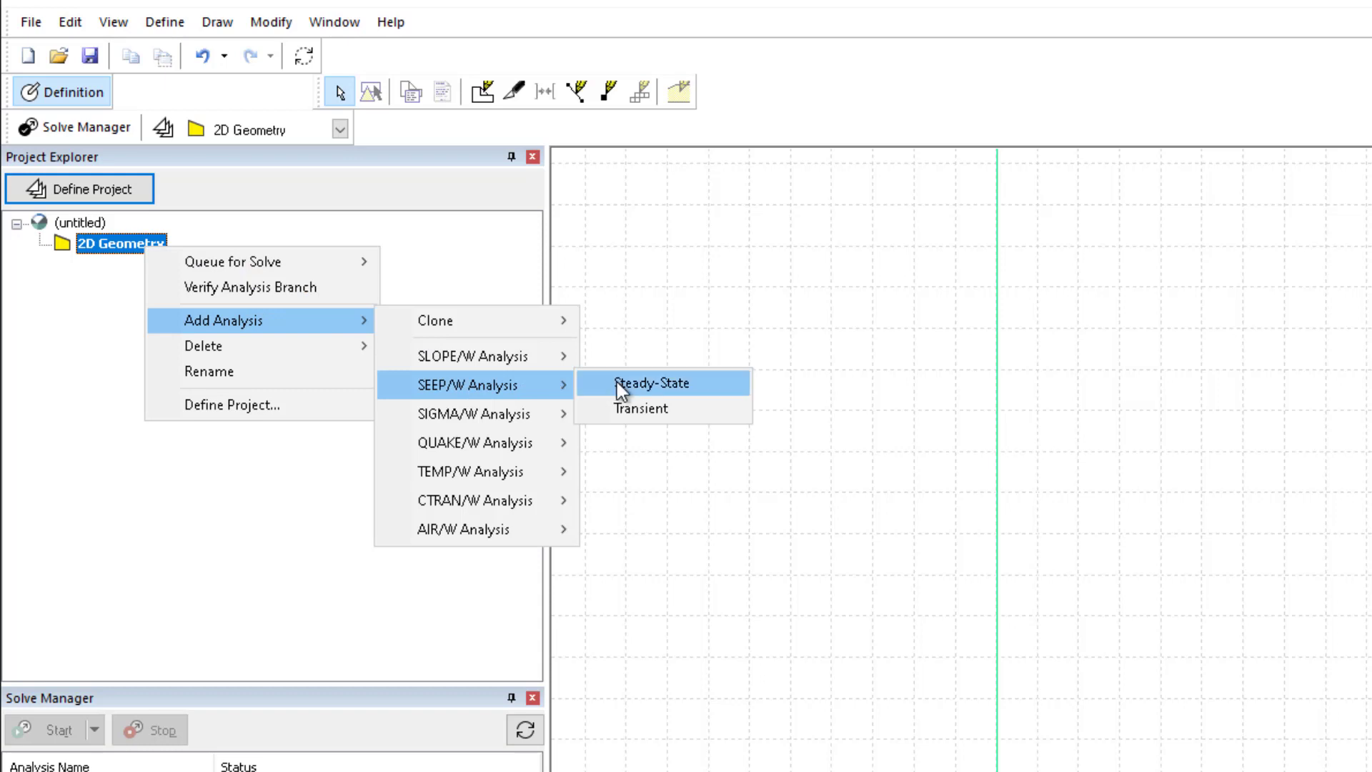
click(650, 383)
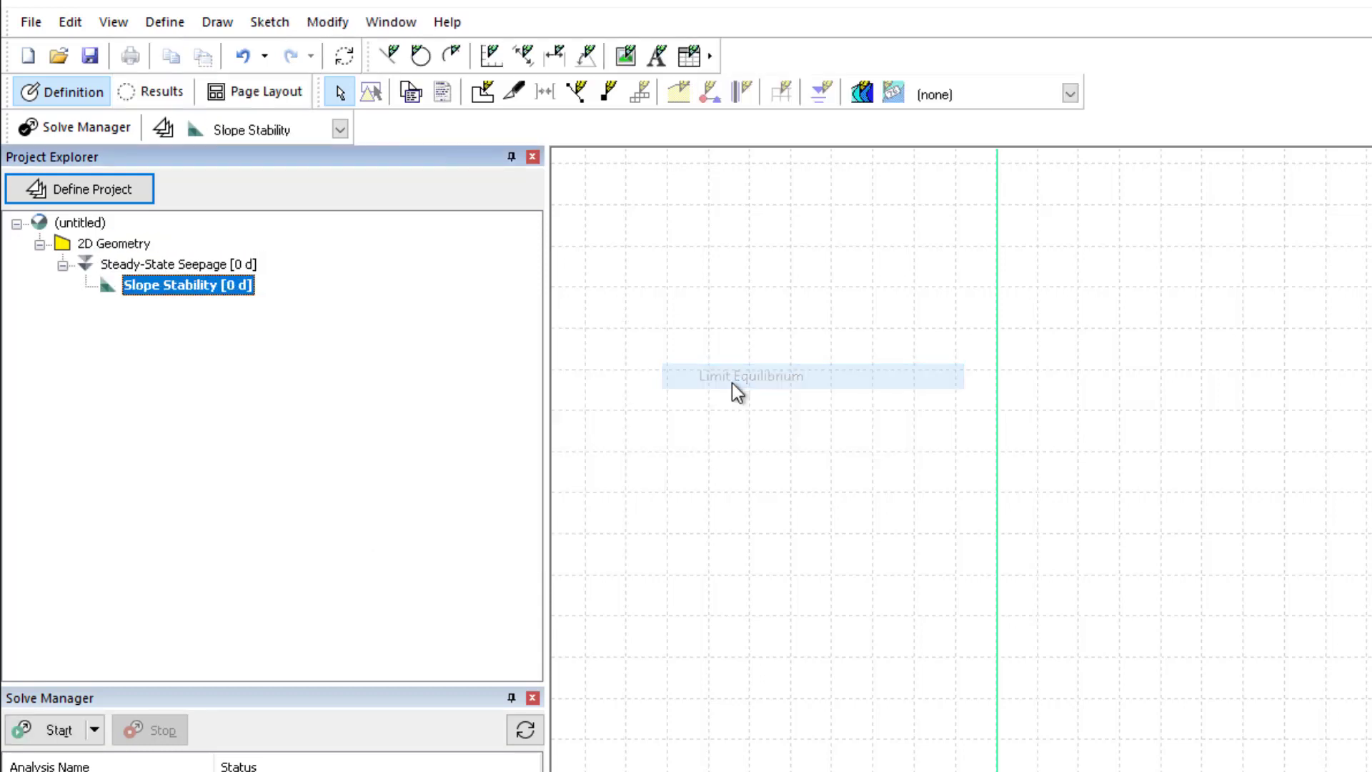
Rename the 2D geometry to 'Cross Section 1' and add a 3D geometry.
right_click(113, 243)
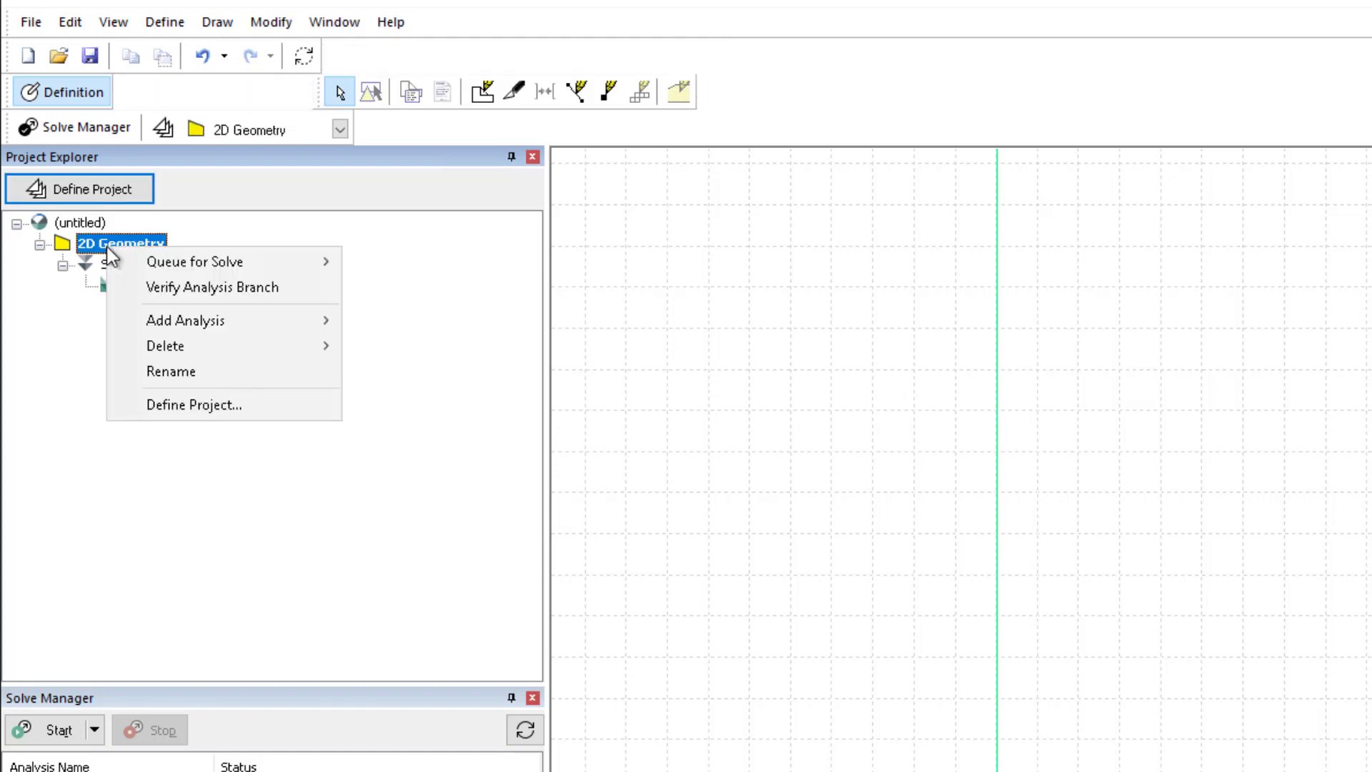
click(171, 371)
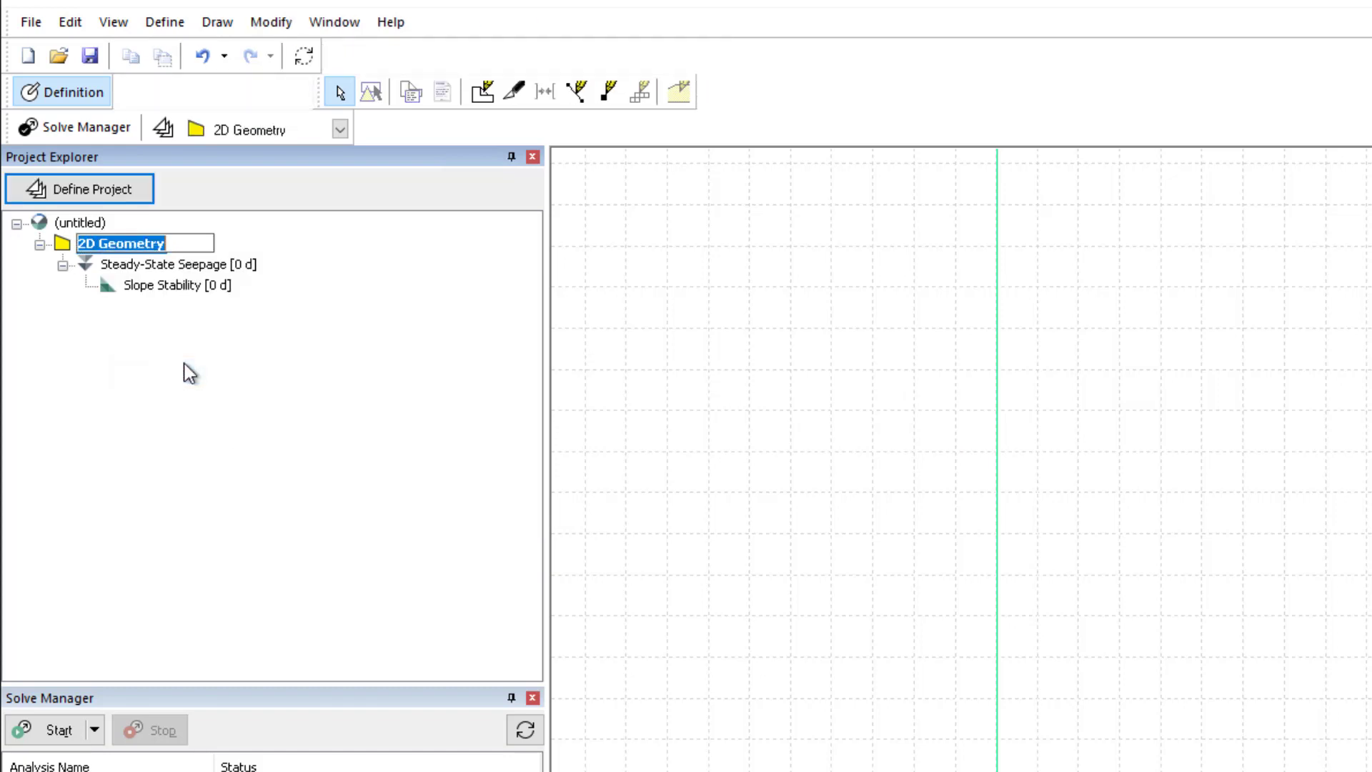
text(Cross Section 1)
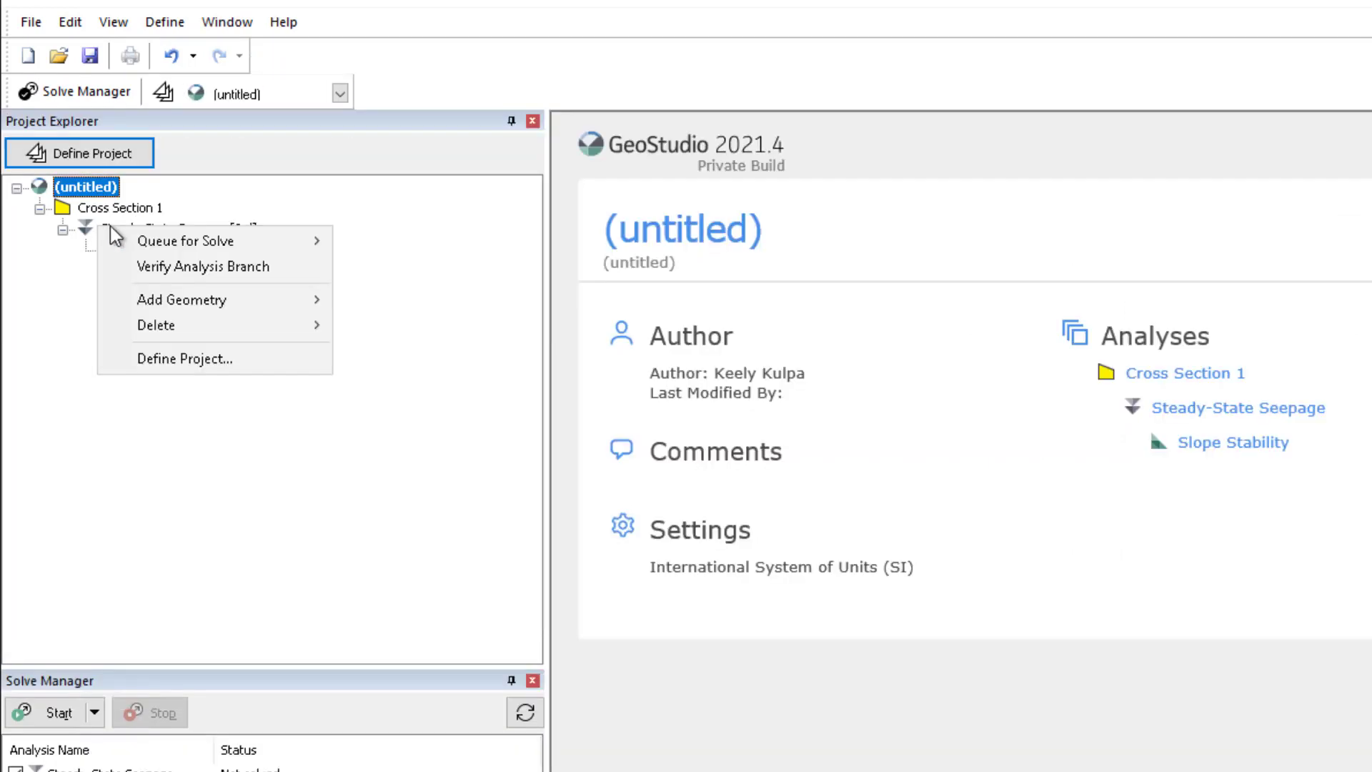
click(181, 299)
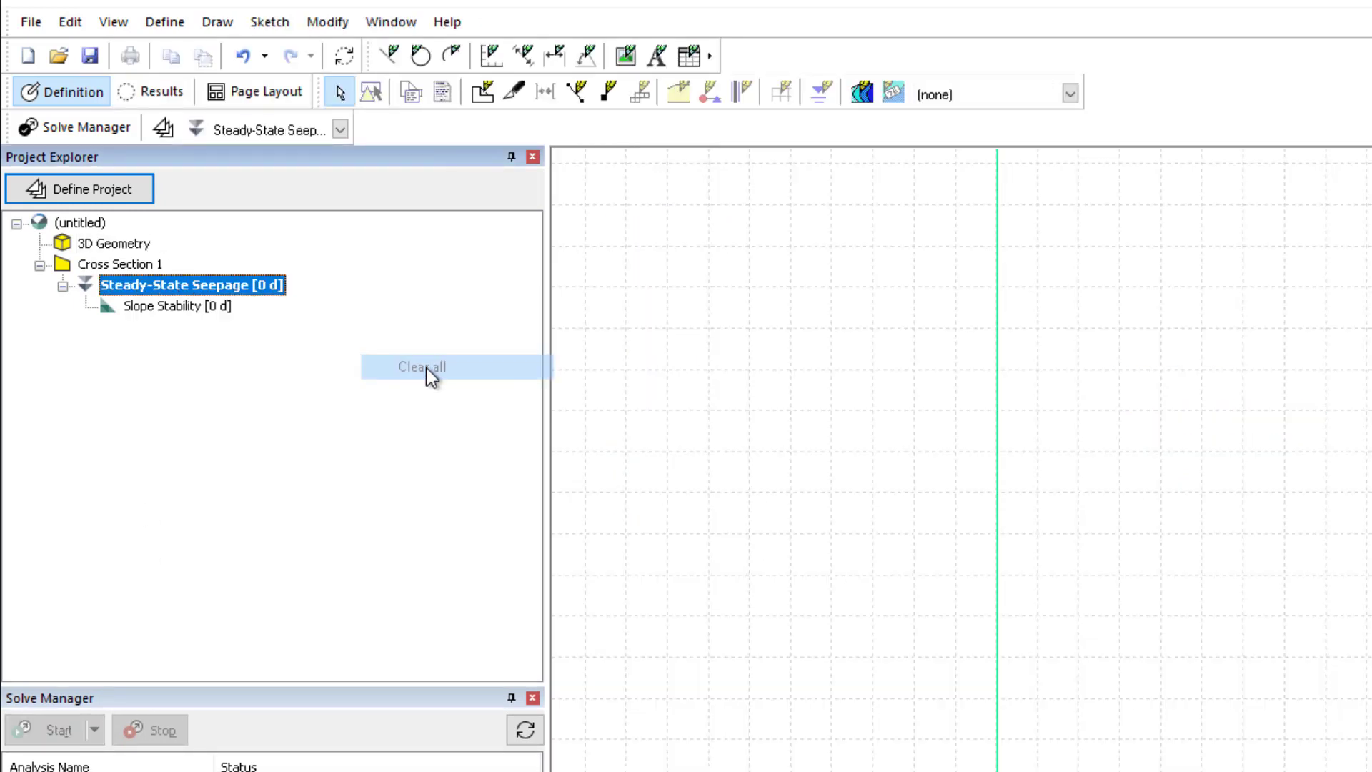
right_click(174, 306)
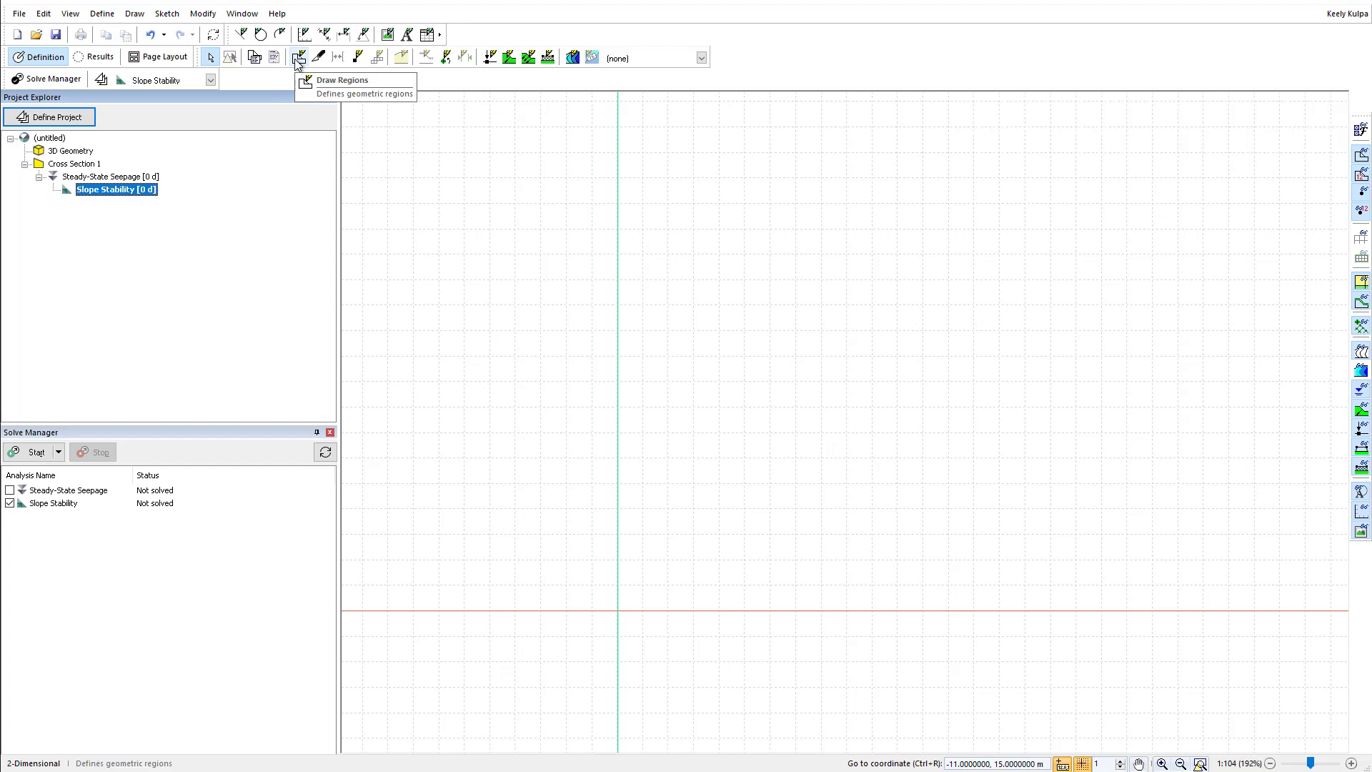
Draw a polygonal region by placing grid points and closing it at point 7.
click(299, 57)
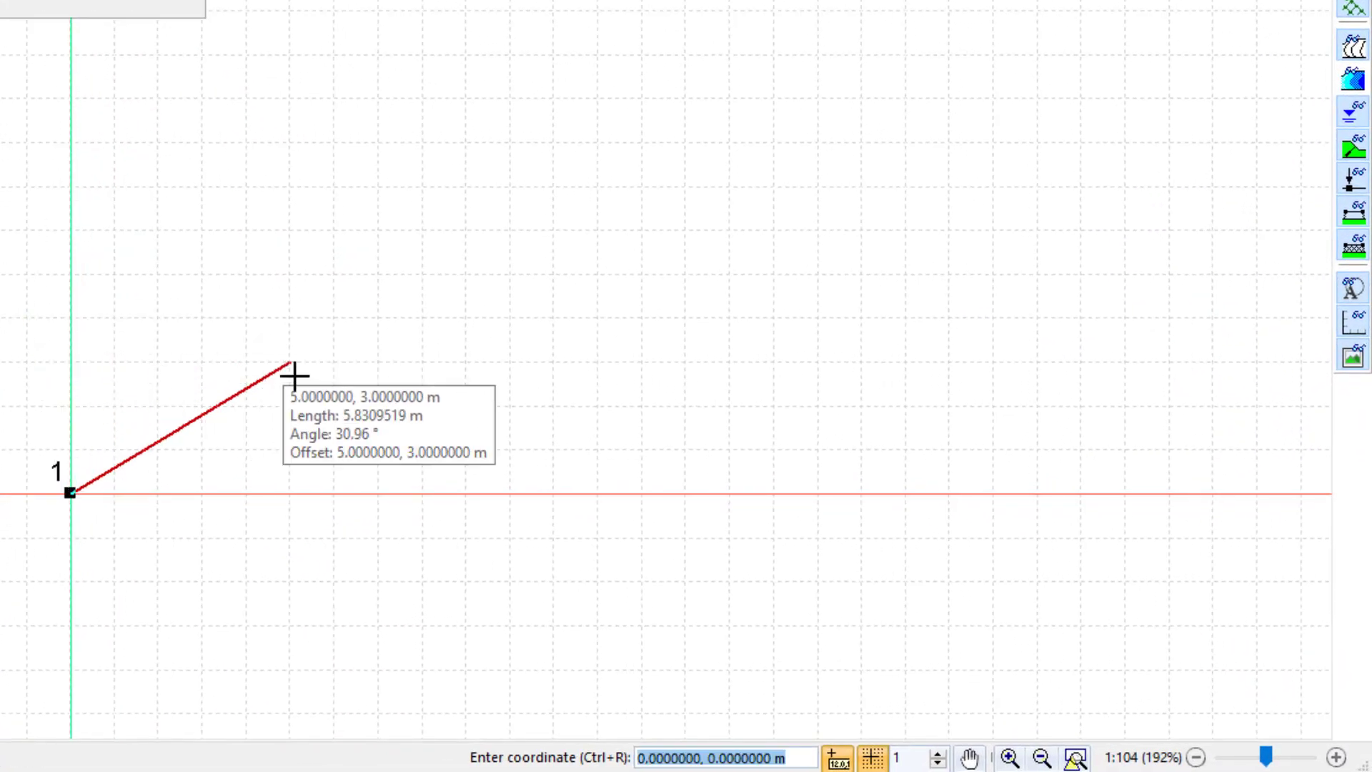
mouse_move(326, 400)
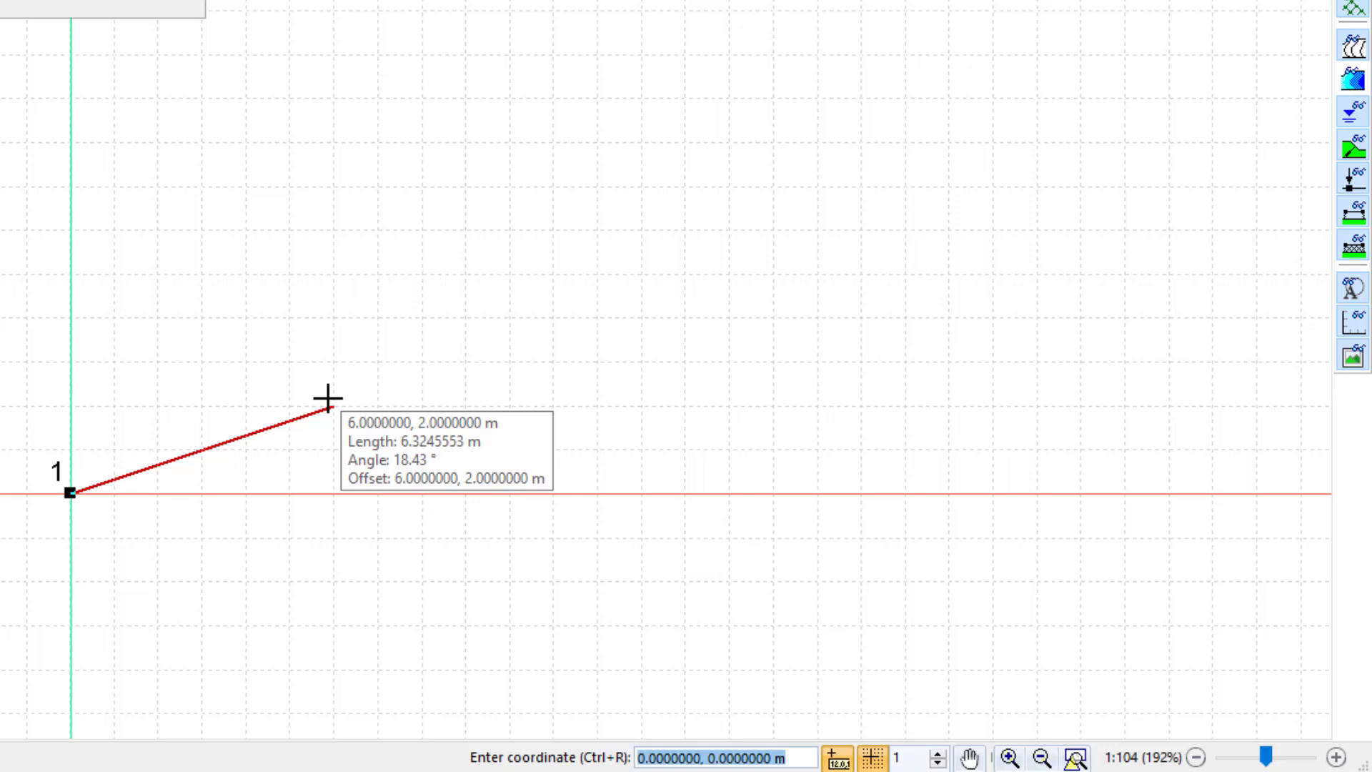
text(28)
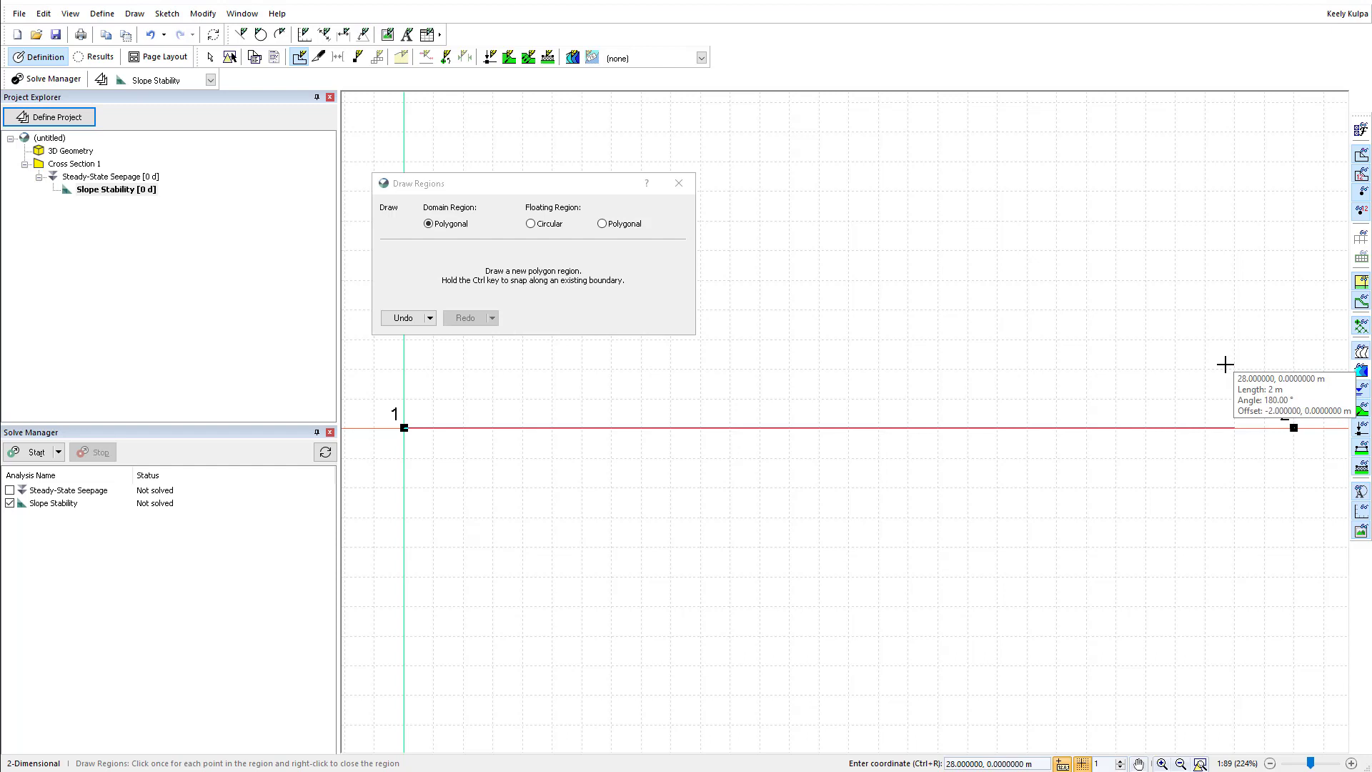
click(1294, 428)
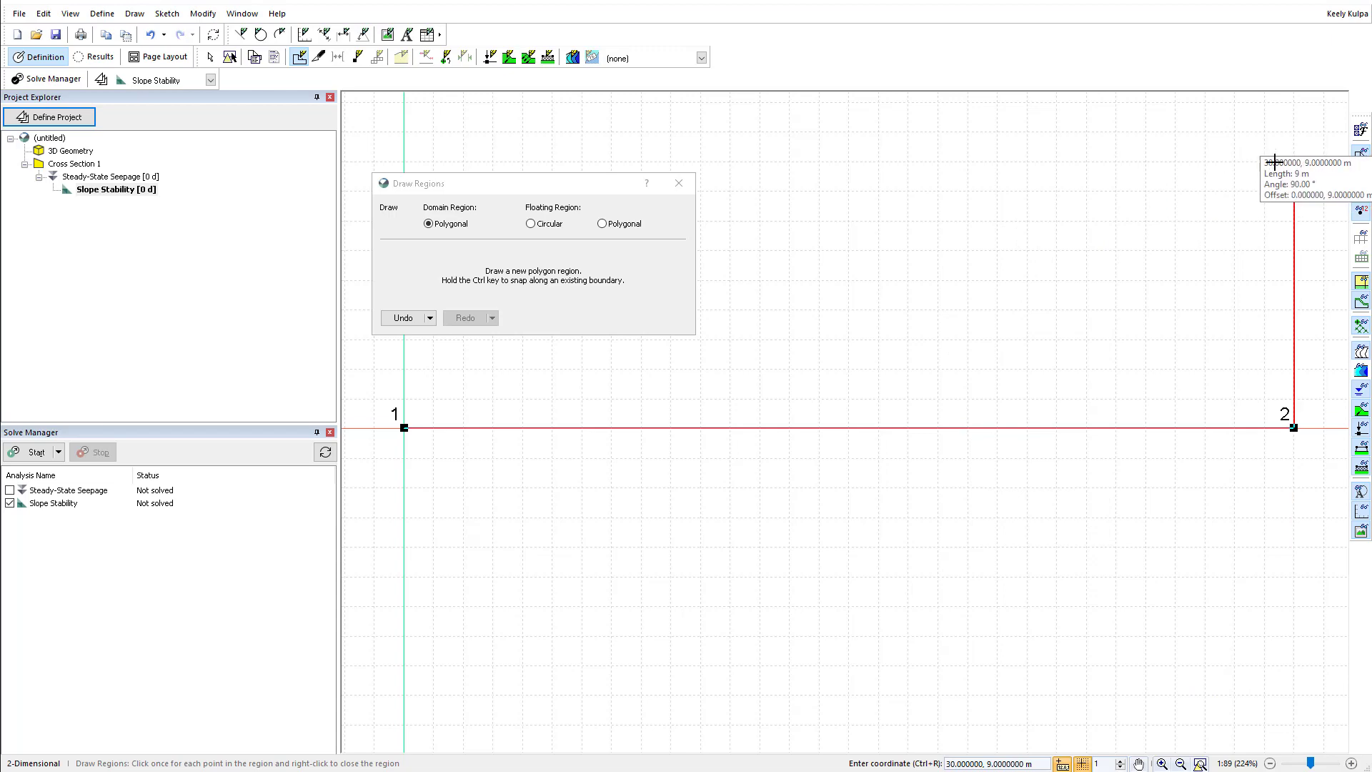
click(1294, 160)
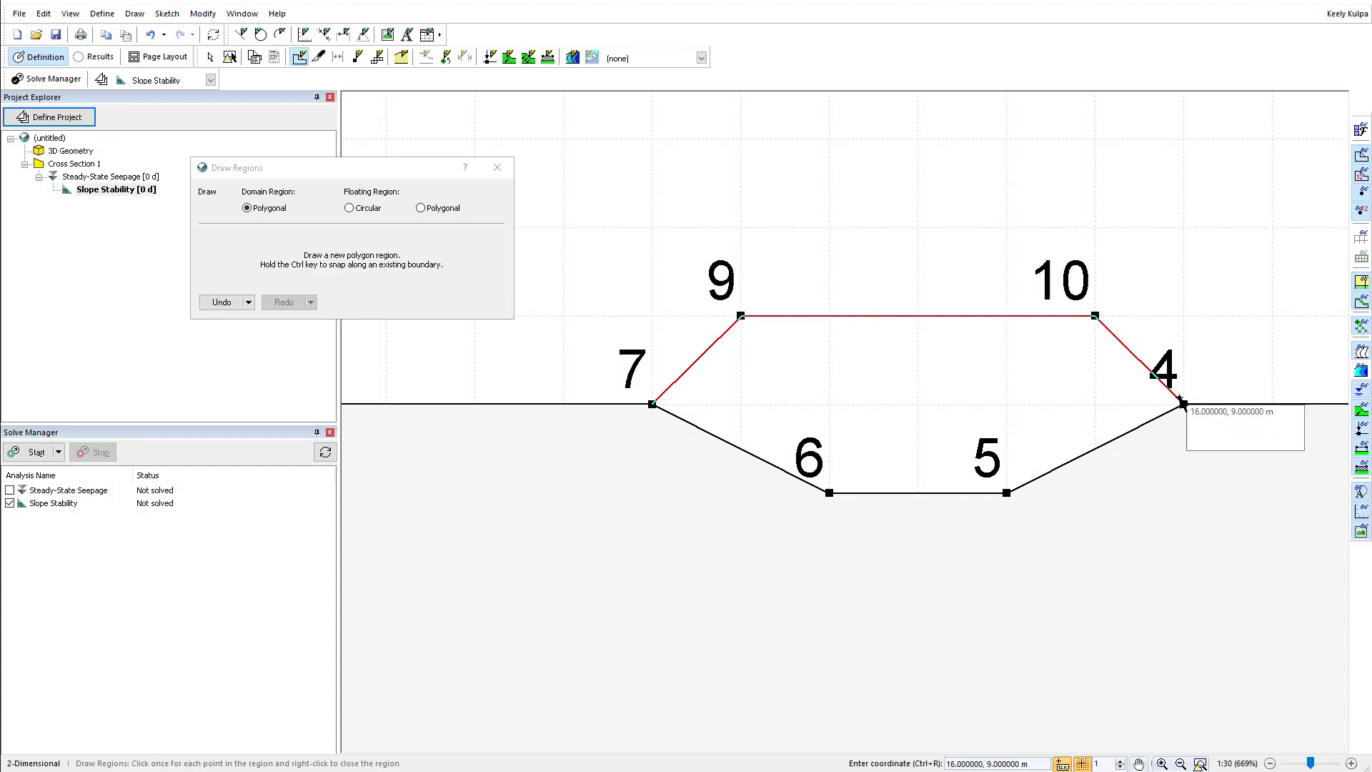
mouse_move(1050, 406)
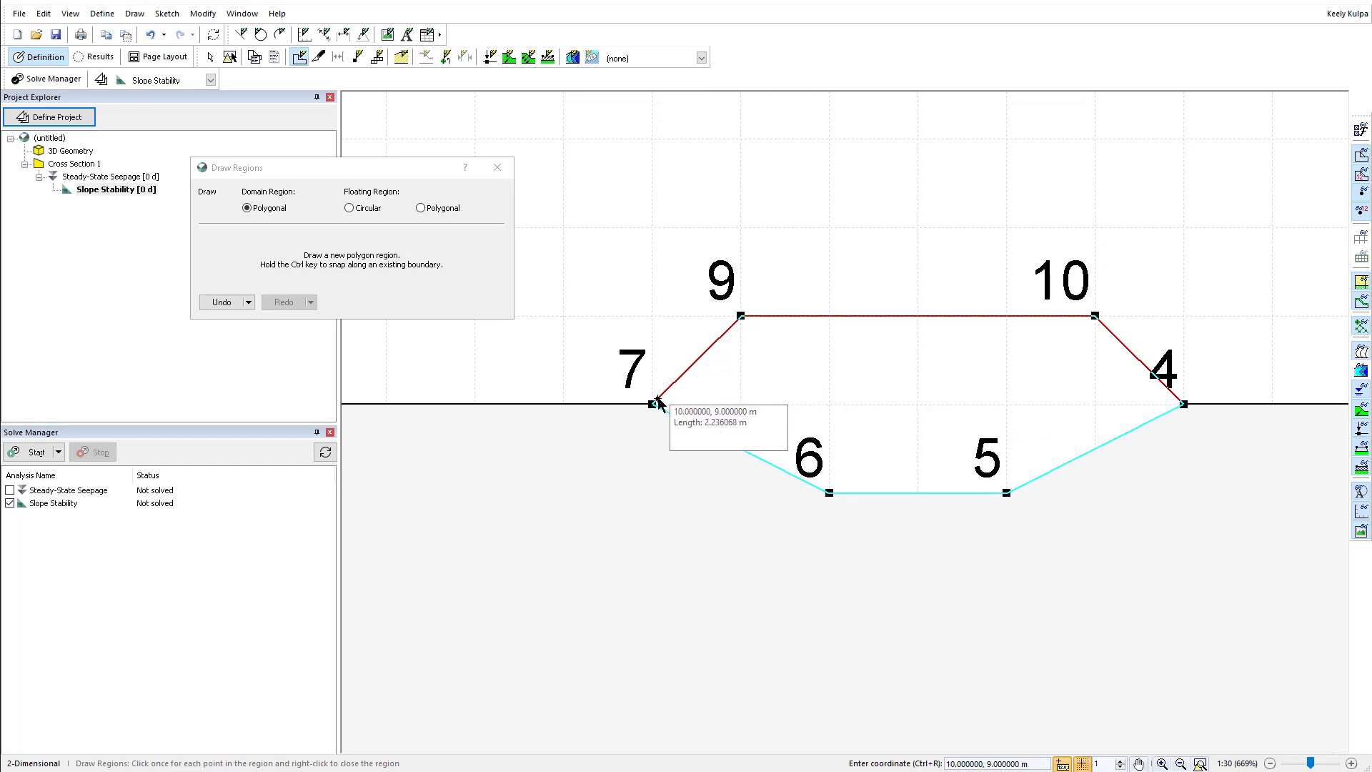
click(658, 403)
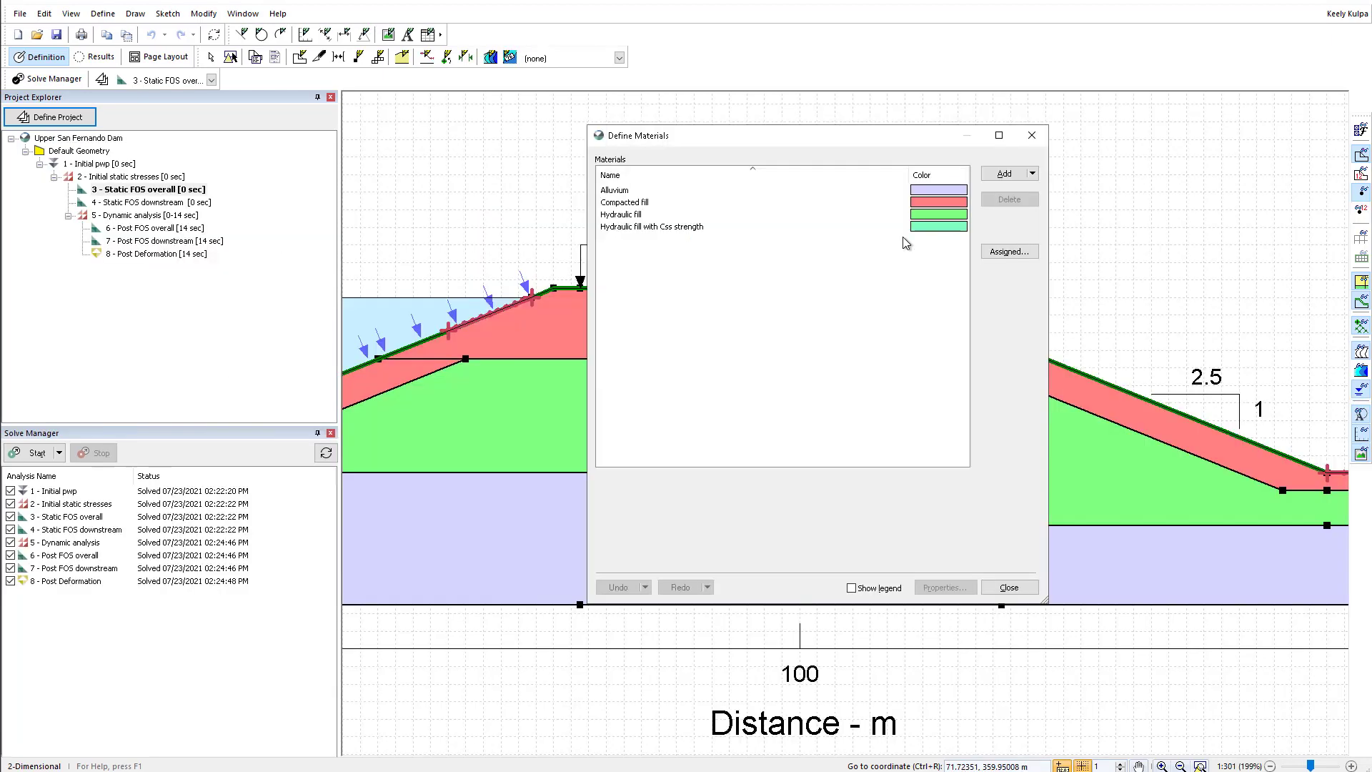
mouse_move(717, 296)
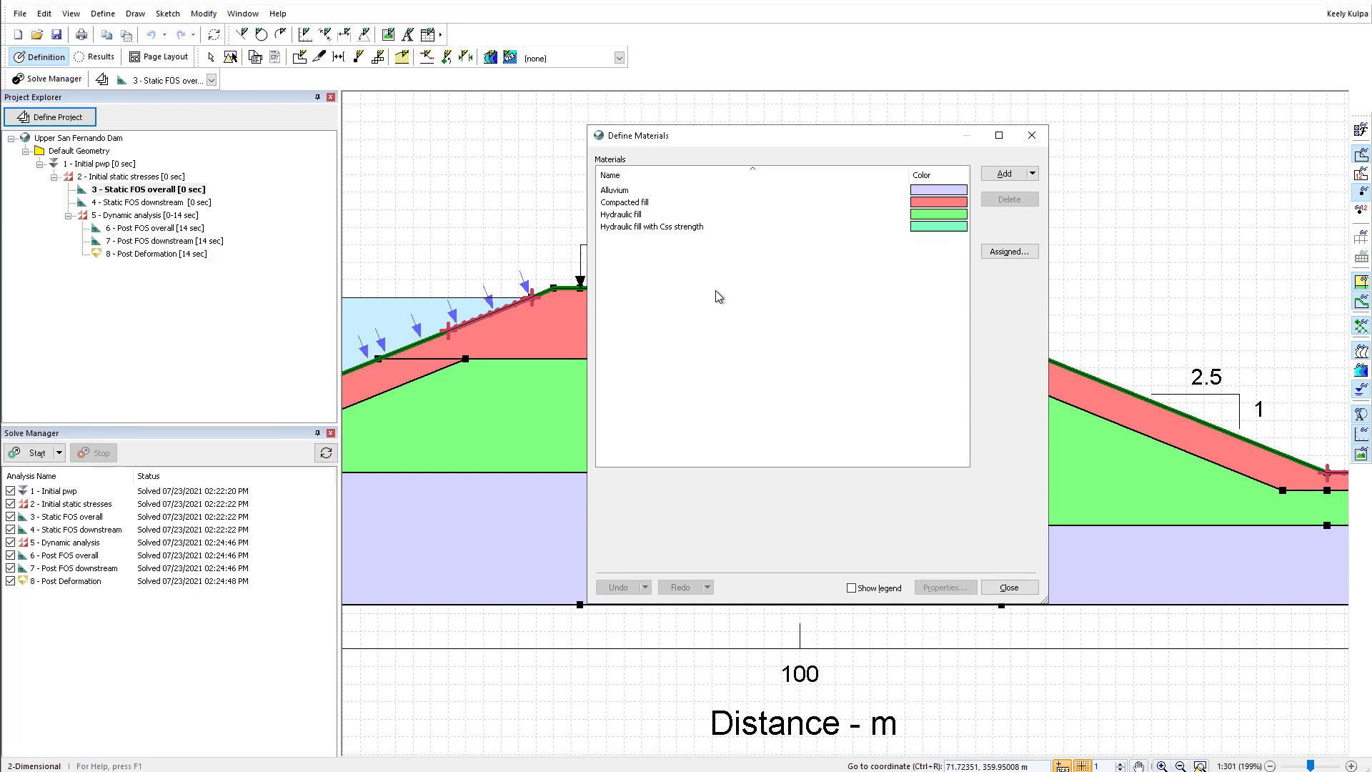
Select Alluvium through the fourth material and copy all four.
click(615, 190)
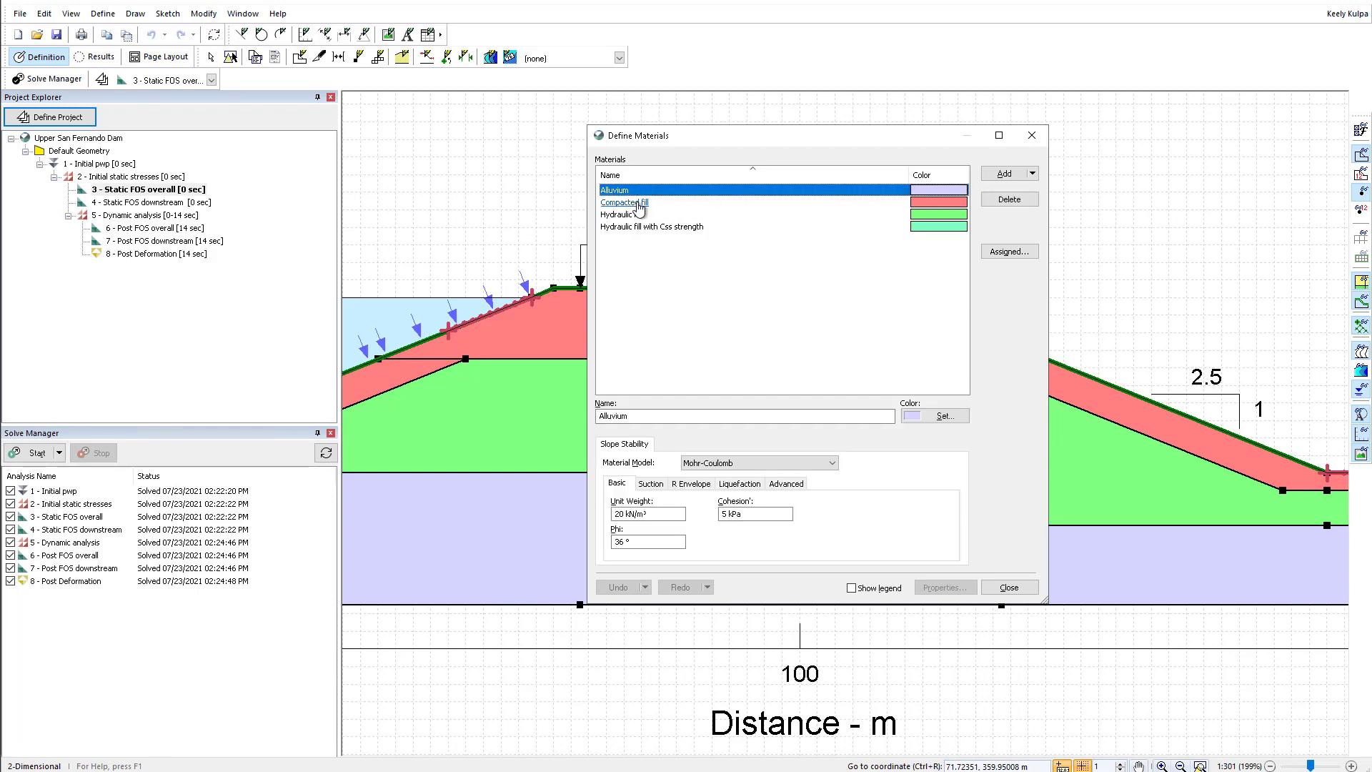
click(623, 215)
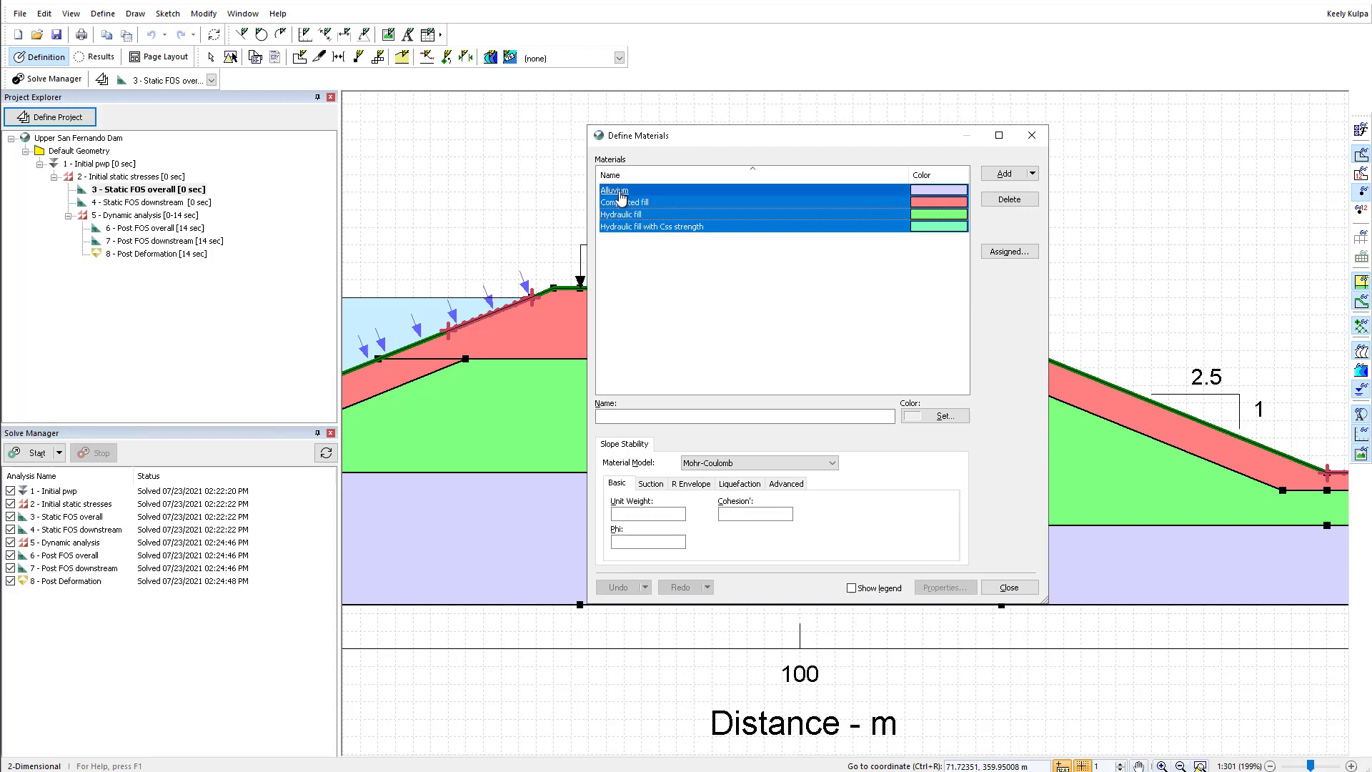
click(623, 202)
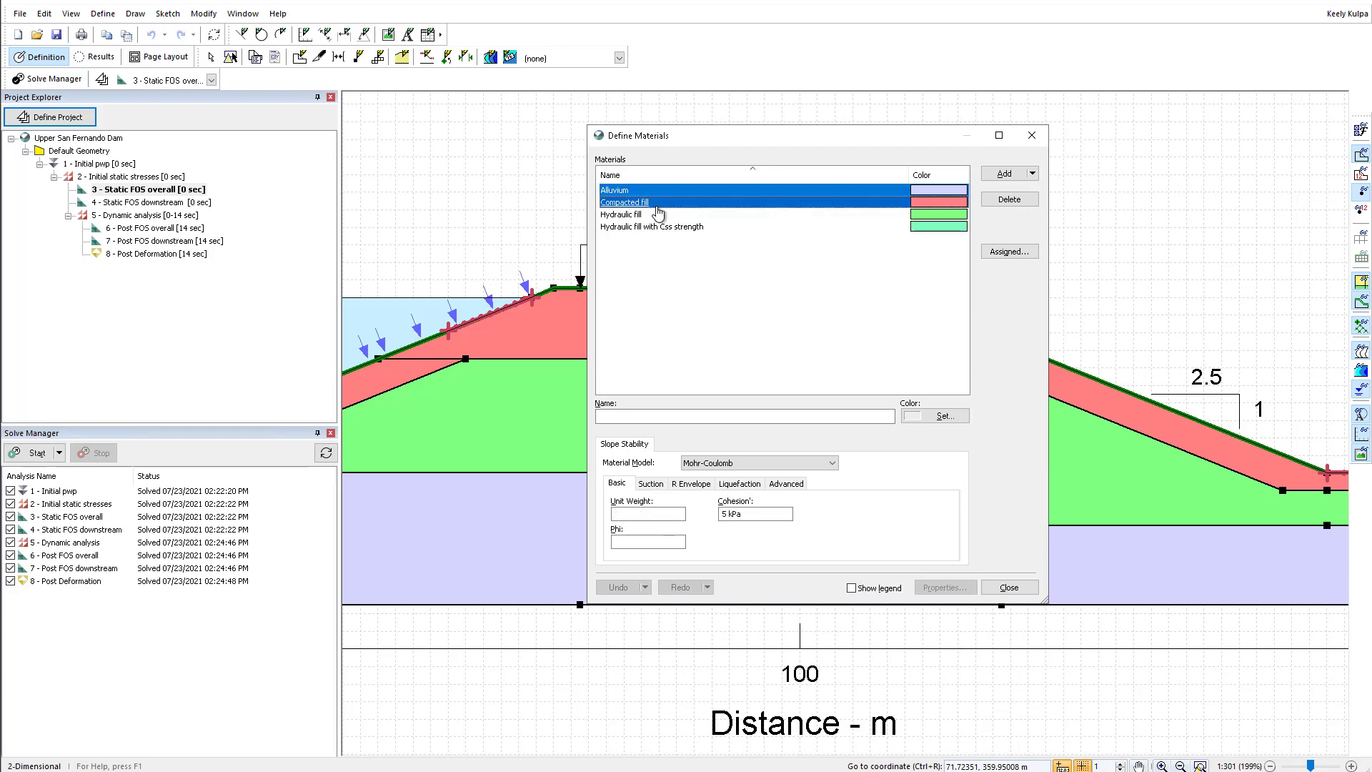
click(717, 227)
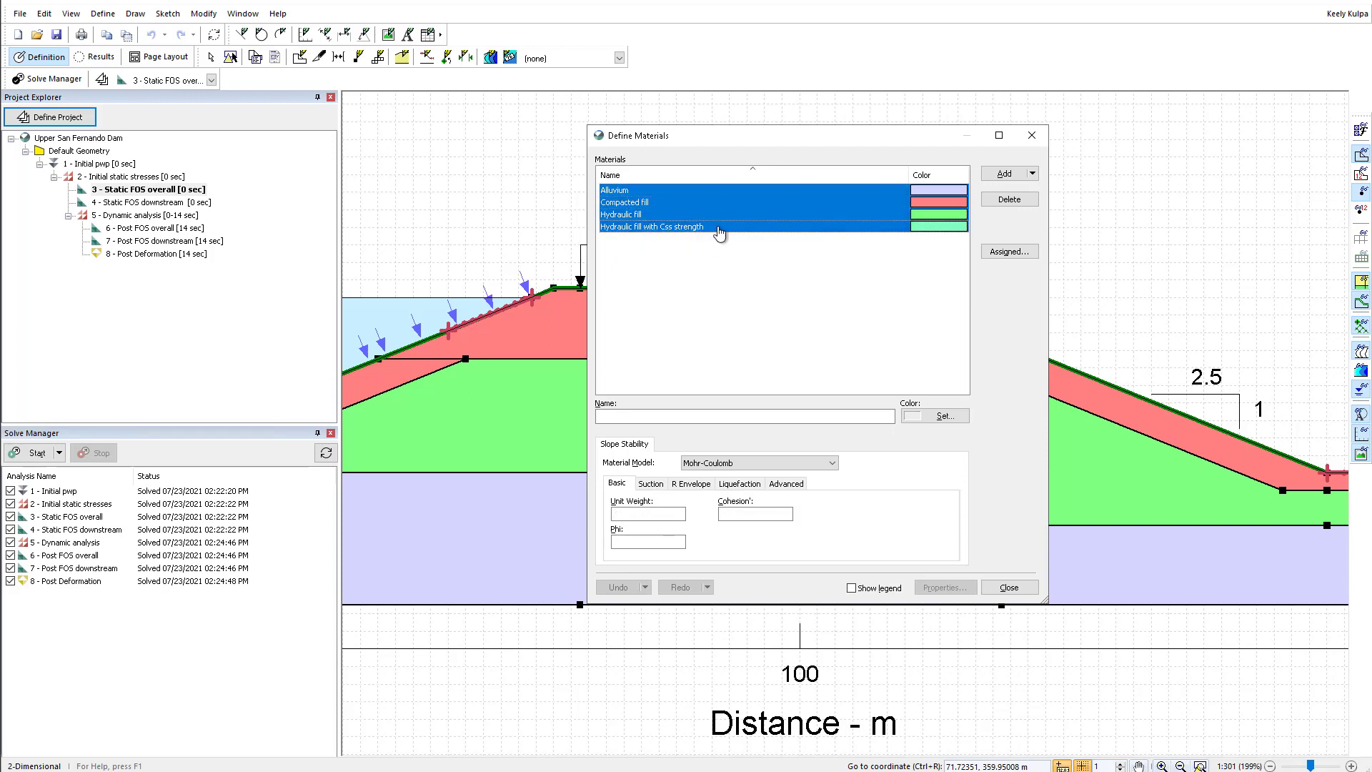
right_click(717, 226)
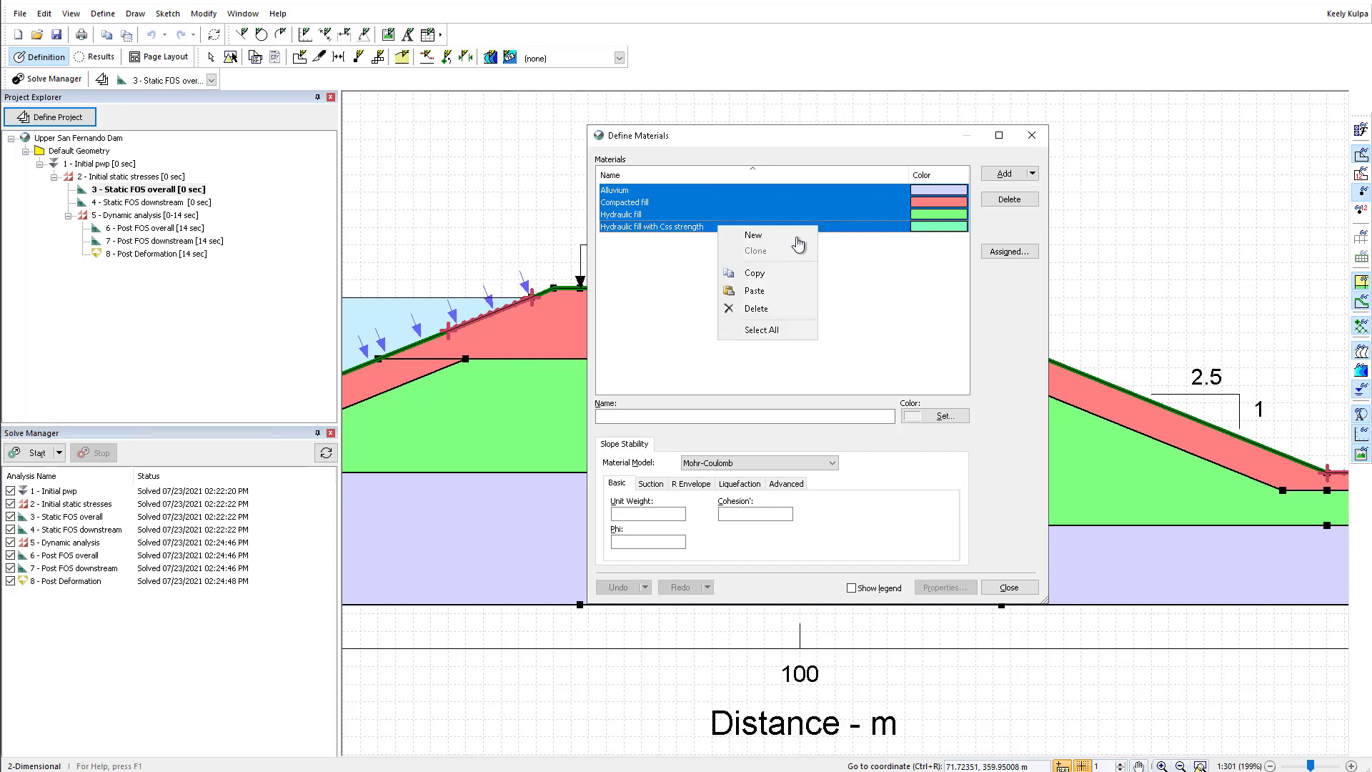
mouse_move(790, 273)
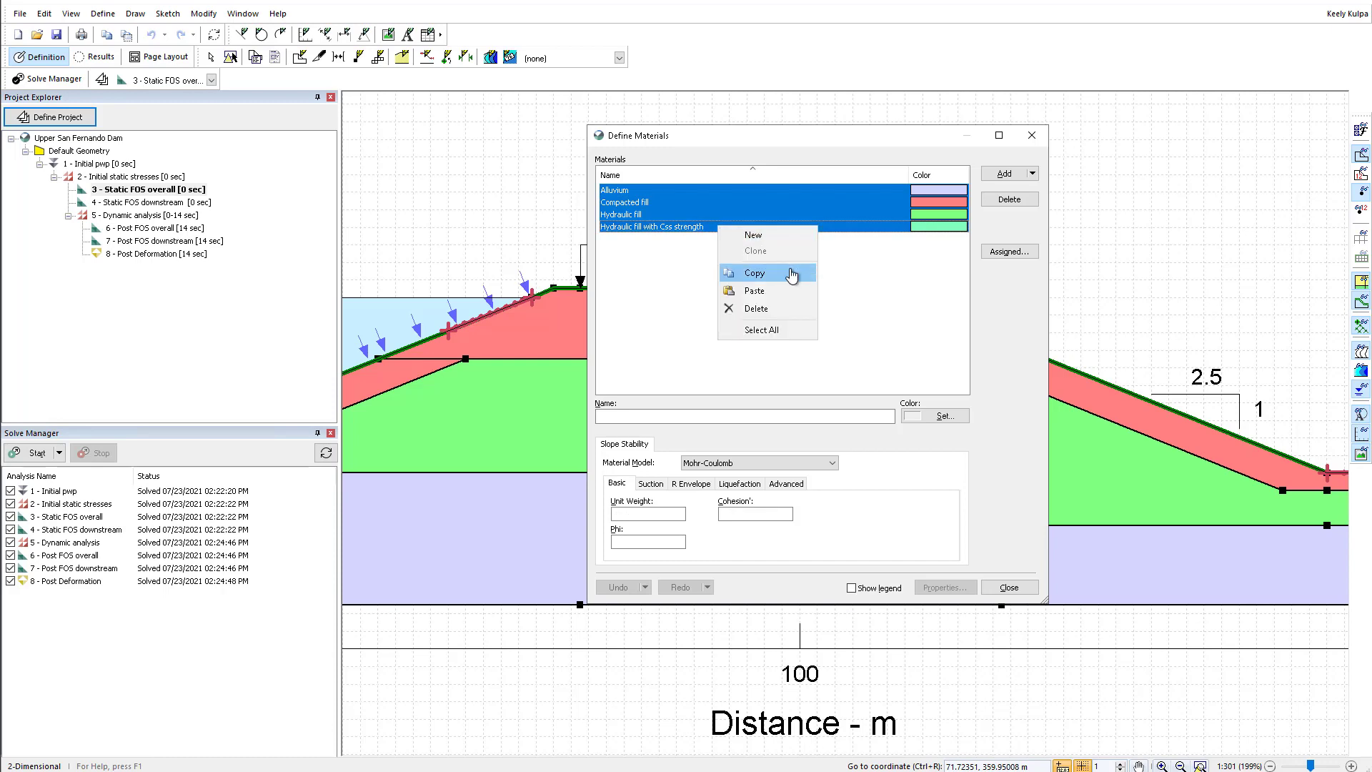
click(754, 272)
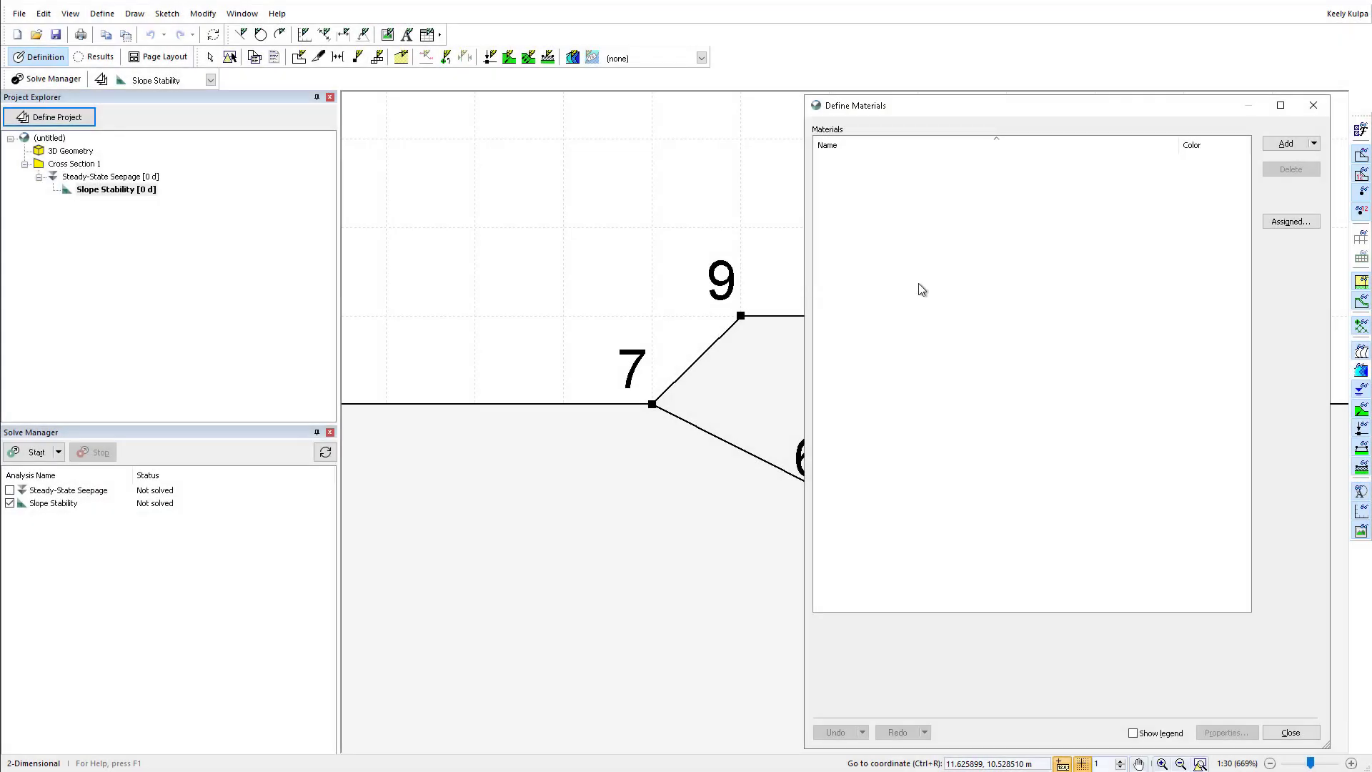
mouse_move(948, 194)
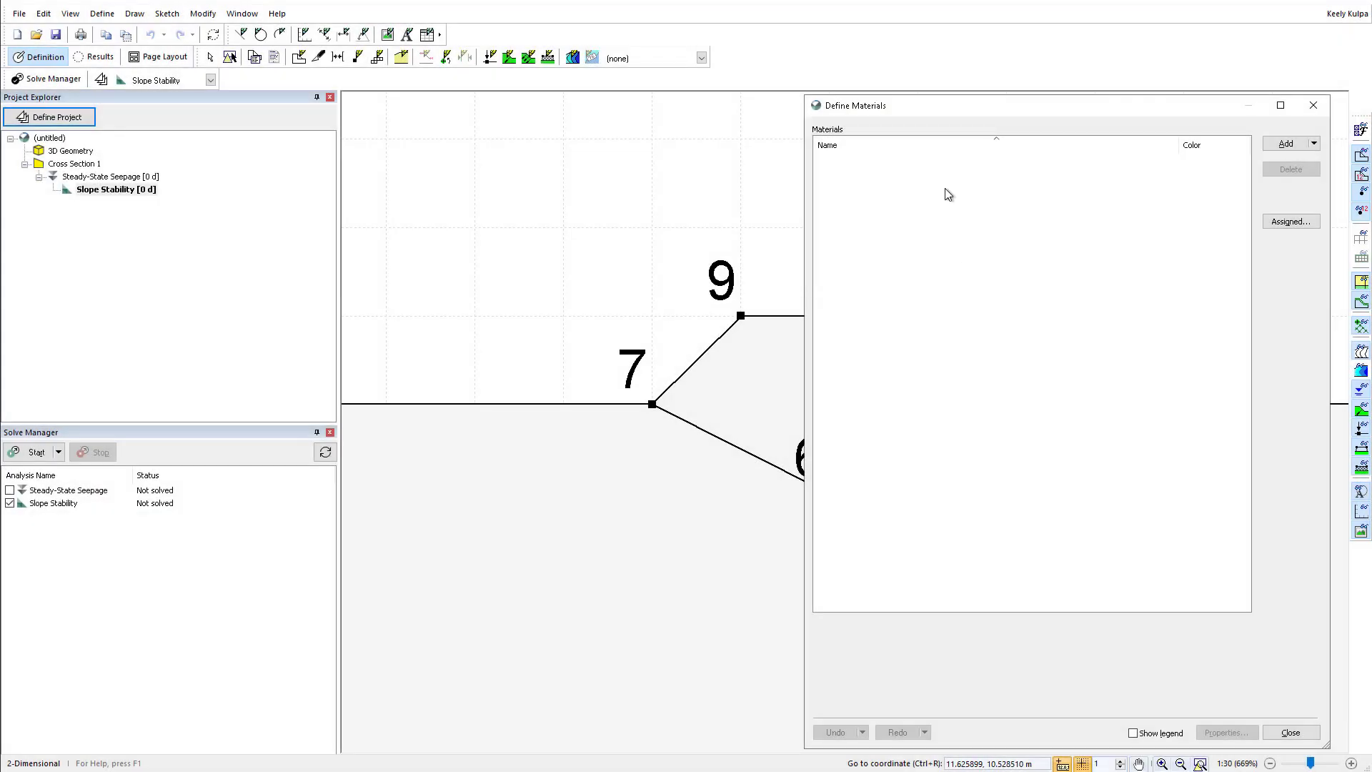
Paste the four dam materials and review the Alluvium and Compacted fill properties.
right_click(947, 194)
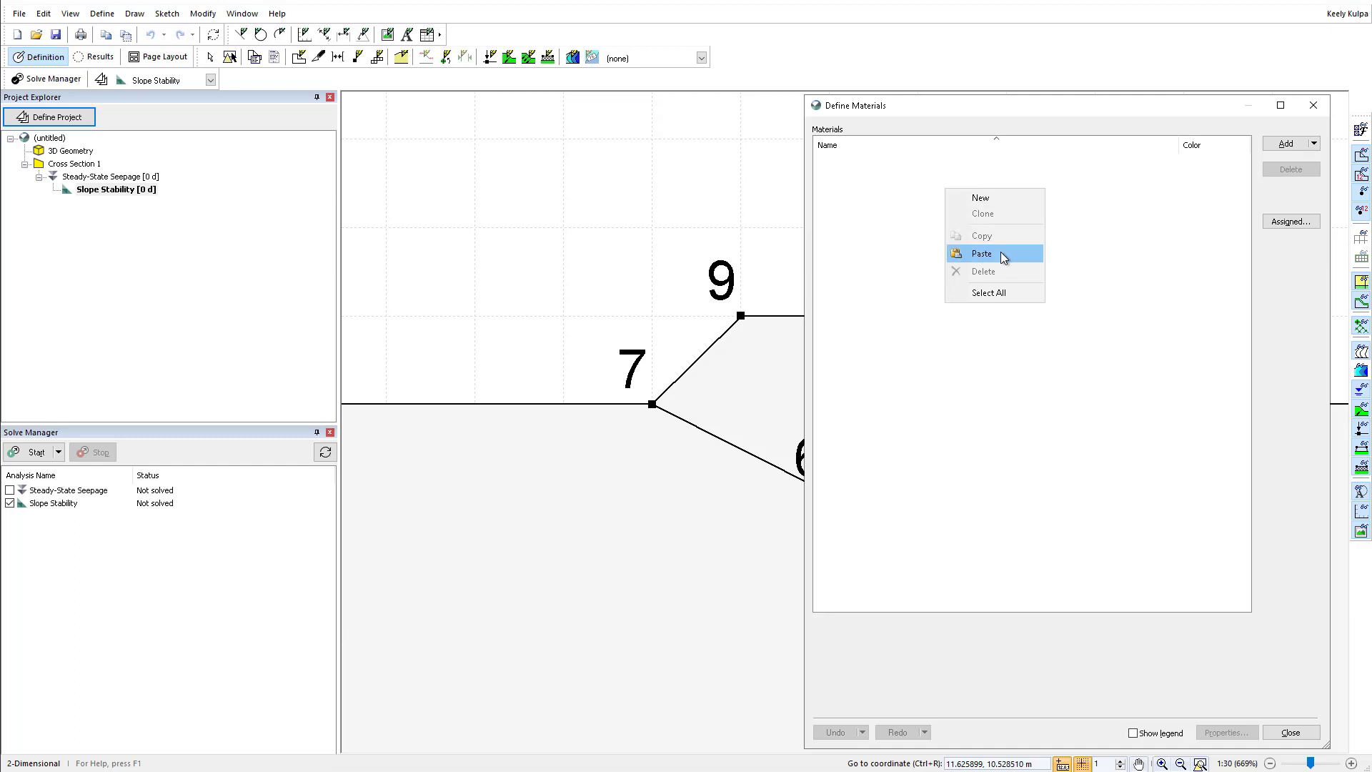
click(980, 253)
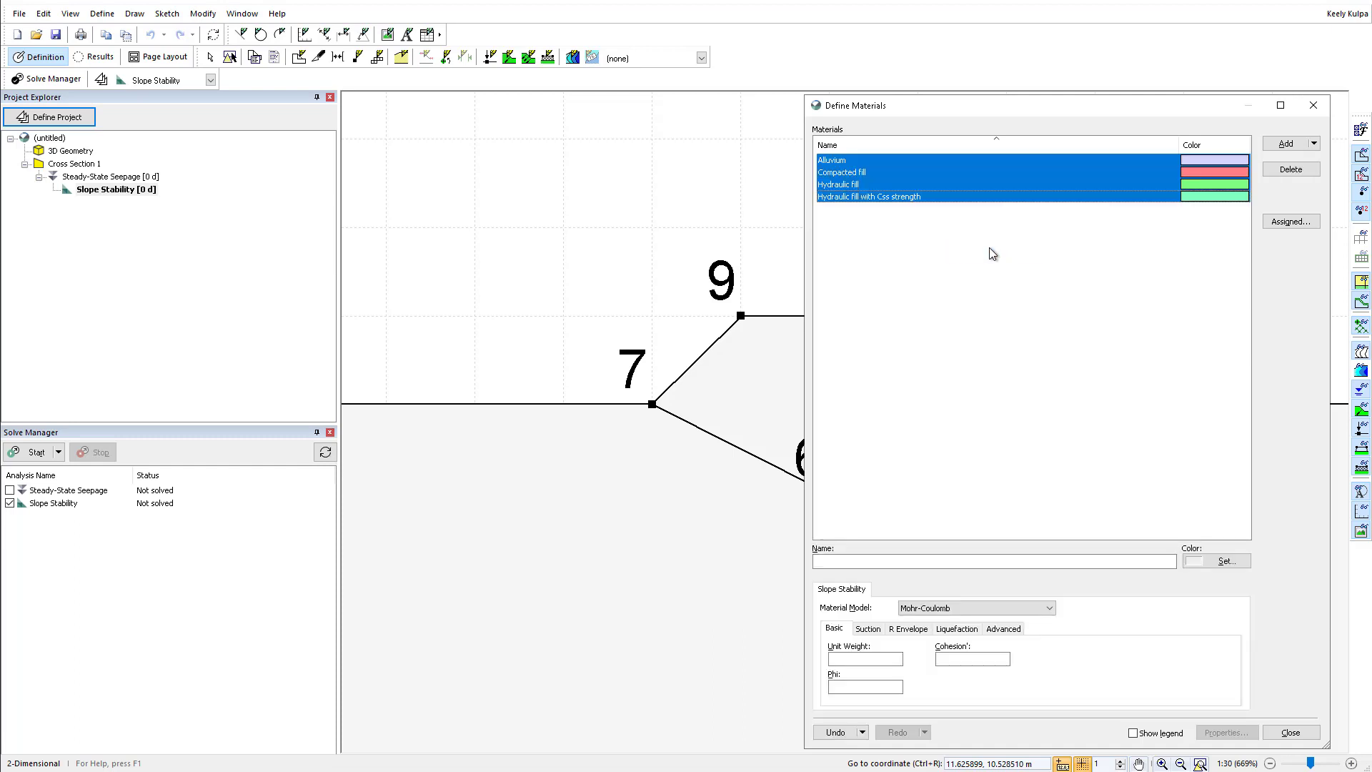
click(831, 160)
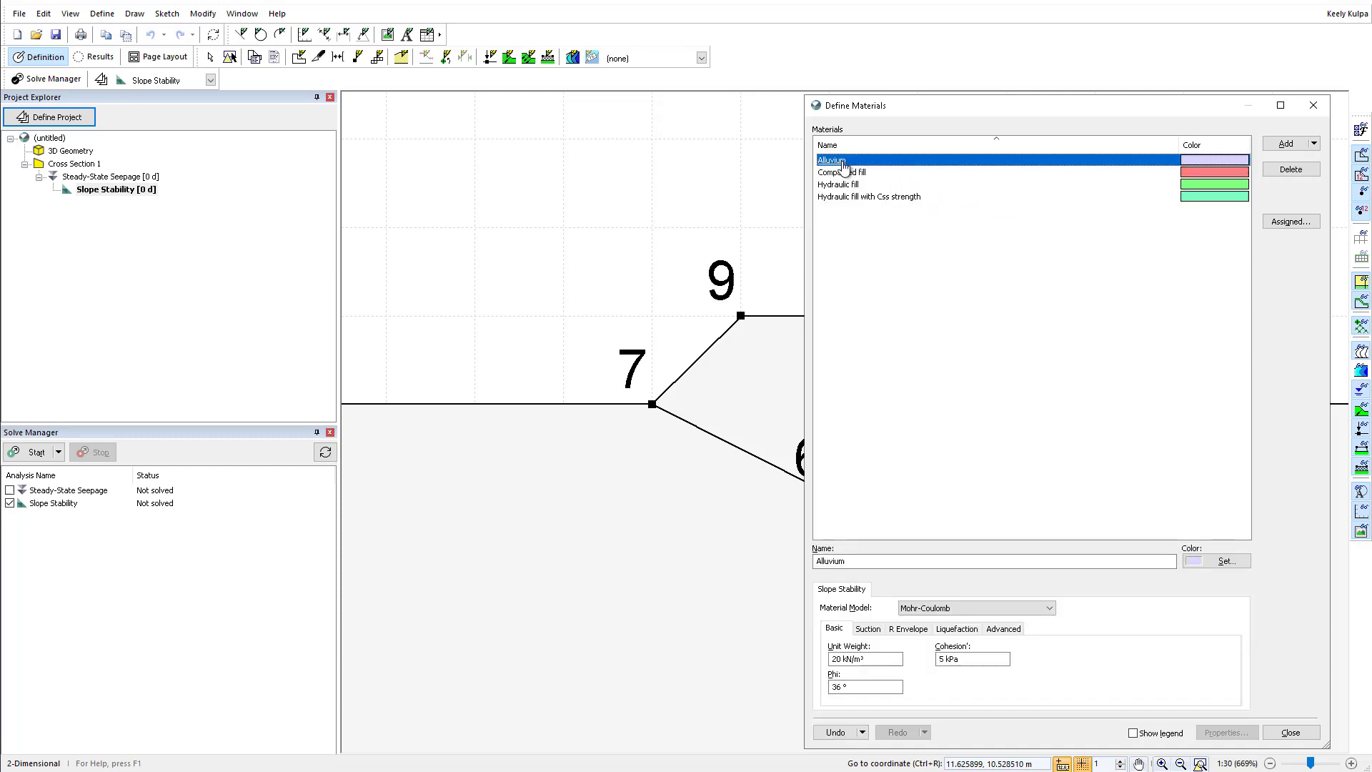
click(841, 172)
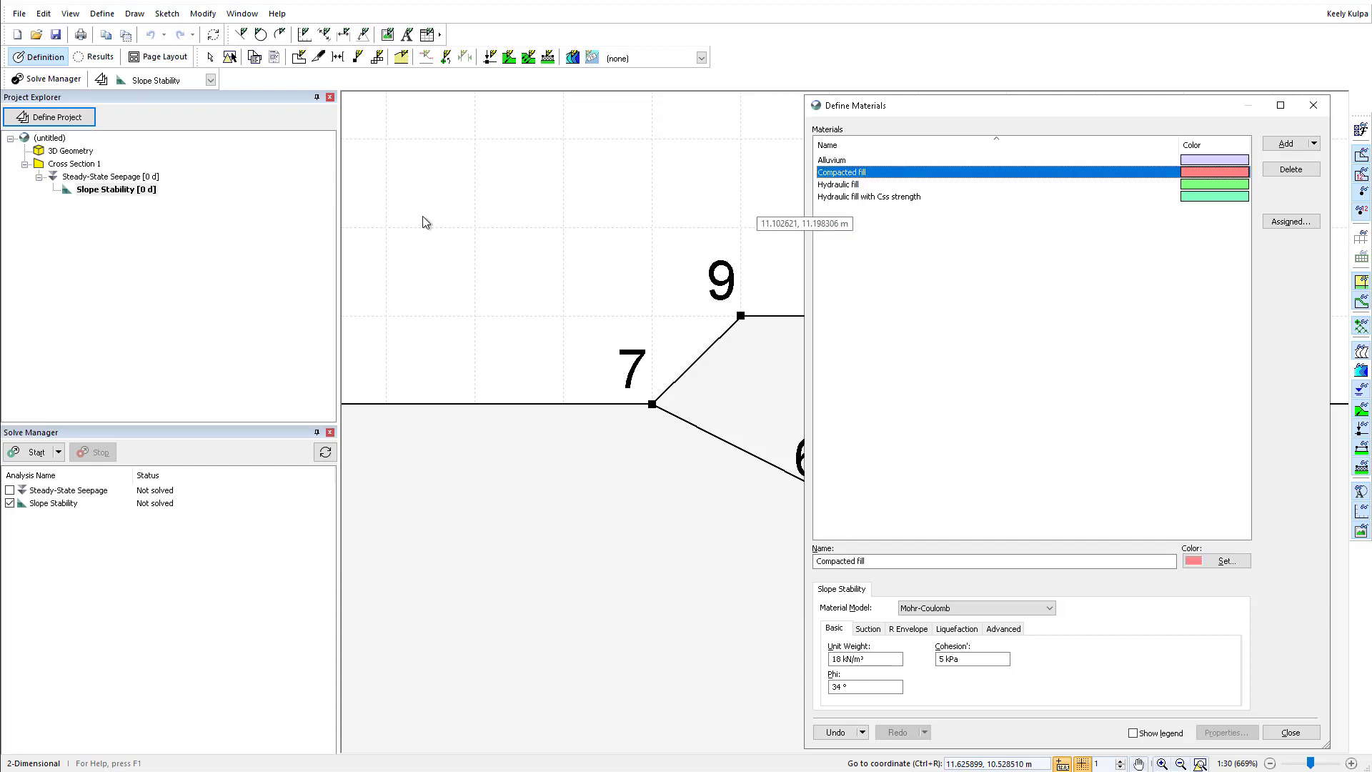
View the Compacted fill hydraulic conductivity function in the seepage analysis, then close it.
click(116, 175)
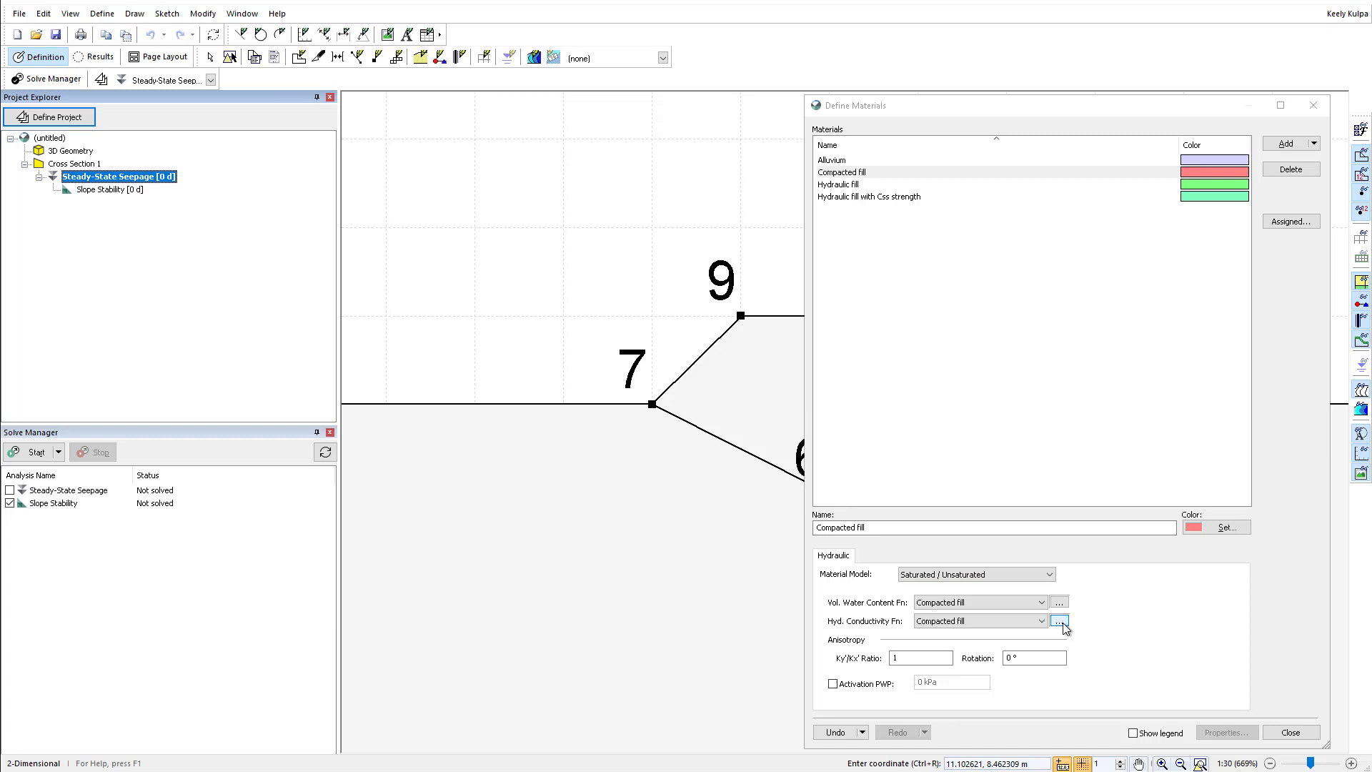
click(1058, 621)
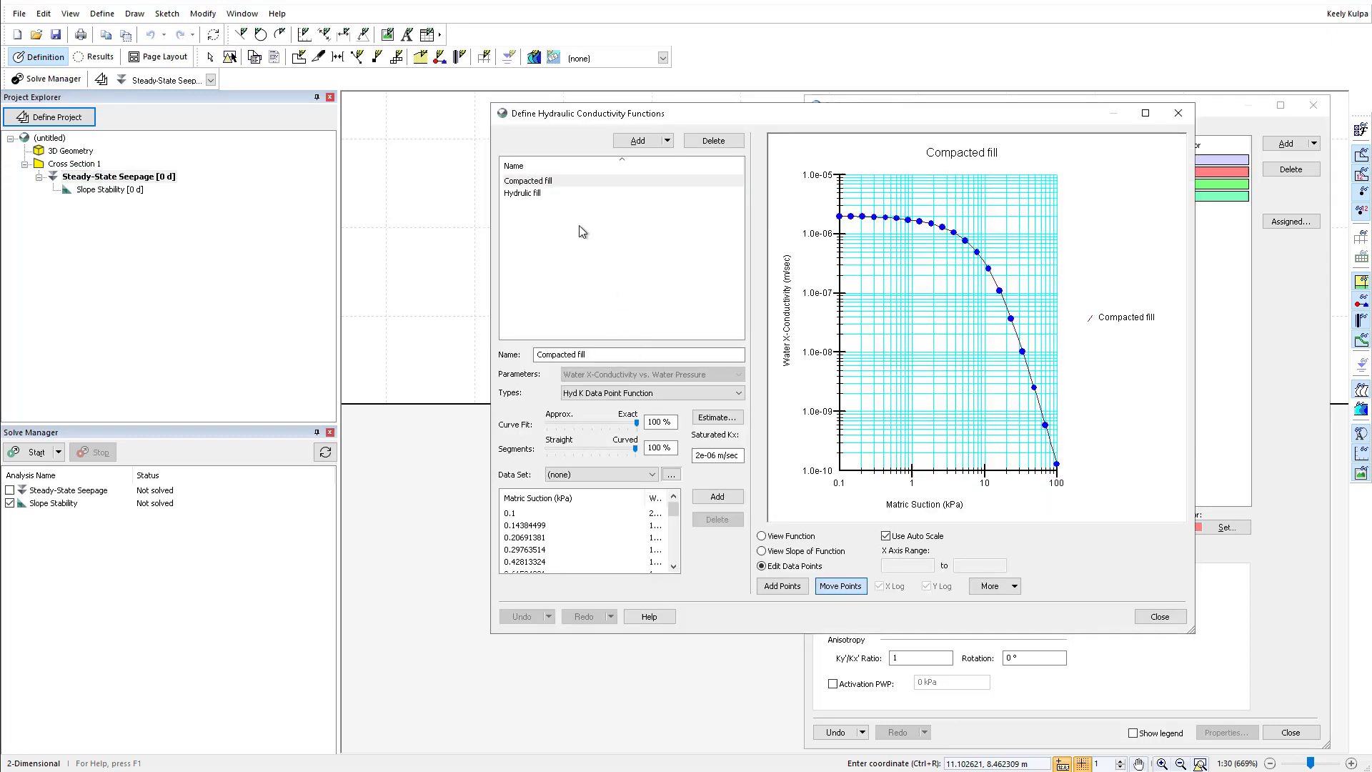
click(526, 192)
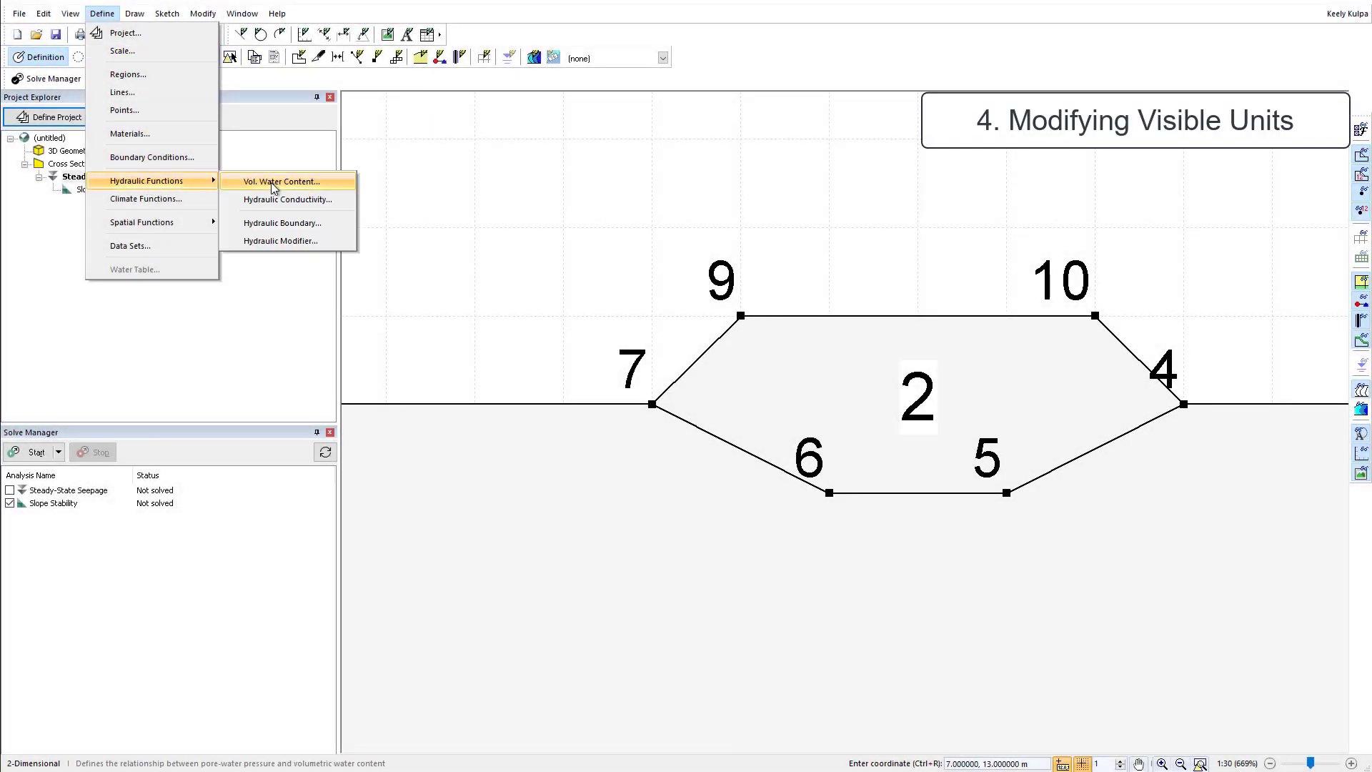
Set the conductivity graph's display units to psf for suction and ft/sec for conductivity.
click(288, 199)
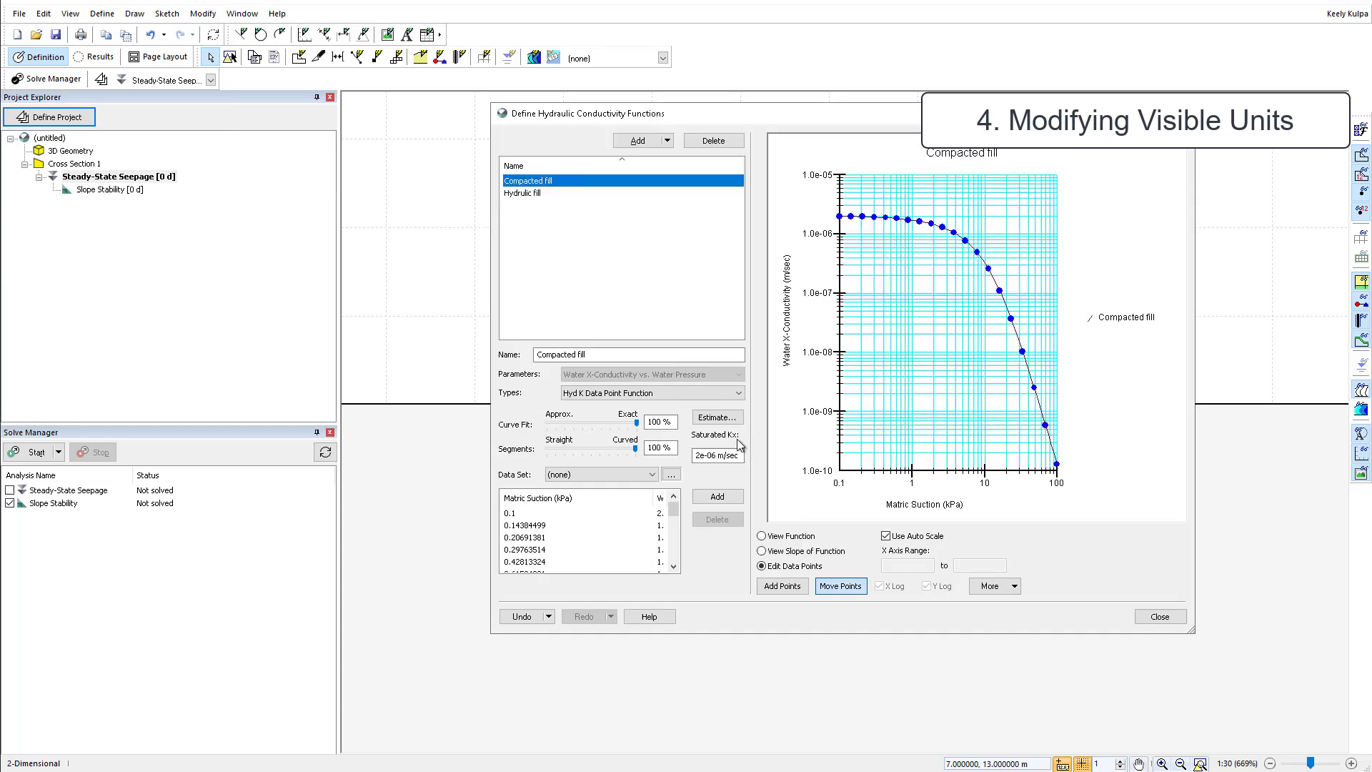
right_click(1103, 440)
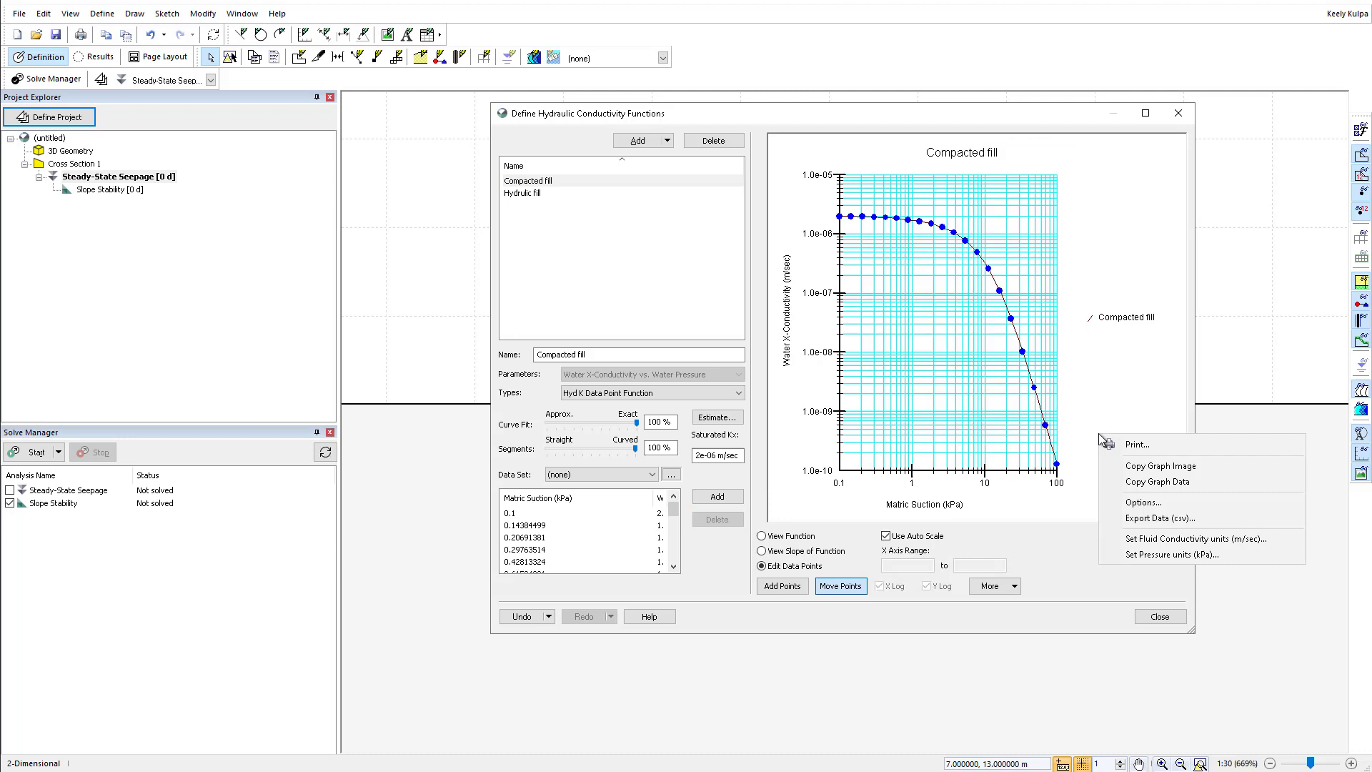
mouse_move(1199, 538)
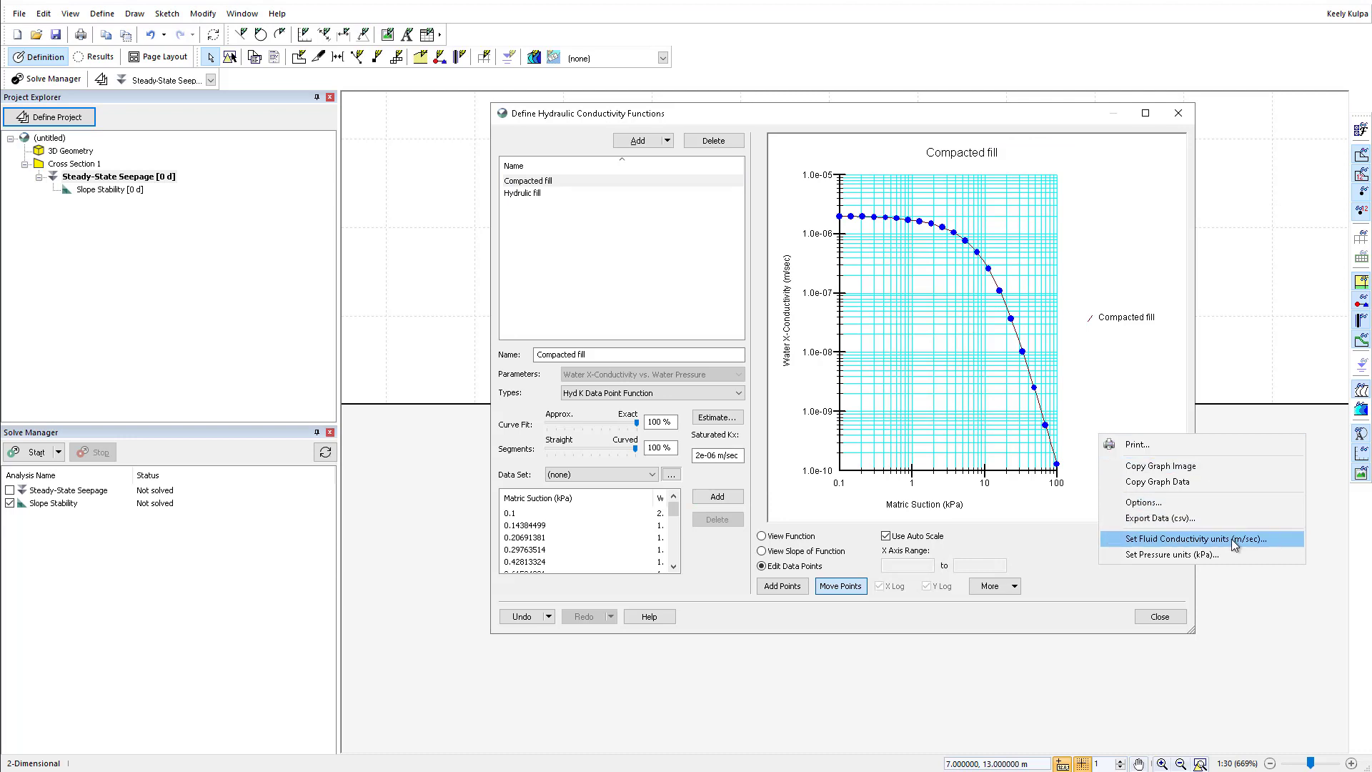
click(525, 526)
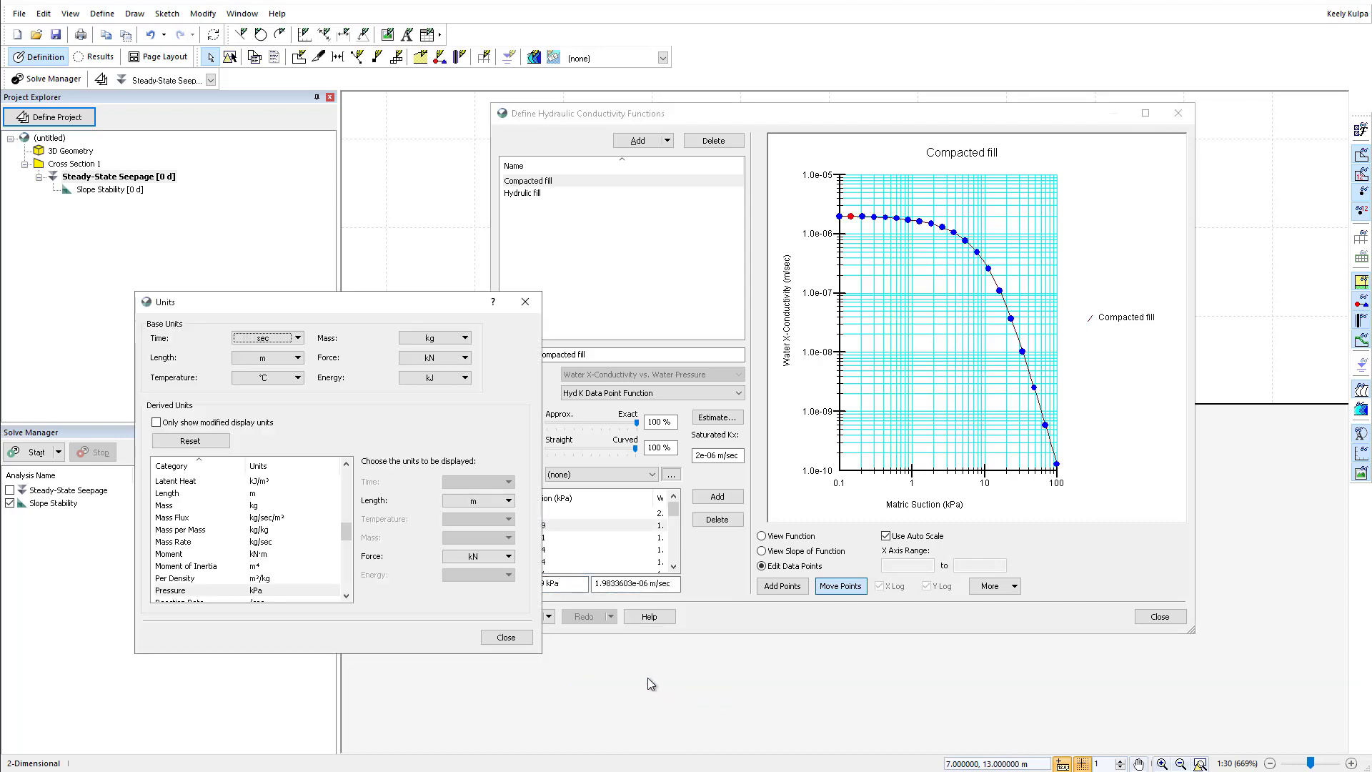
click(508, 499)
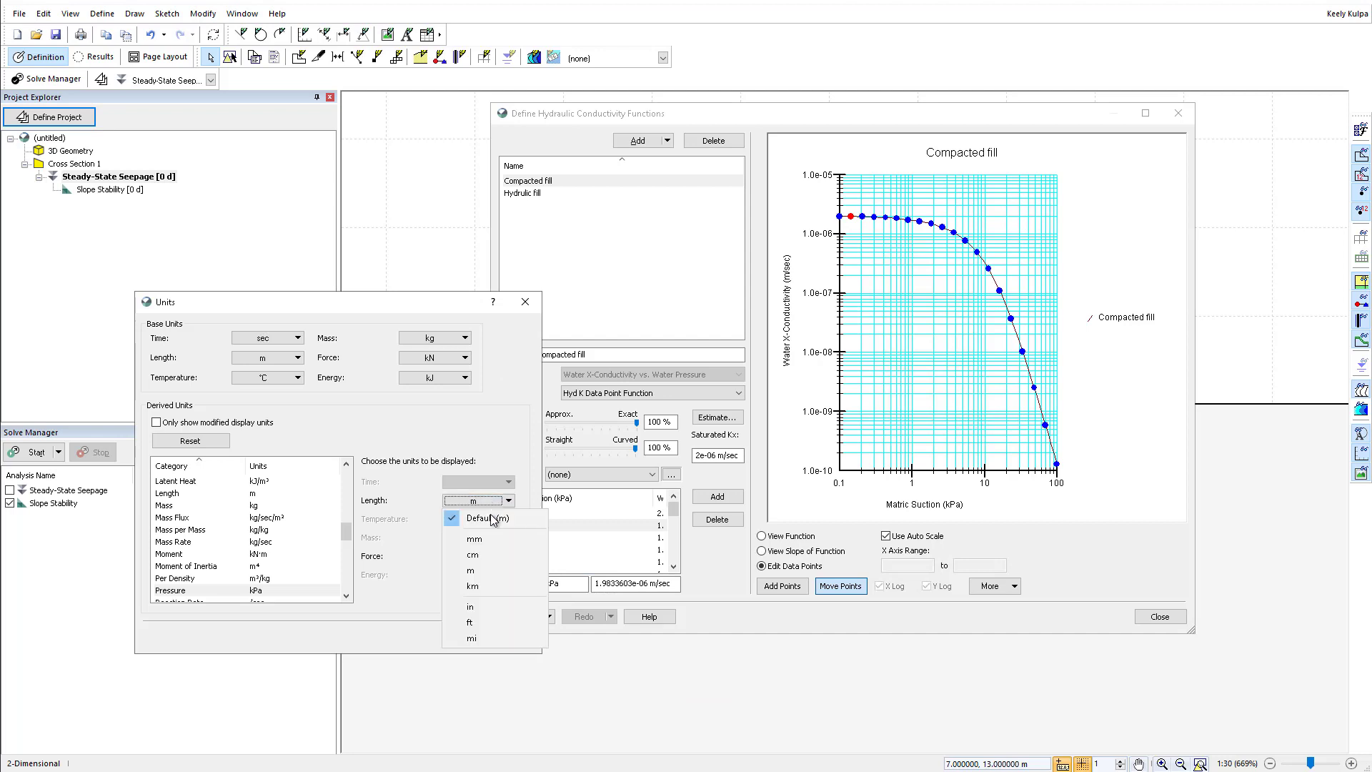
click(508, 556)
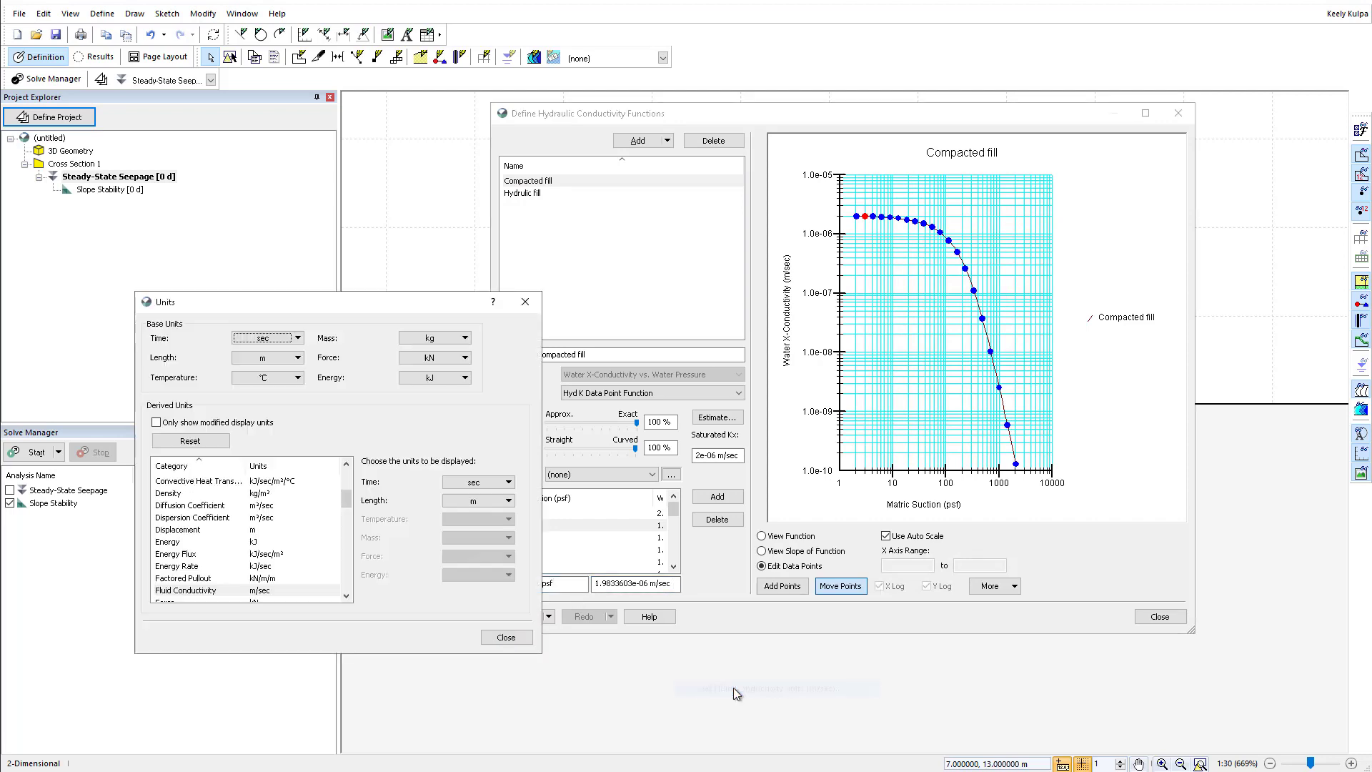
click(508, 500)
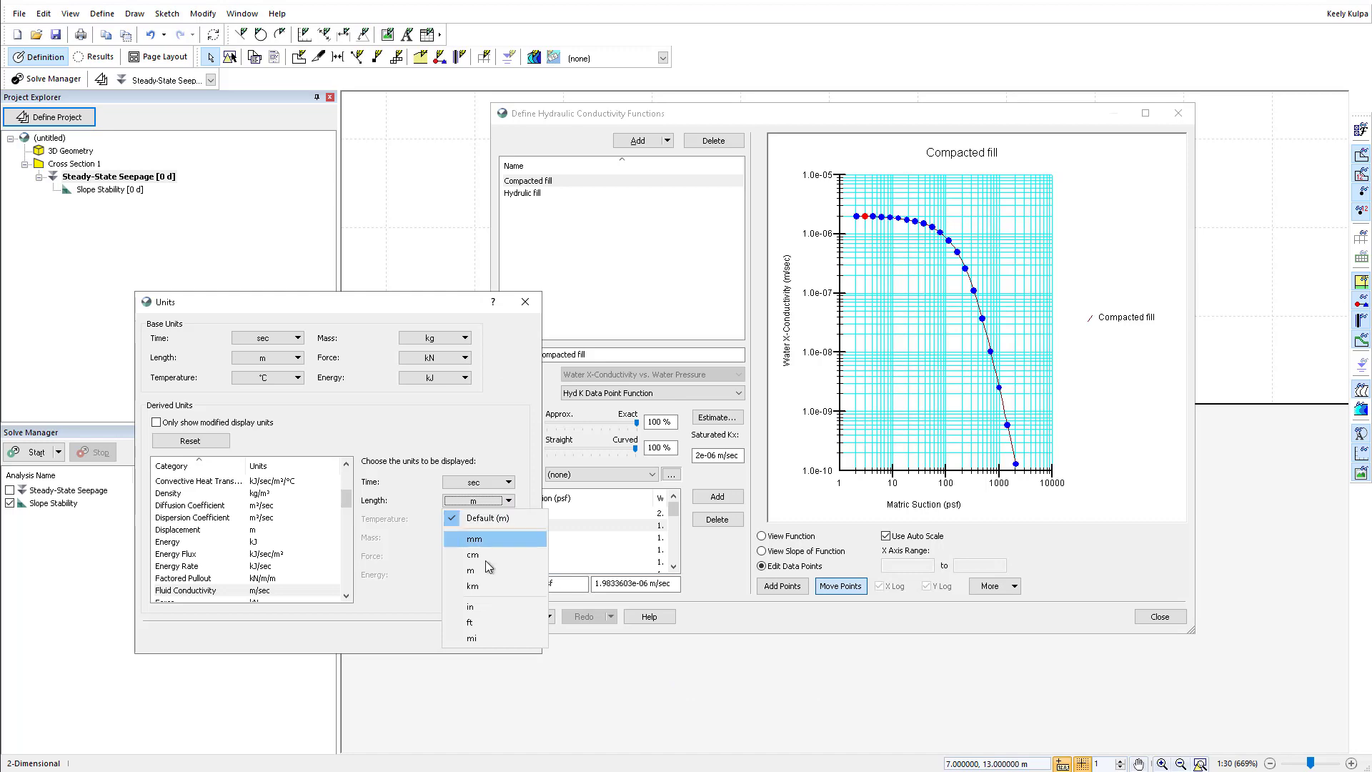
click(471, 622)
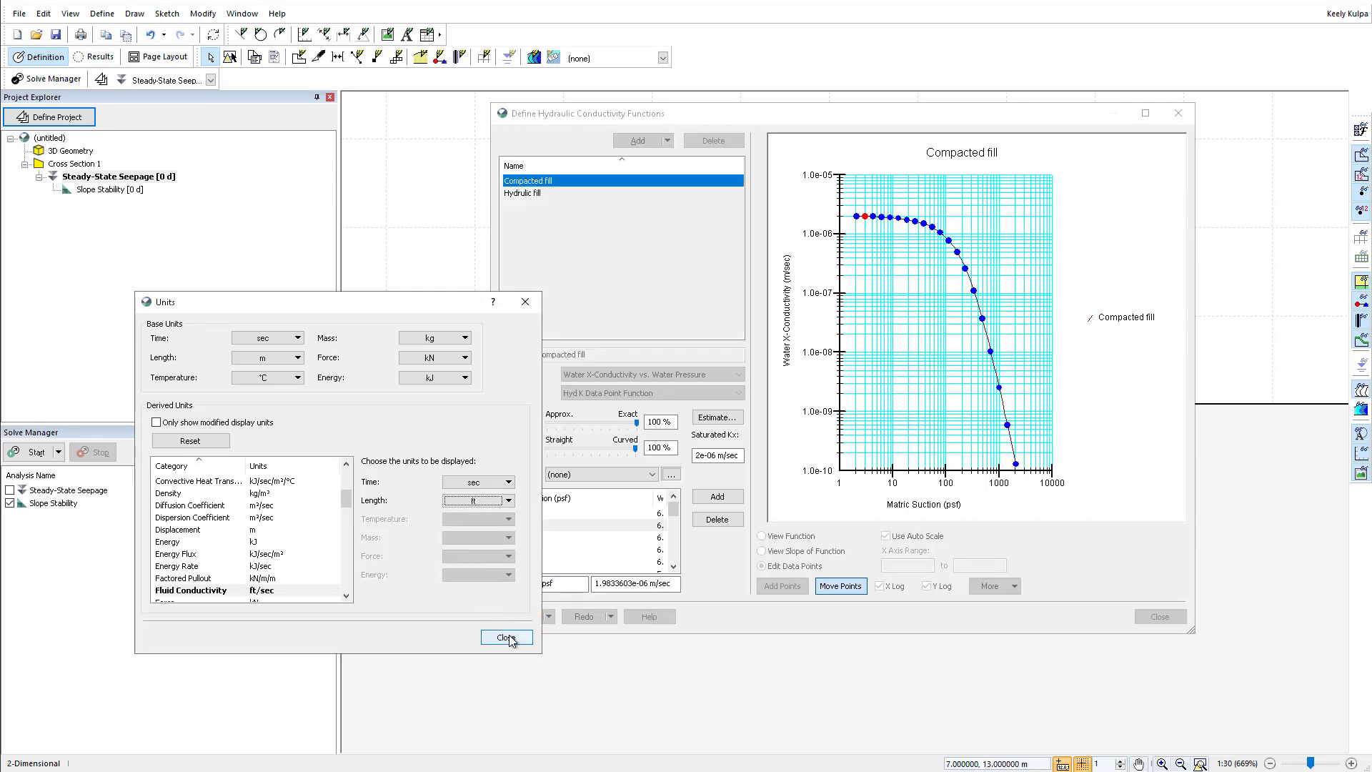
click(506, 637)
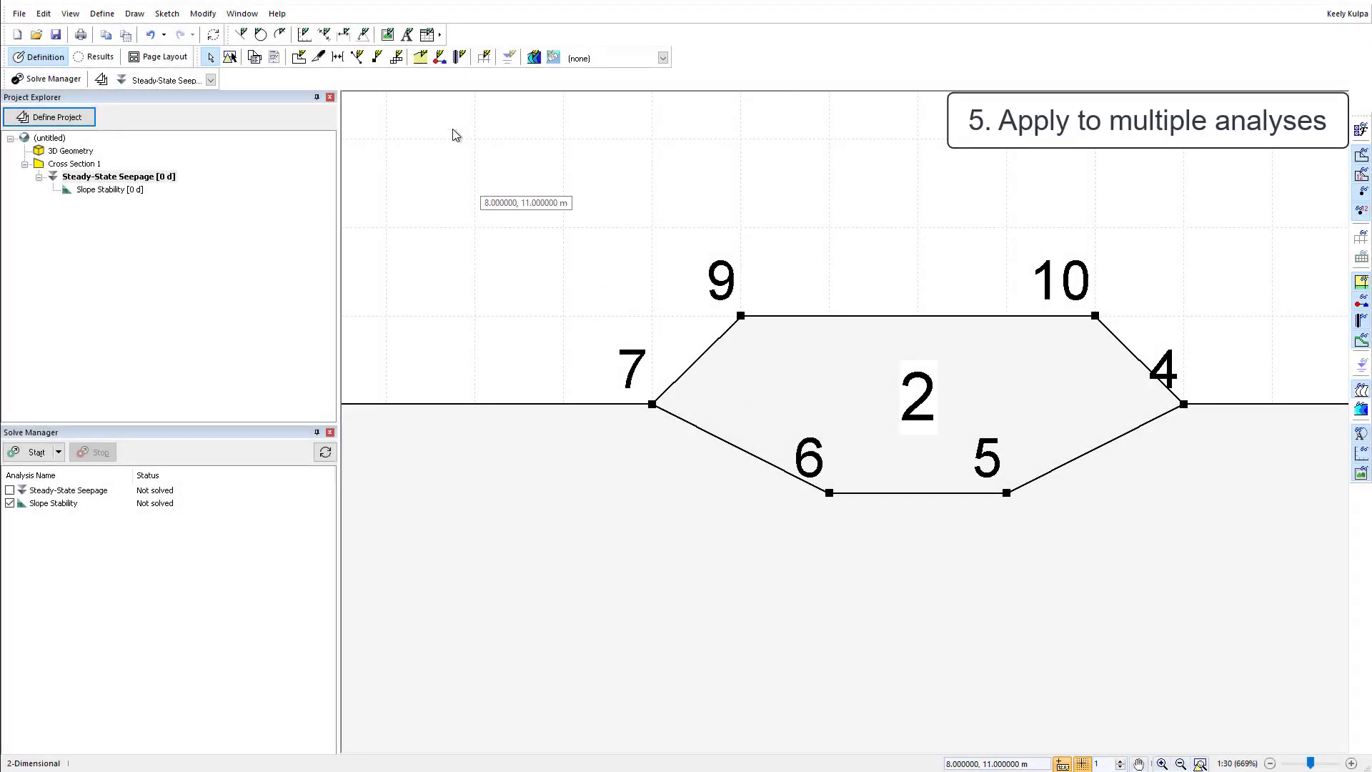
With every analysis ticked, assign Alluvium to the foundation and Compacted fill to the embankment.
click(420, 56)
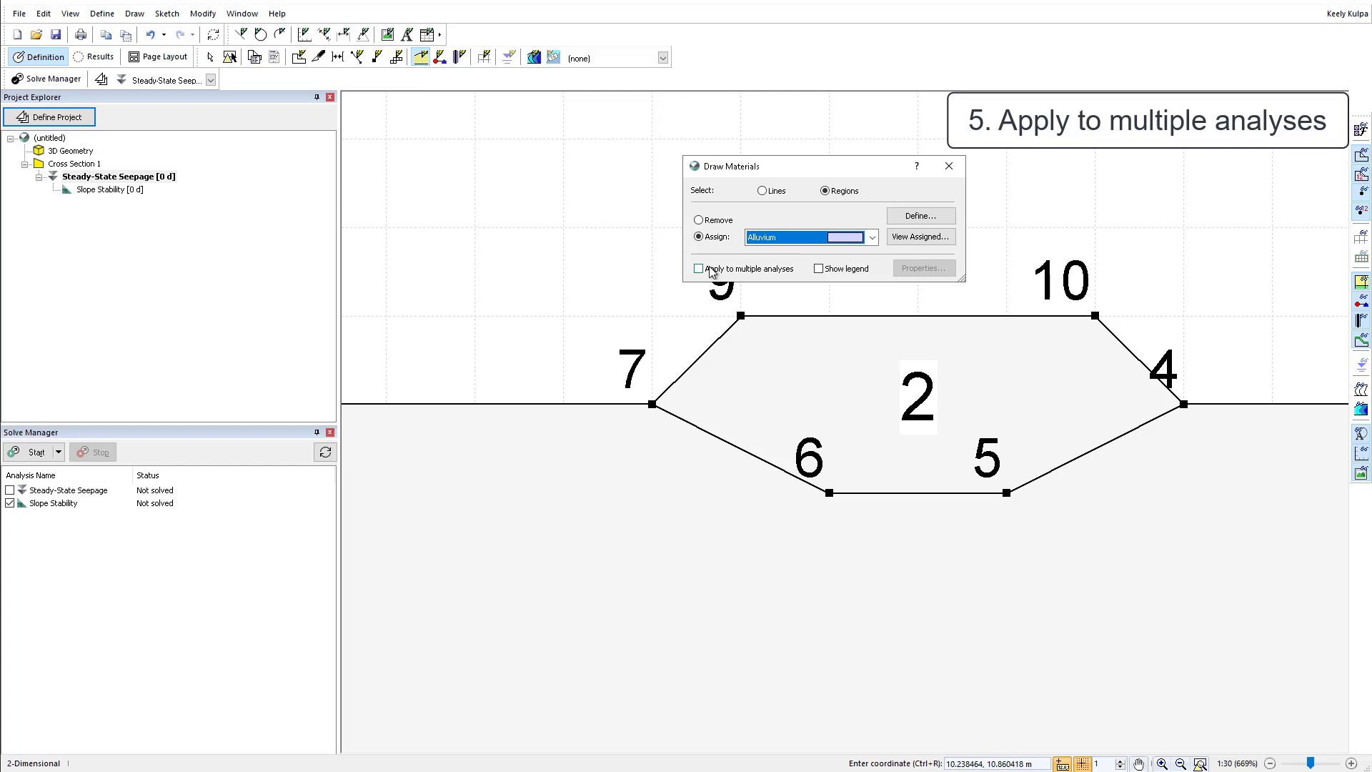
click(698, 269)
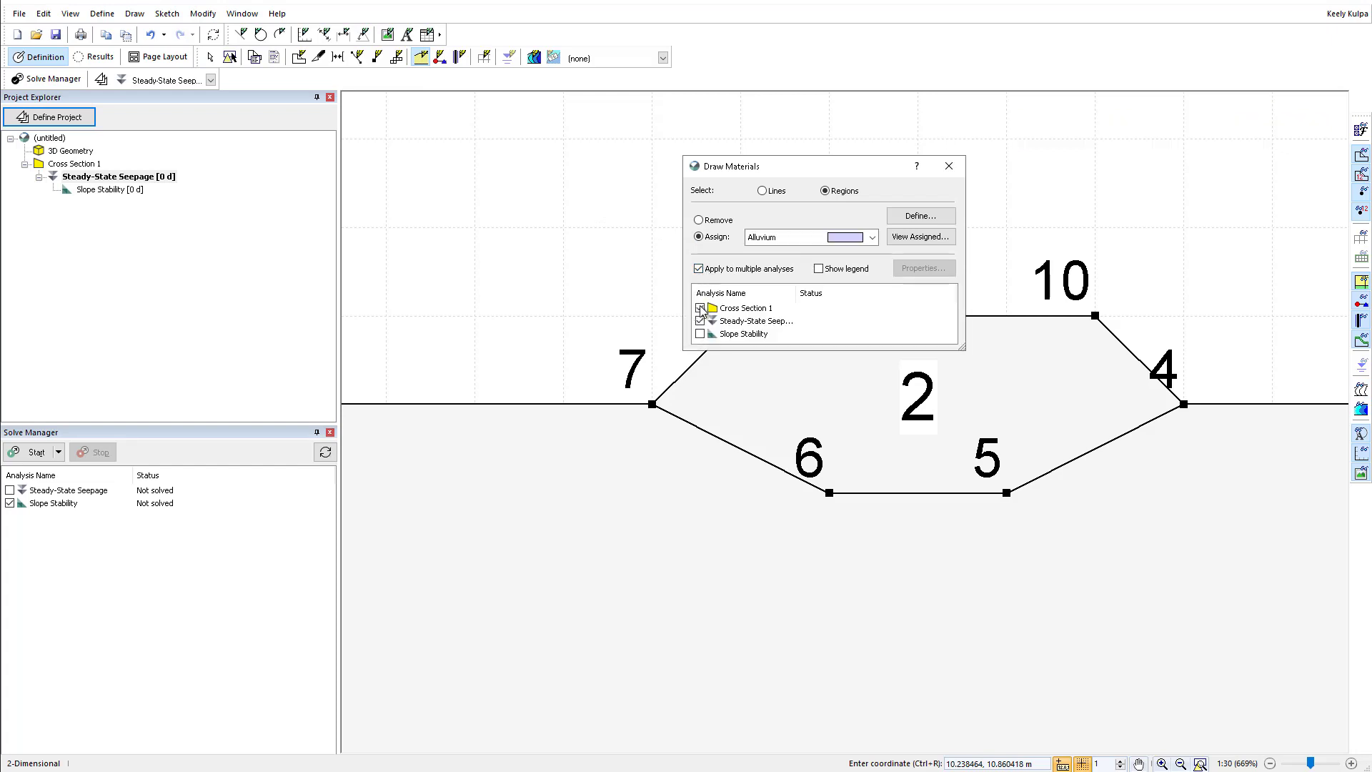
click(699, 308)
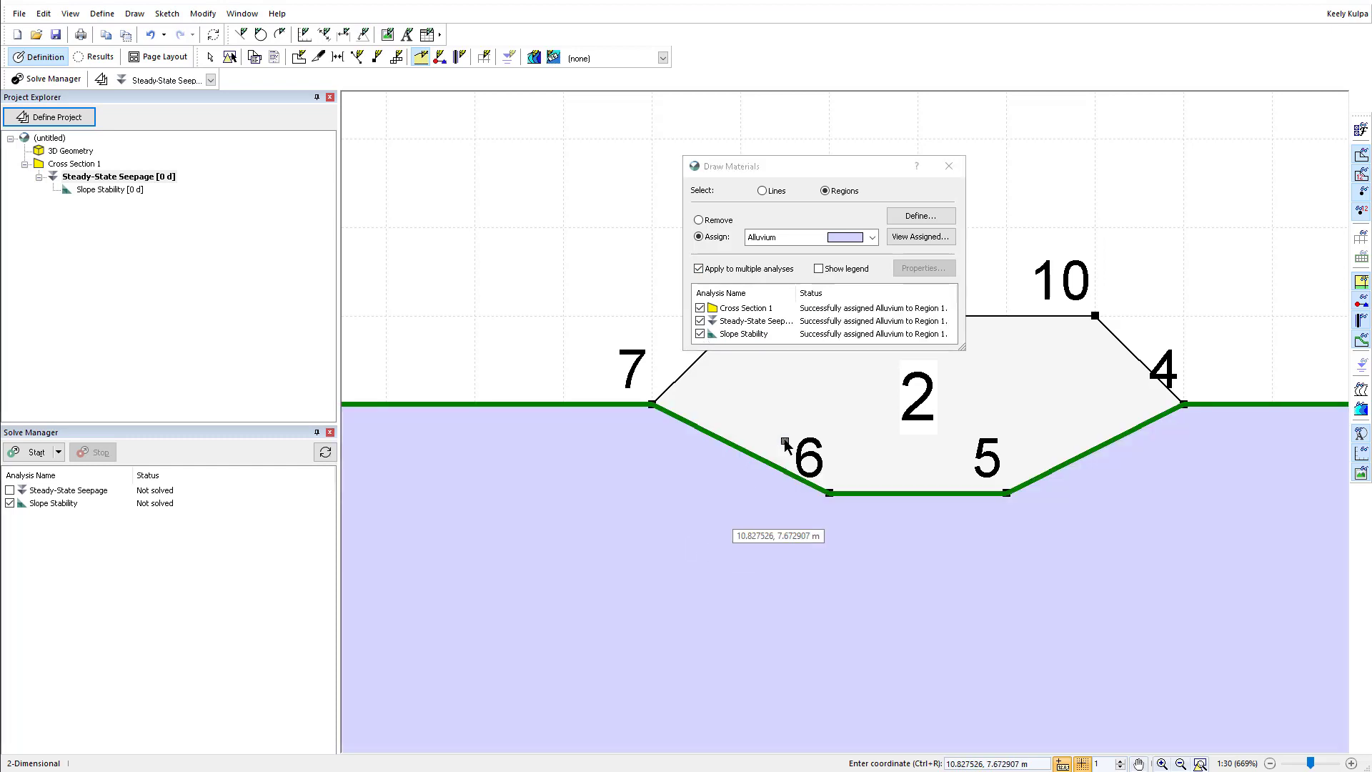
click(869, 237)
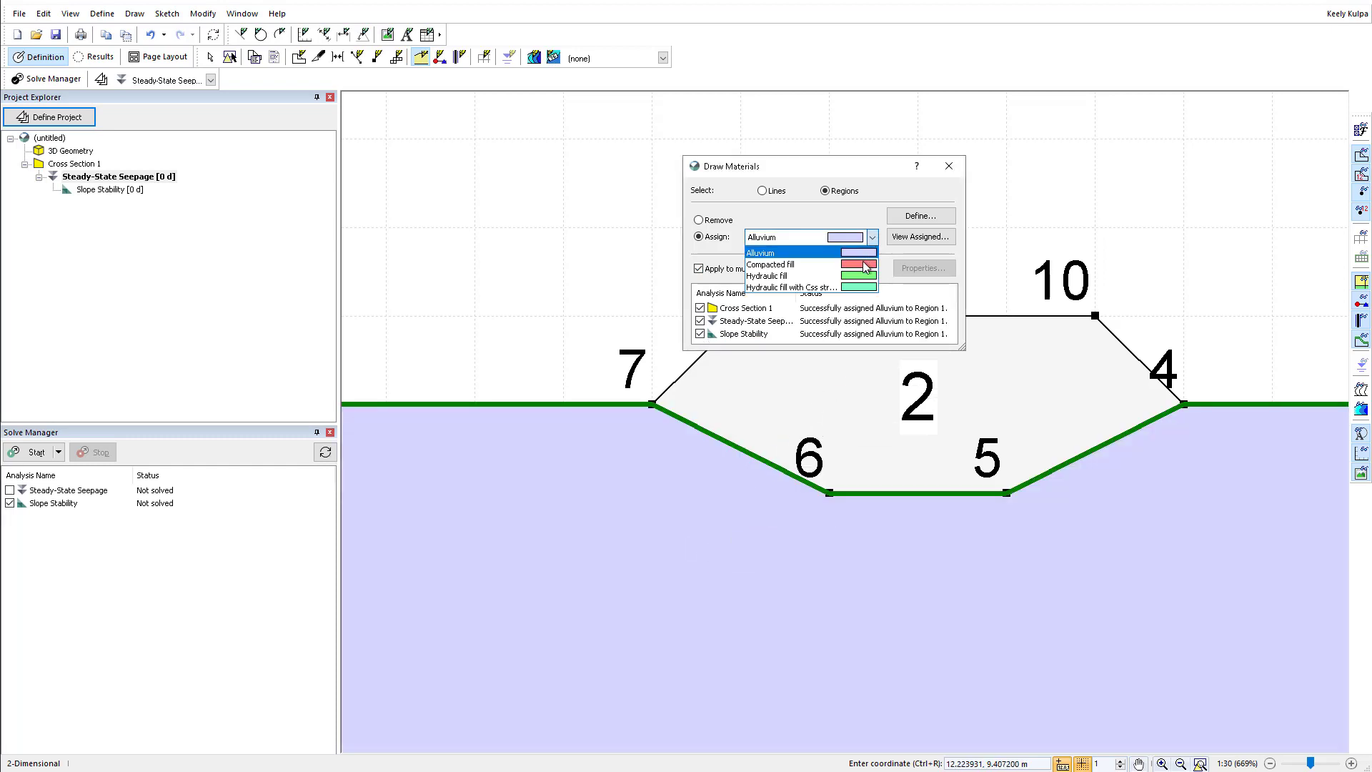
click(771, 264)
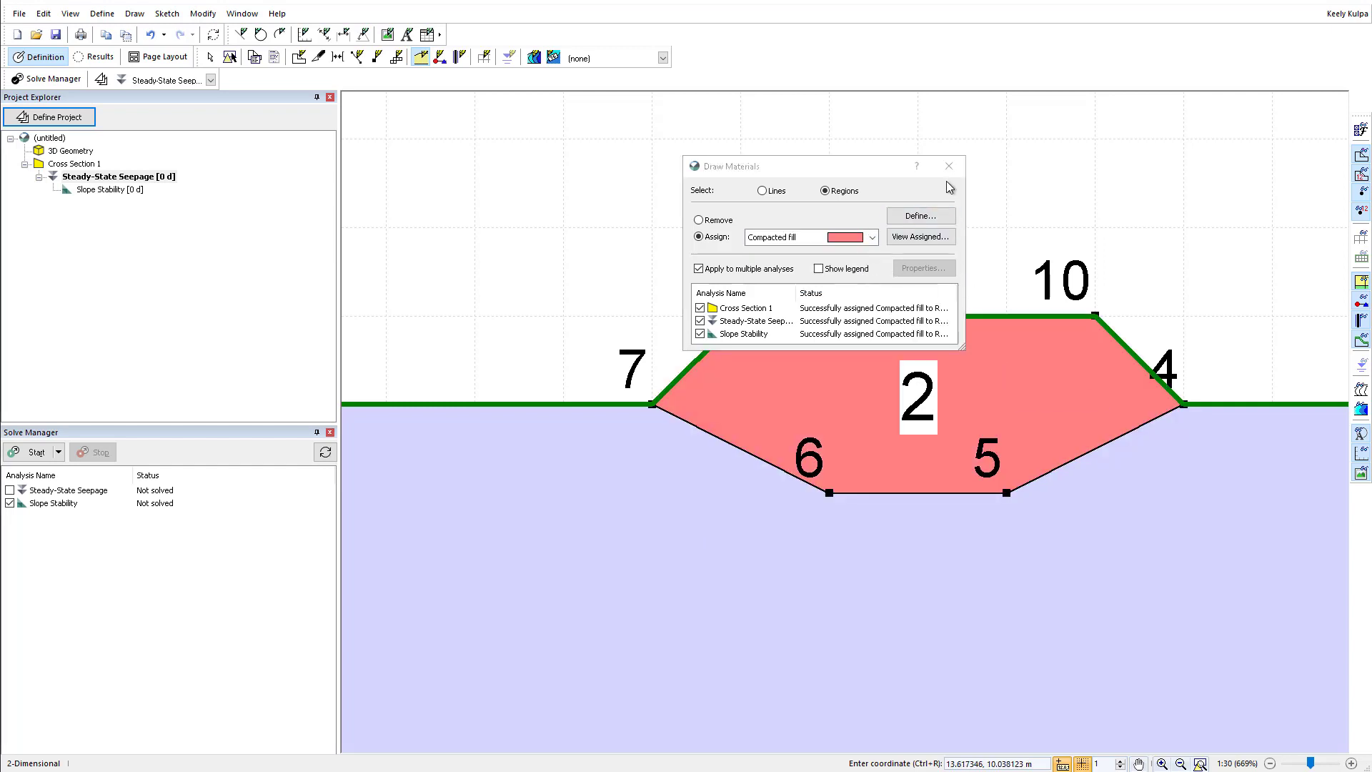
click(948, 166)
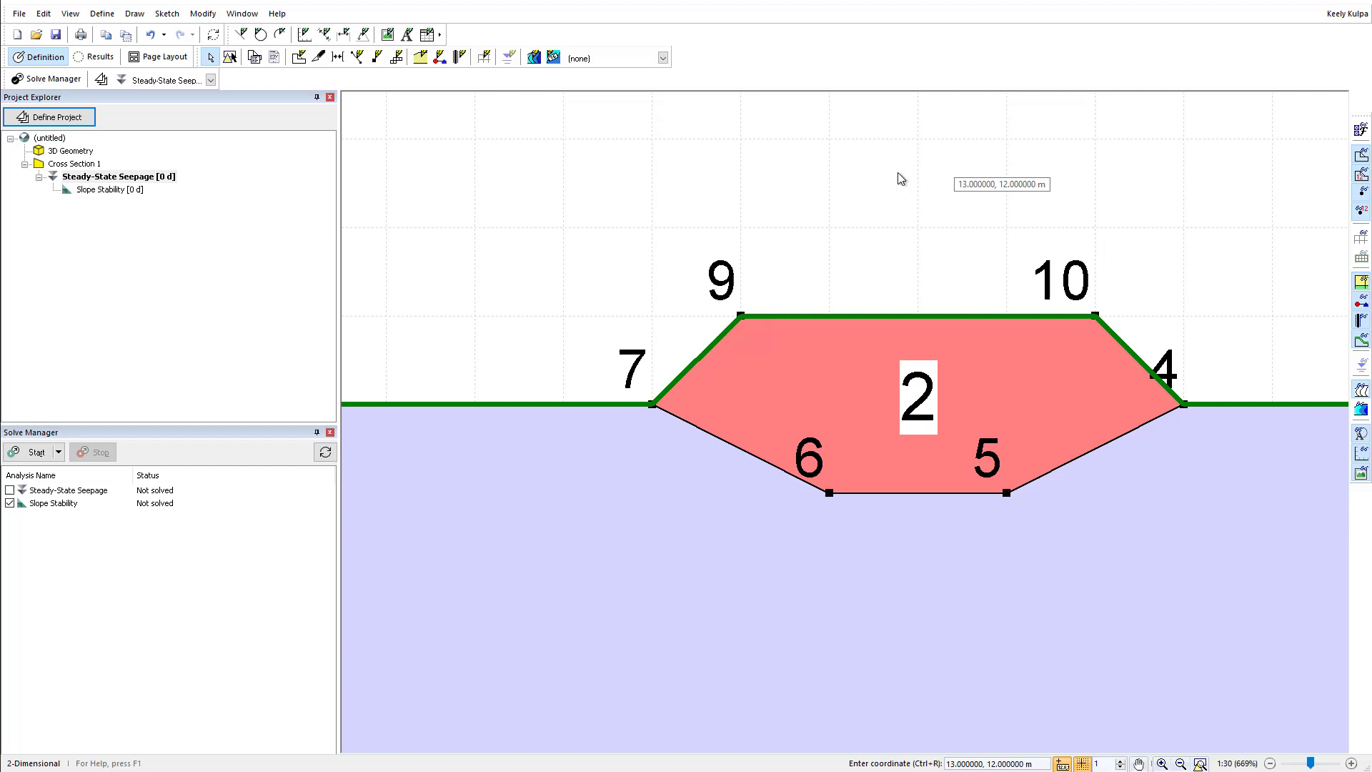
click(108, 190)
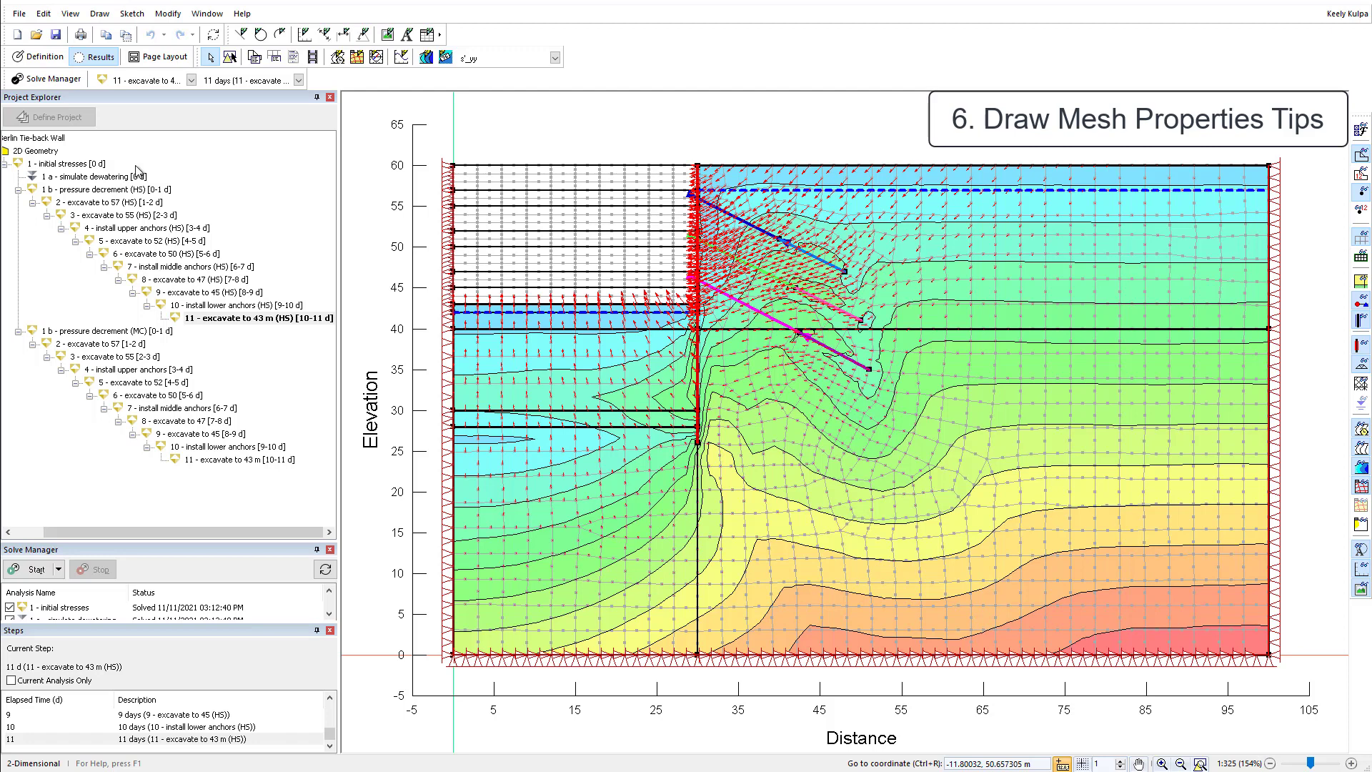
Open Mesh Properties and inspect the mesh settings for lines, points and regions.
click(43, 56)
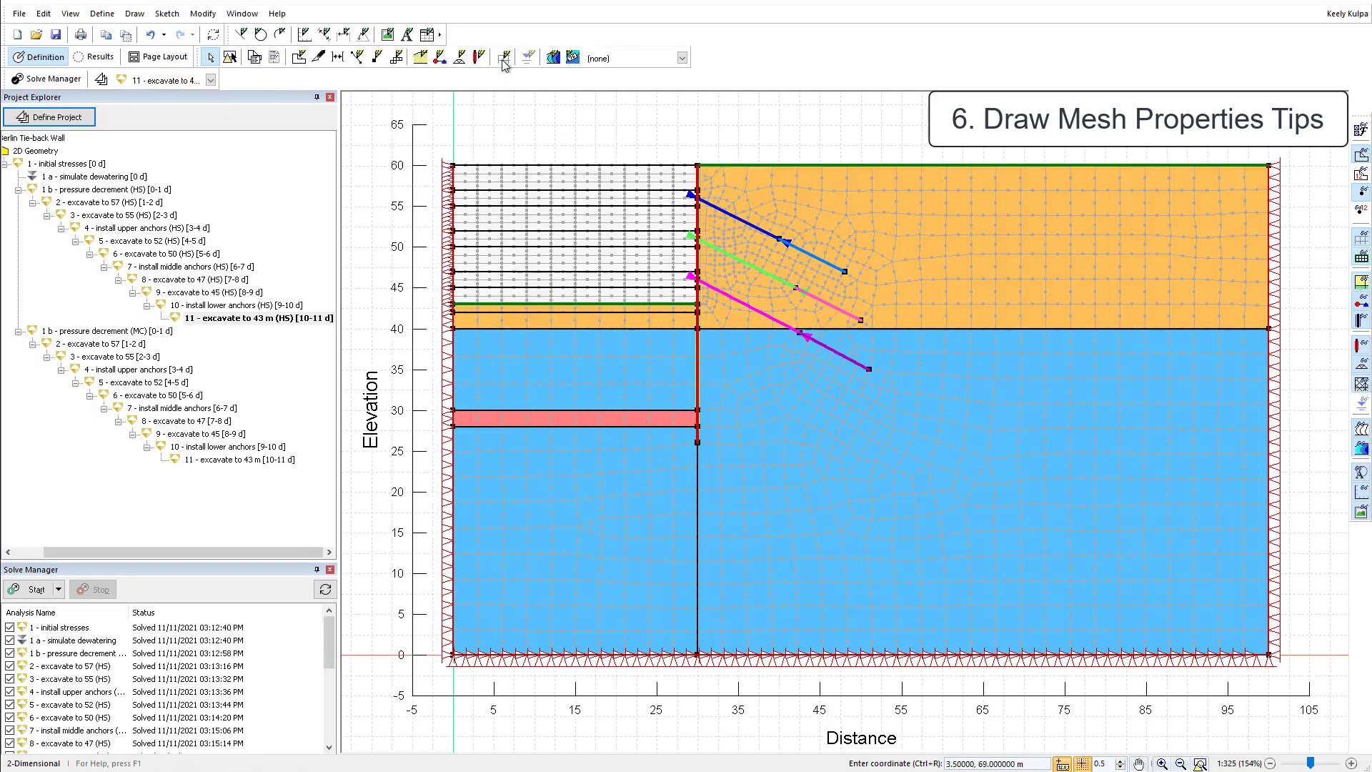
click(503, 57)
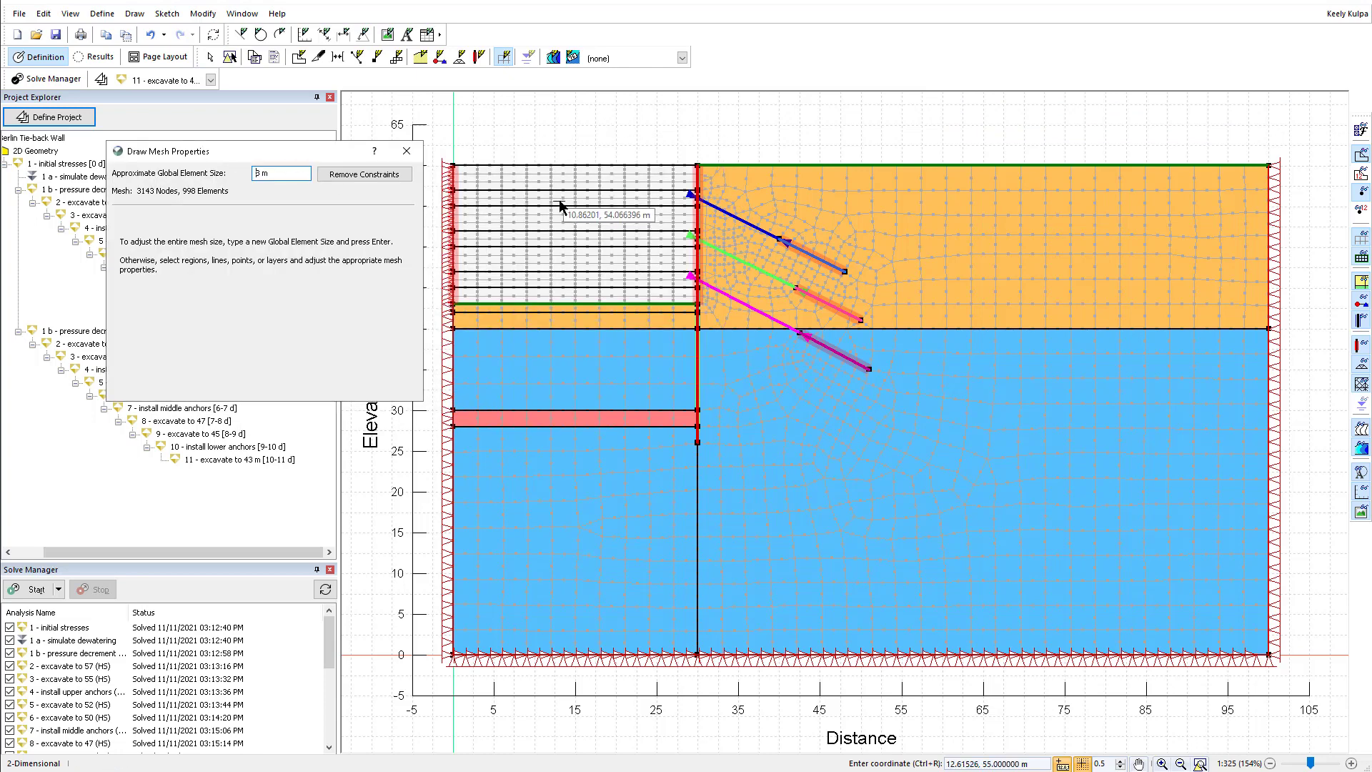
click(1007, 246)
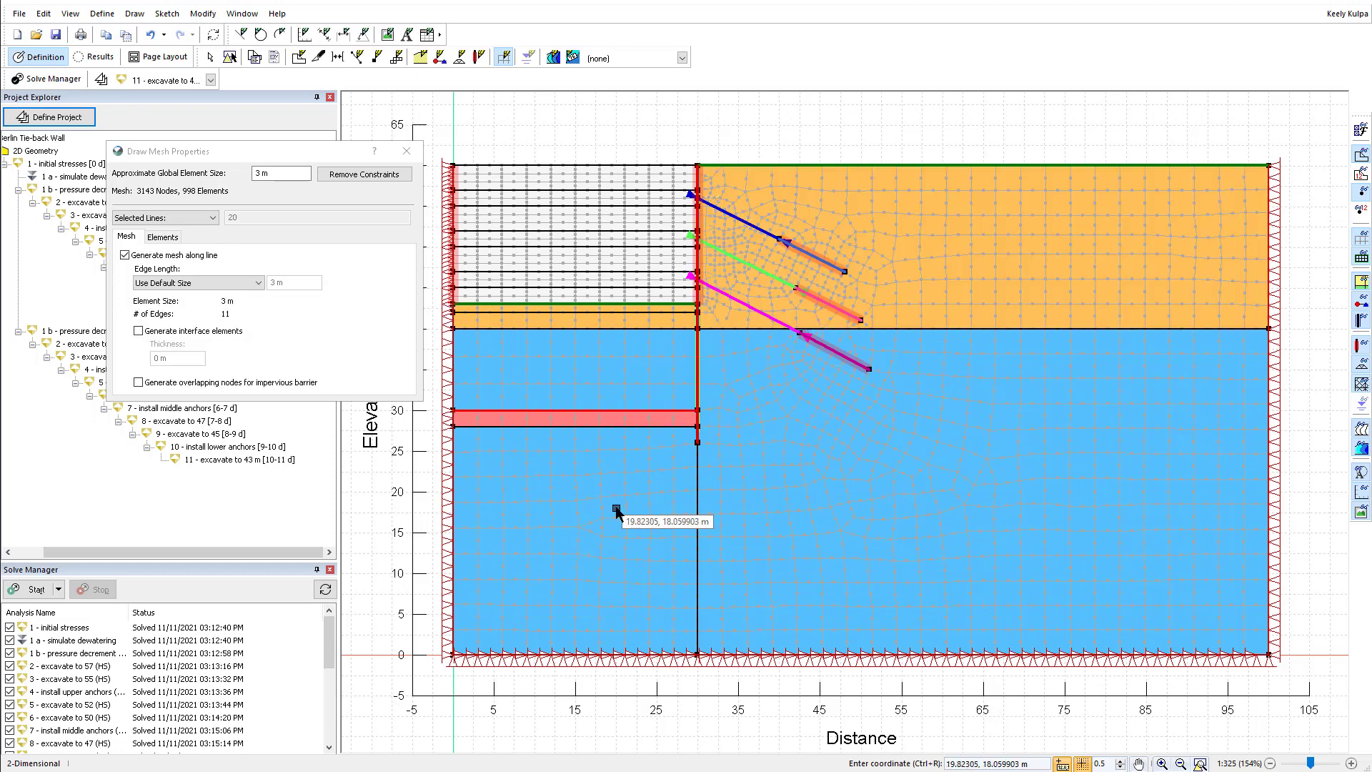
mouse_move(663, 165)
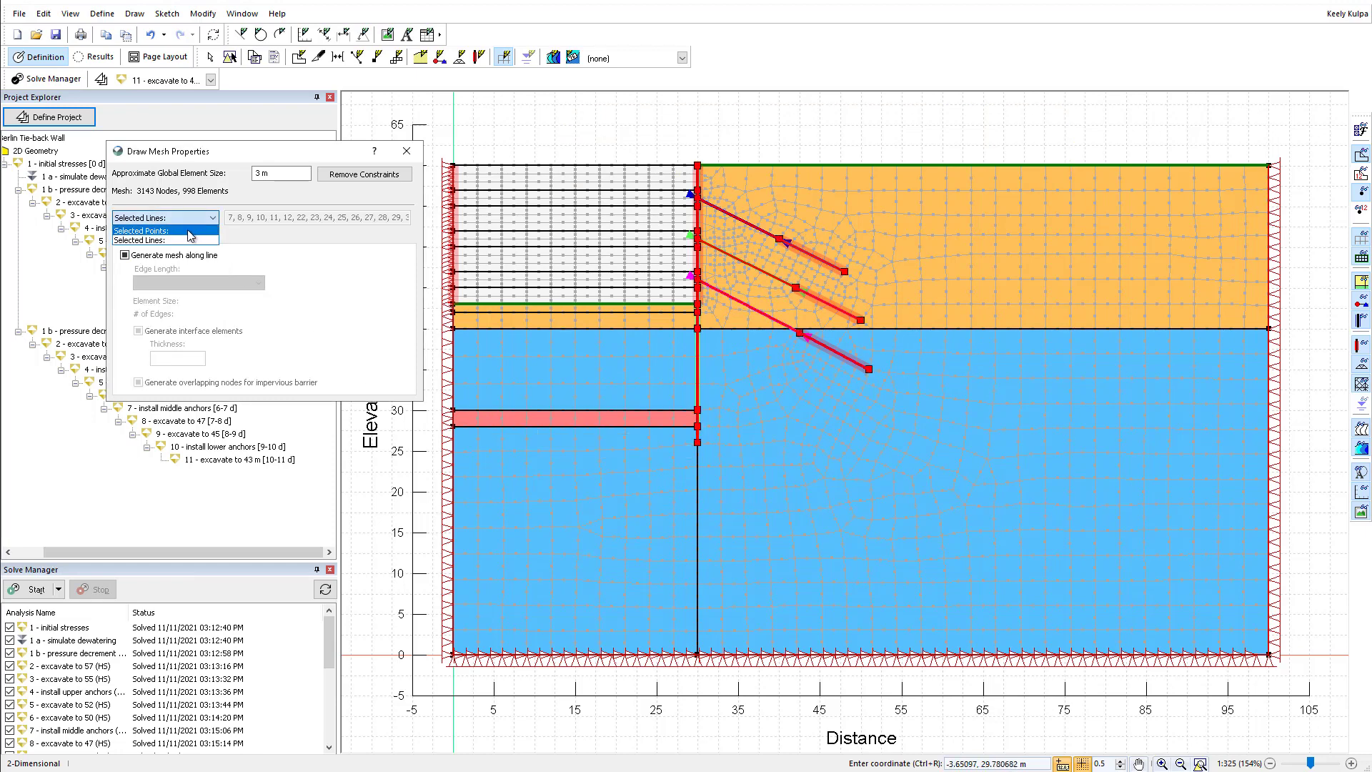
click(147, 230)
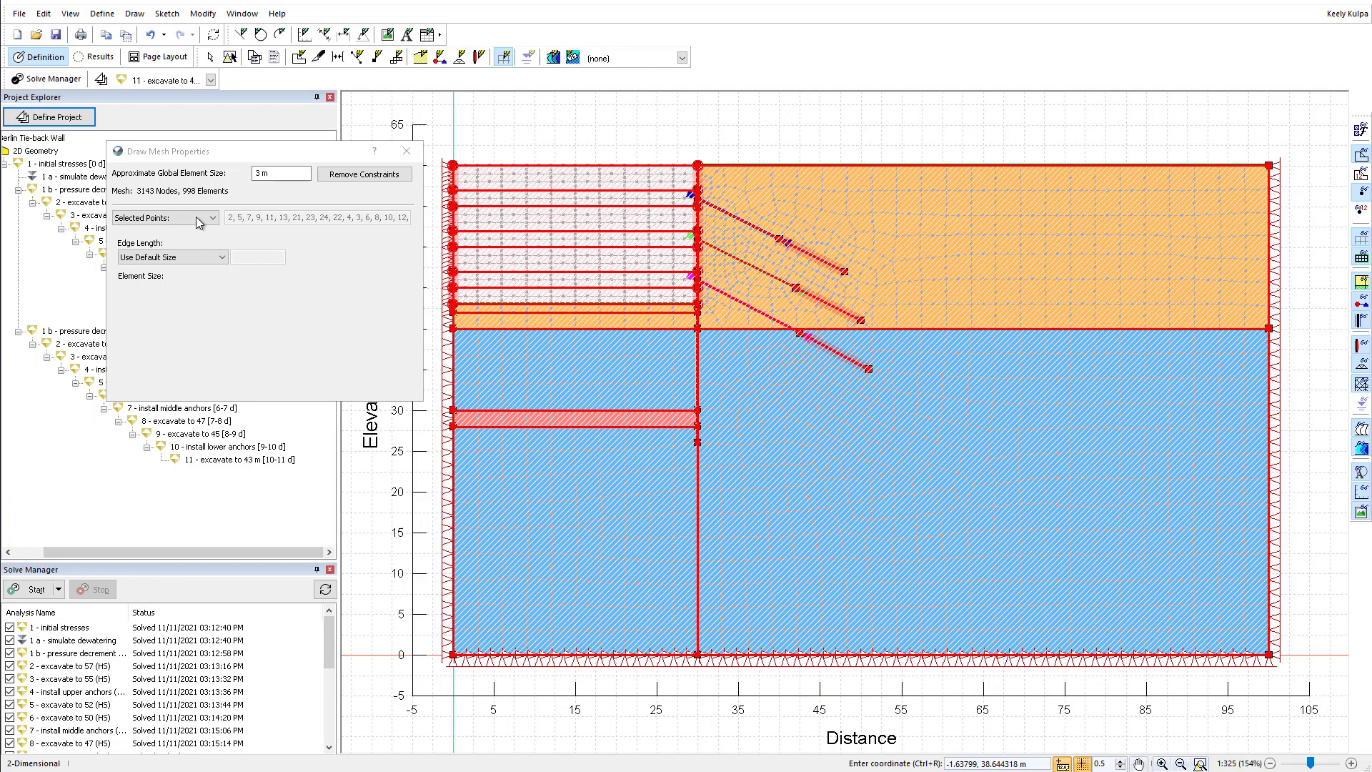
click(164, 217)
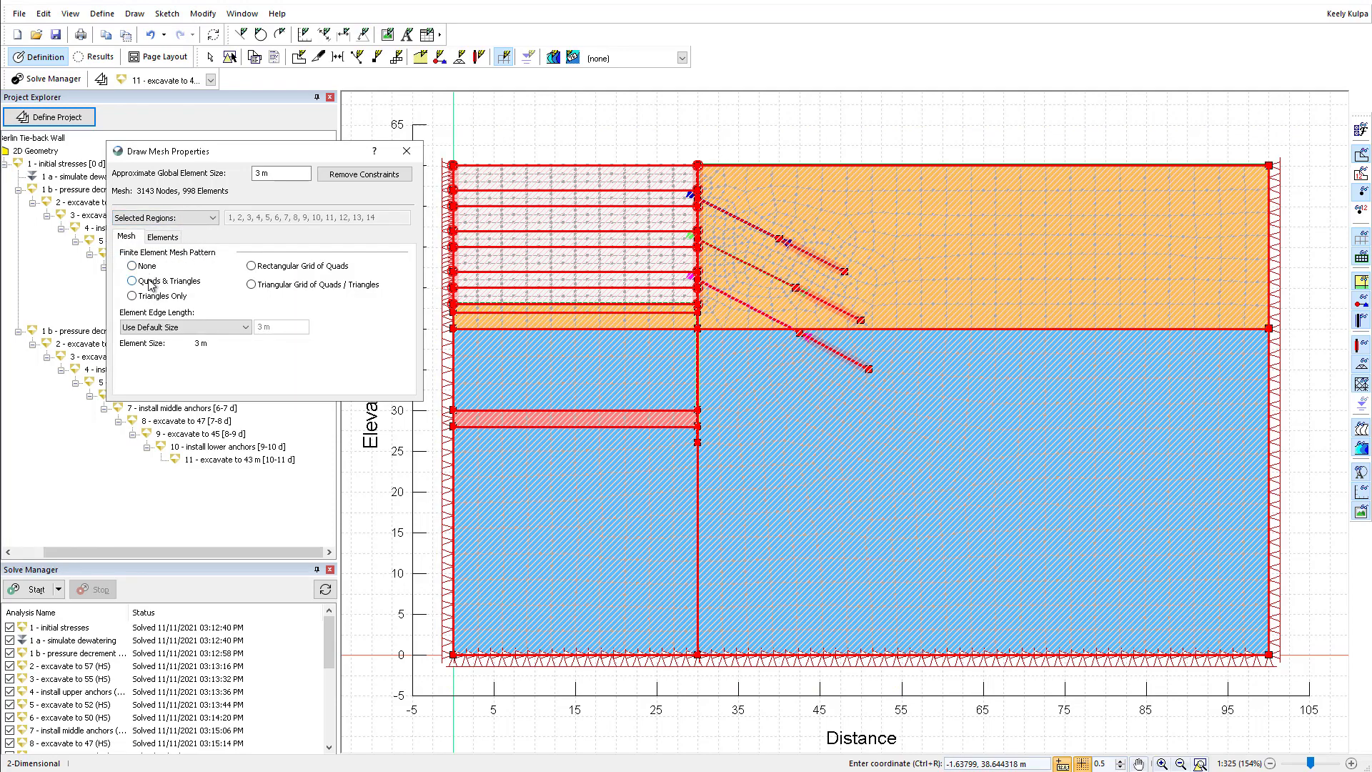
Try triangle-only meshing, revert to quads and triangles, and untick secondary nodes.
click(133, 281)
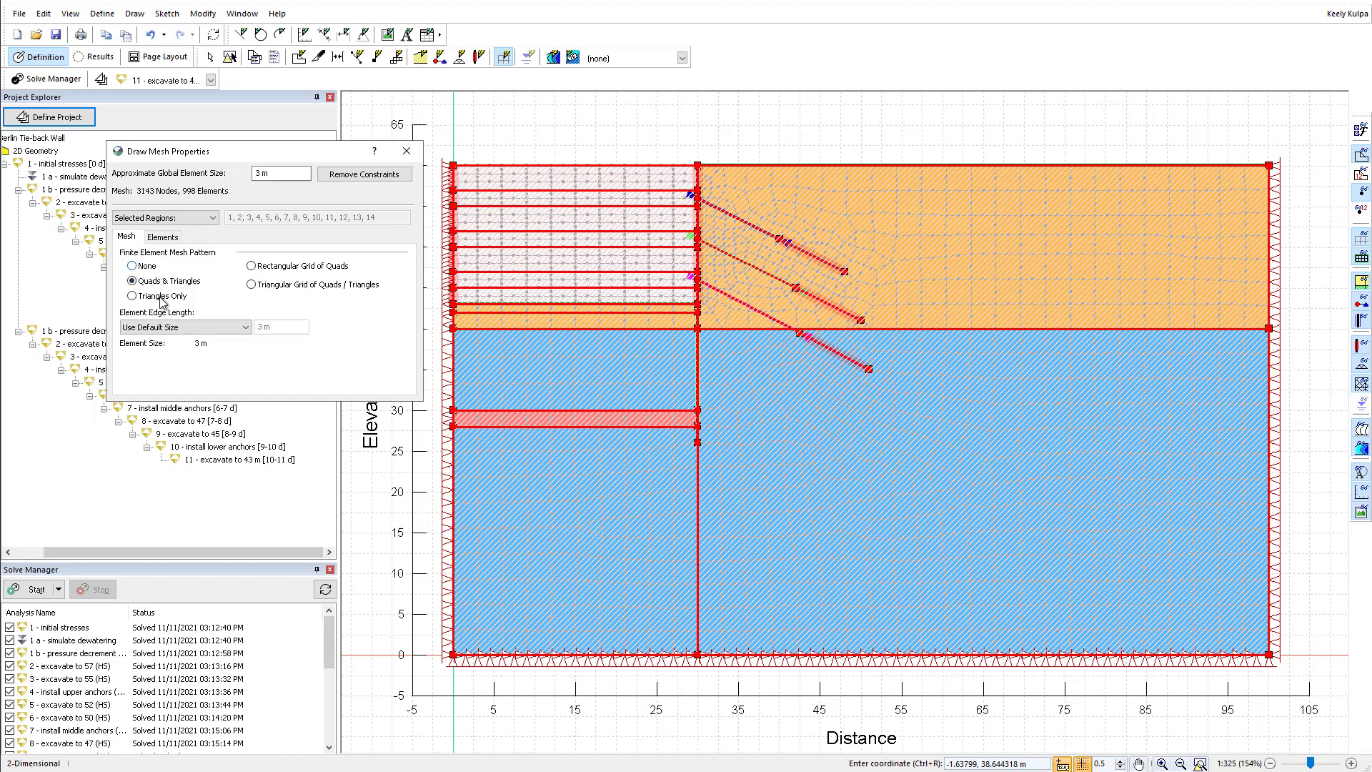
click(131, 296)
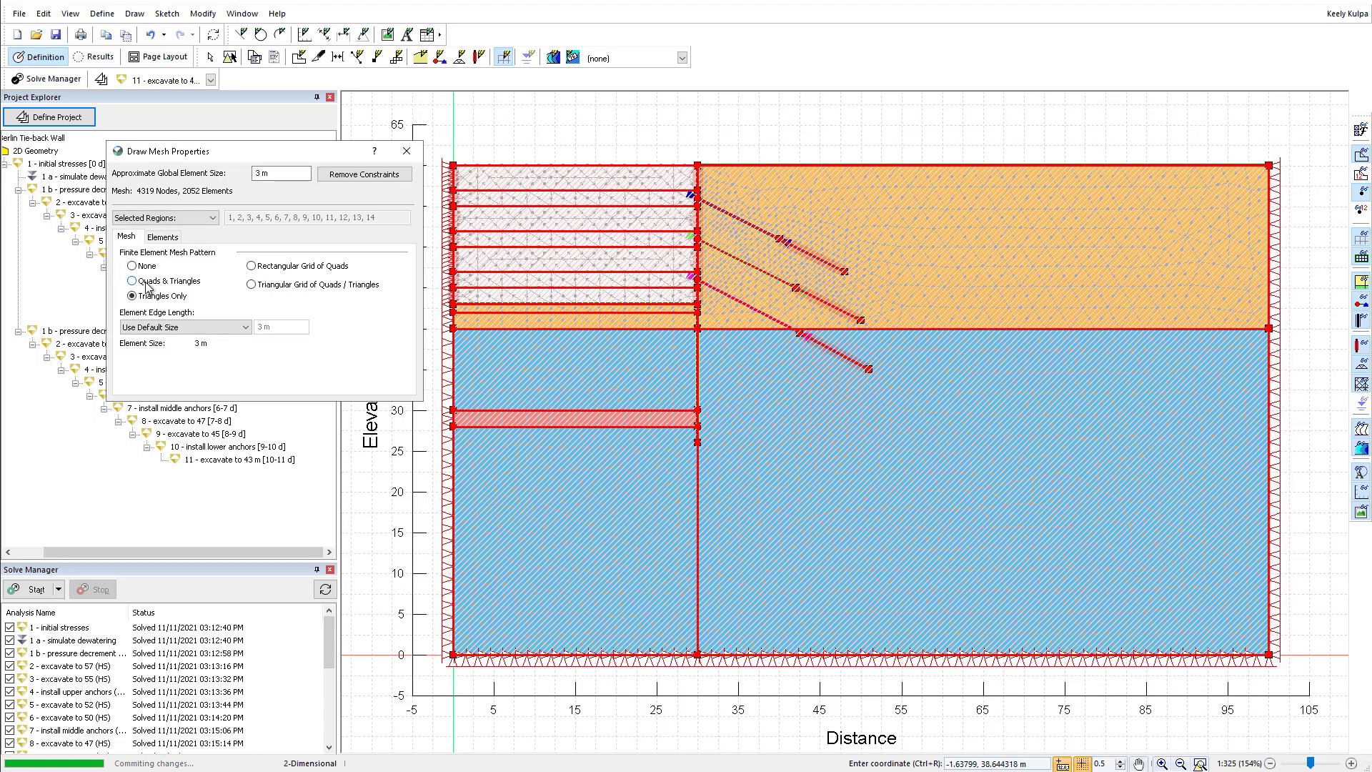
click(163, 237)
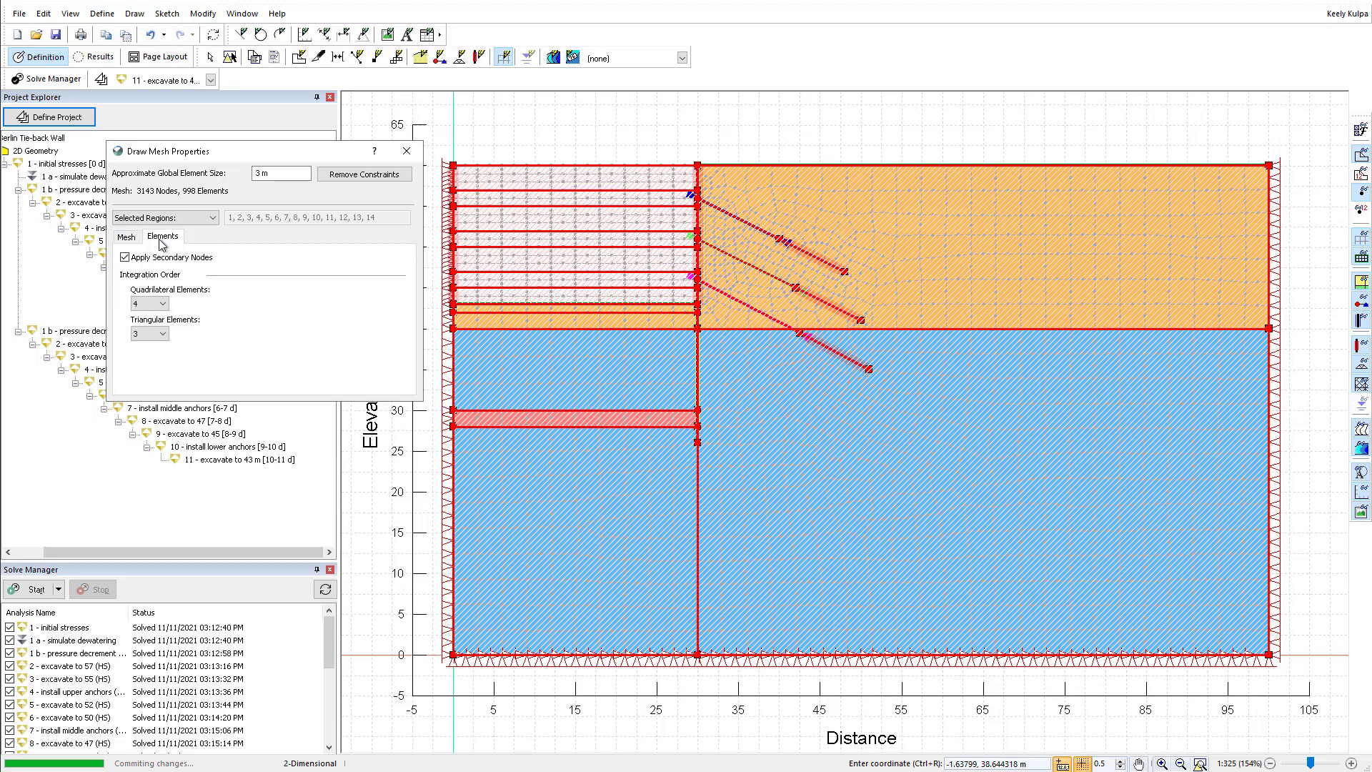
click(125, 256)
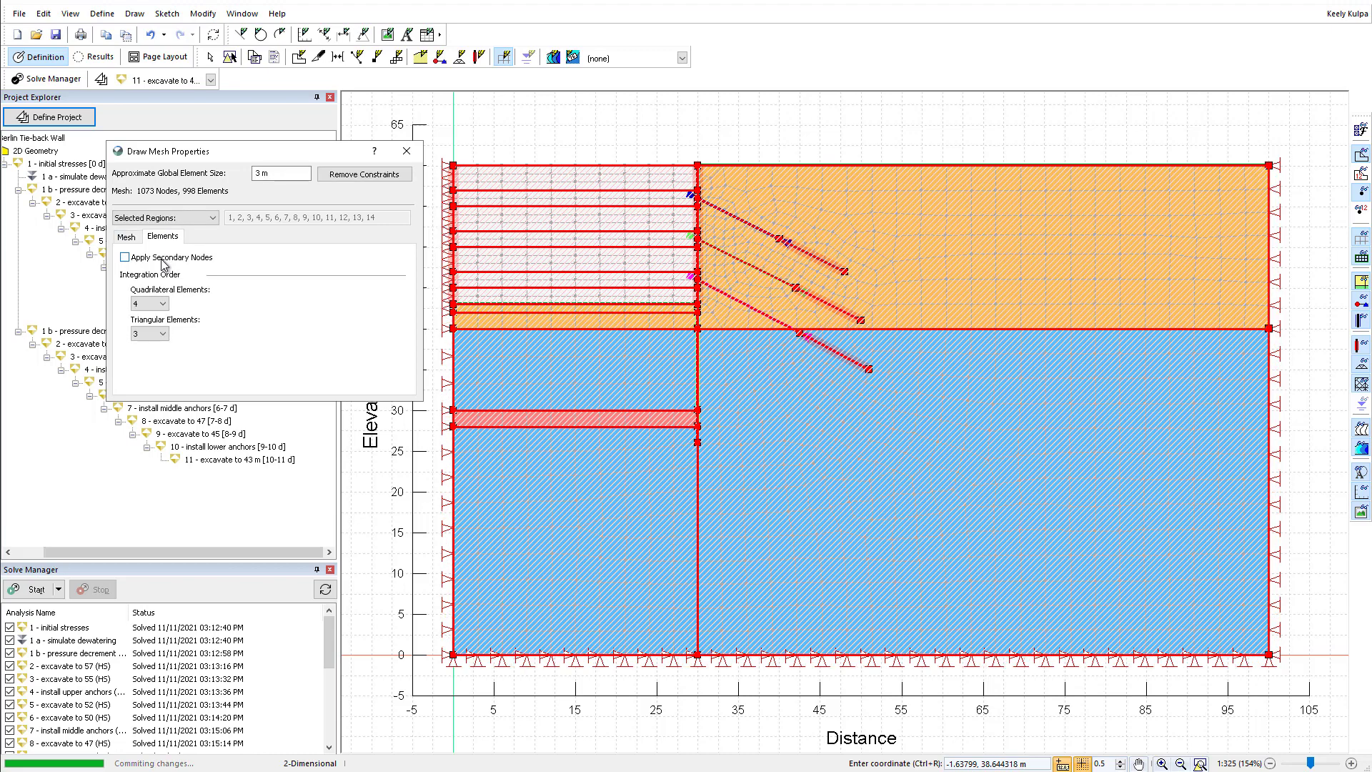
click(125, 236)
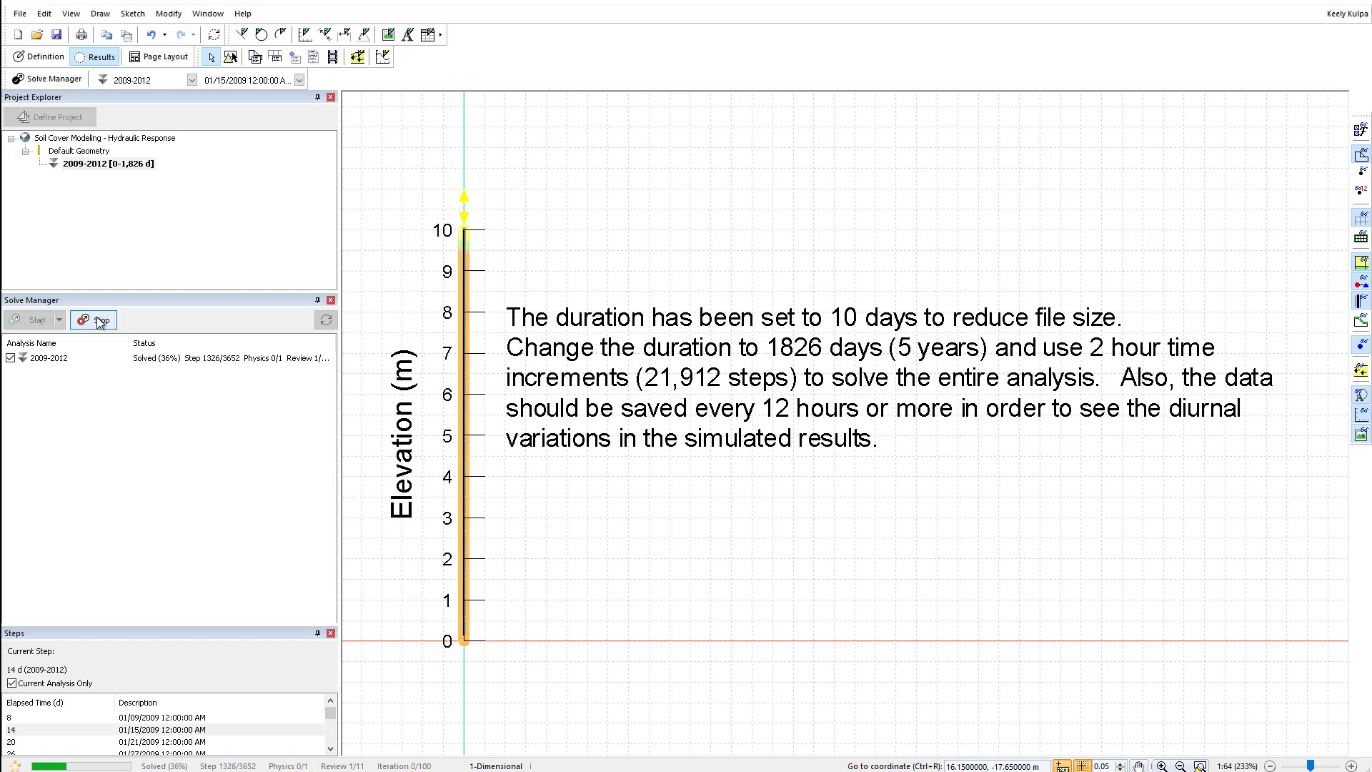
Stop the running analysis, then restart Solve From Last Solved Step from its last step.
click(94, 320)
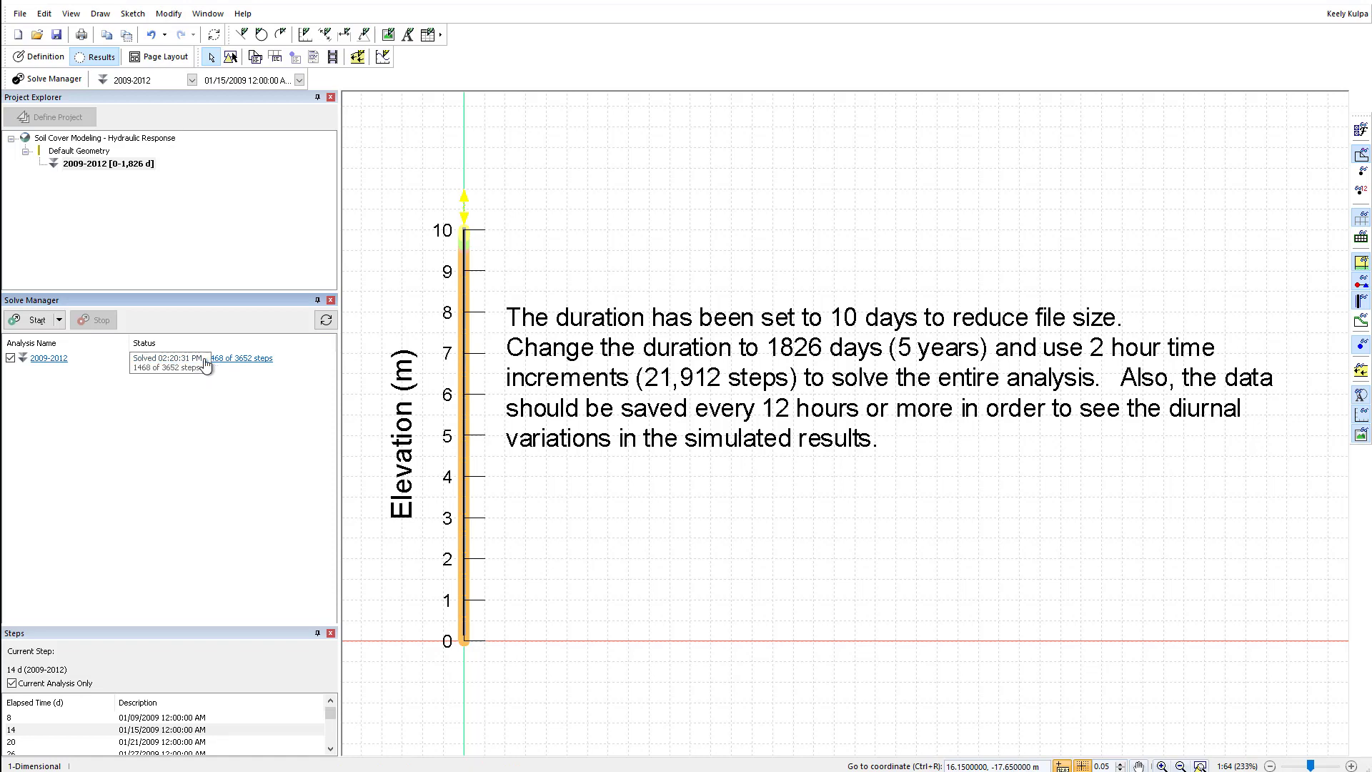
click(59, 319)
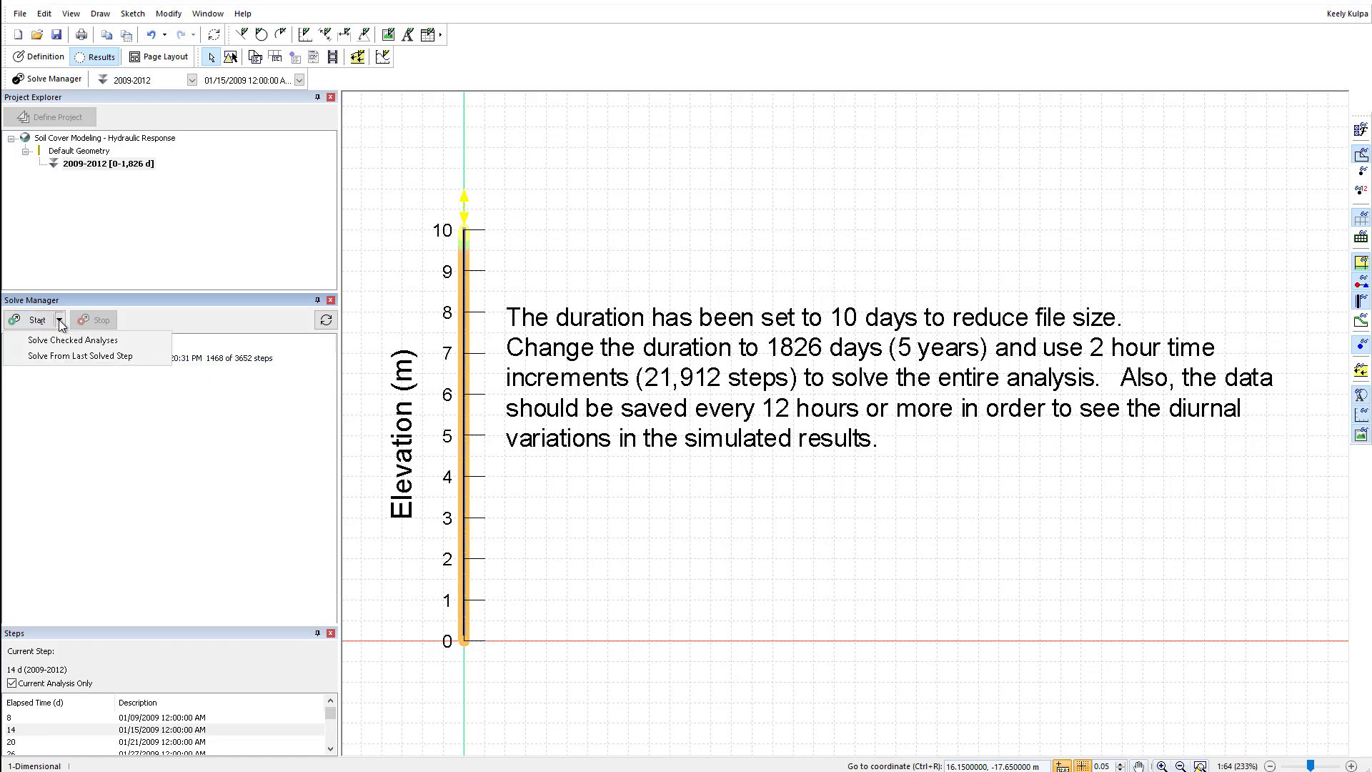
click(80, 355)
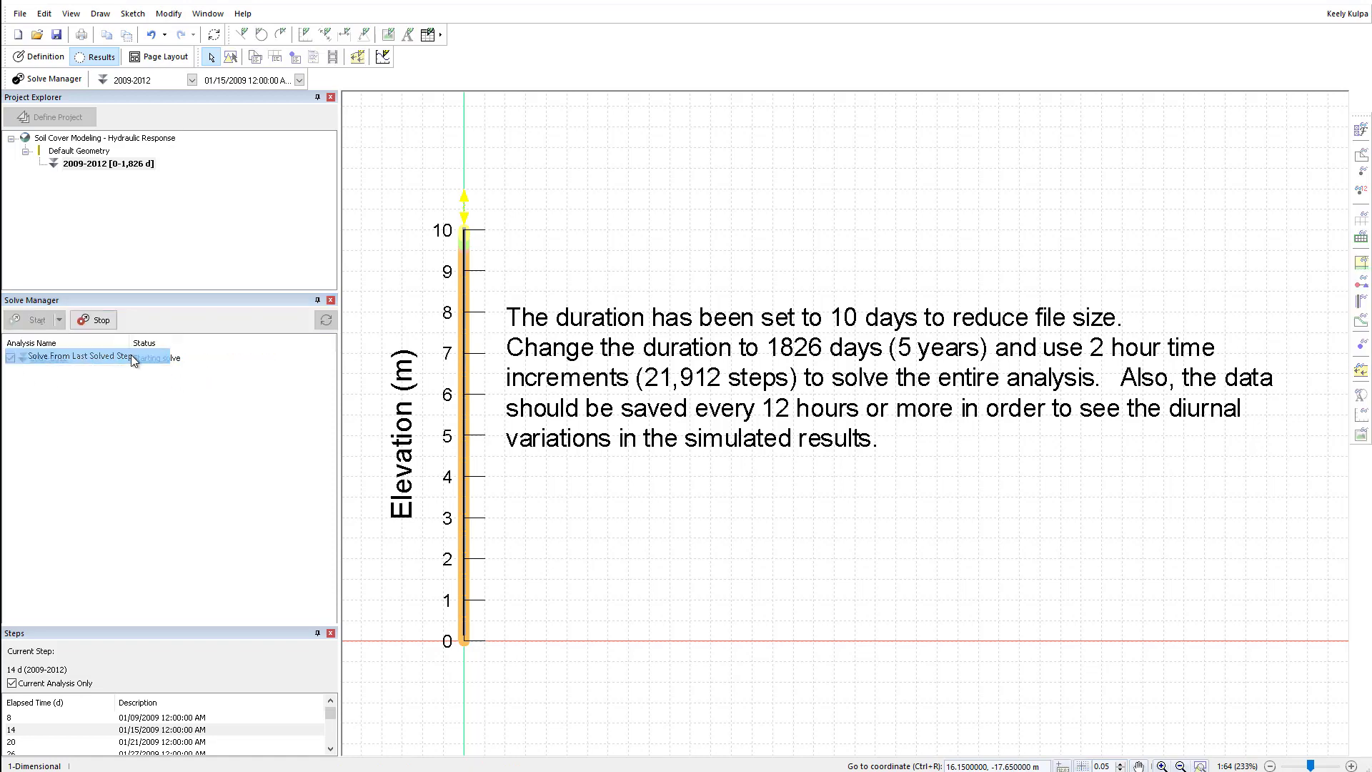
click(32, 320)
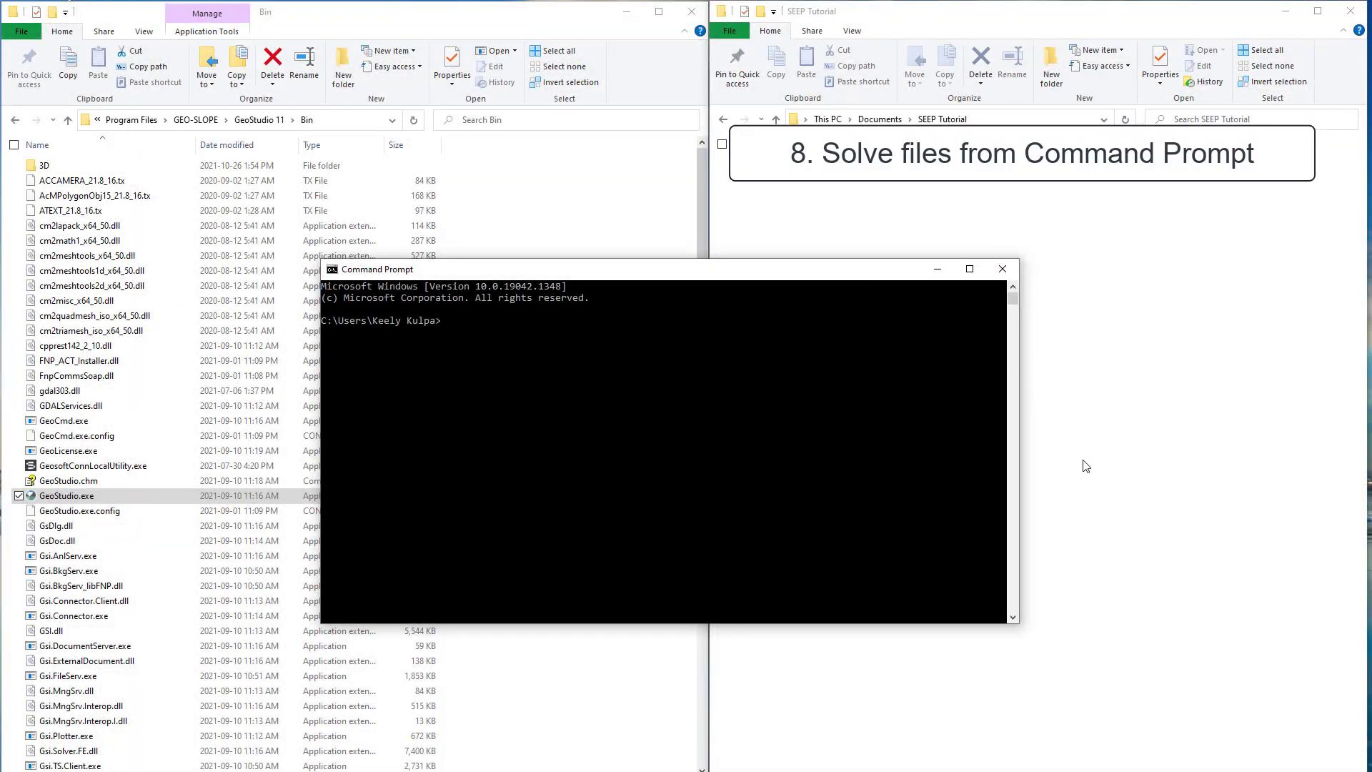
Change to the GeoStudio Bin folder and run GeoCmd.exe on SEEP Tutorial.gsz with /solve /report.
text(cd\)
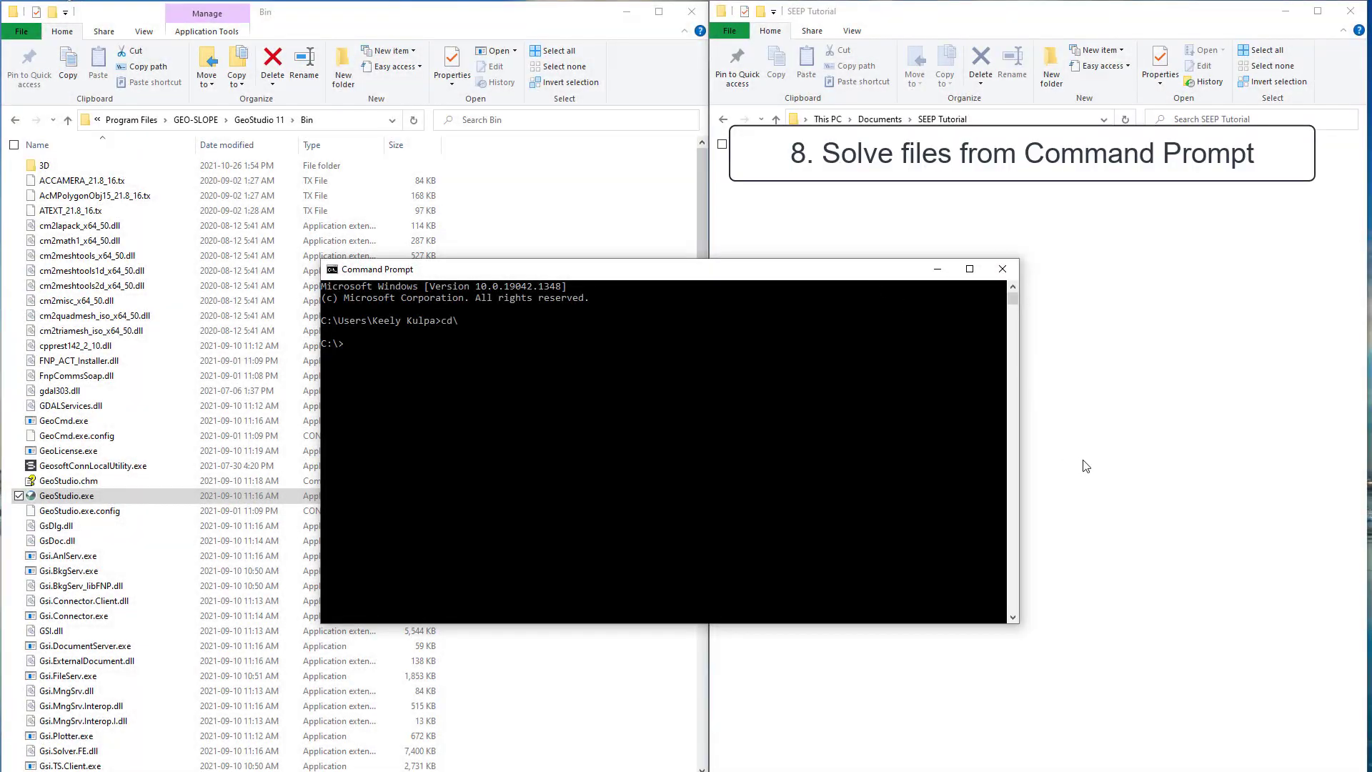
text(cd\Program)
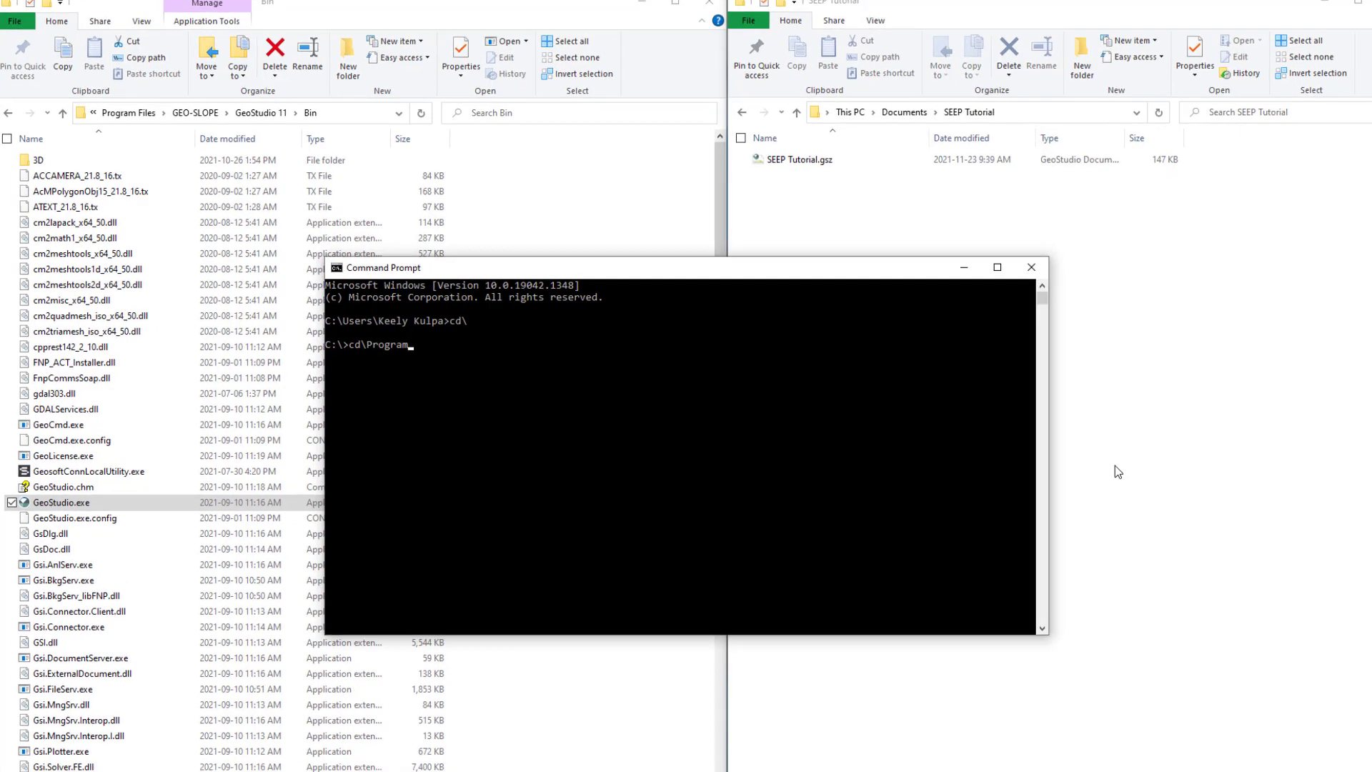
text(files\GEO-)
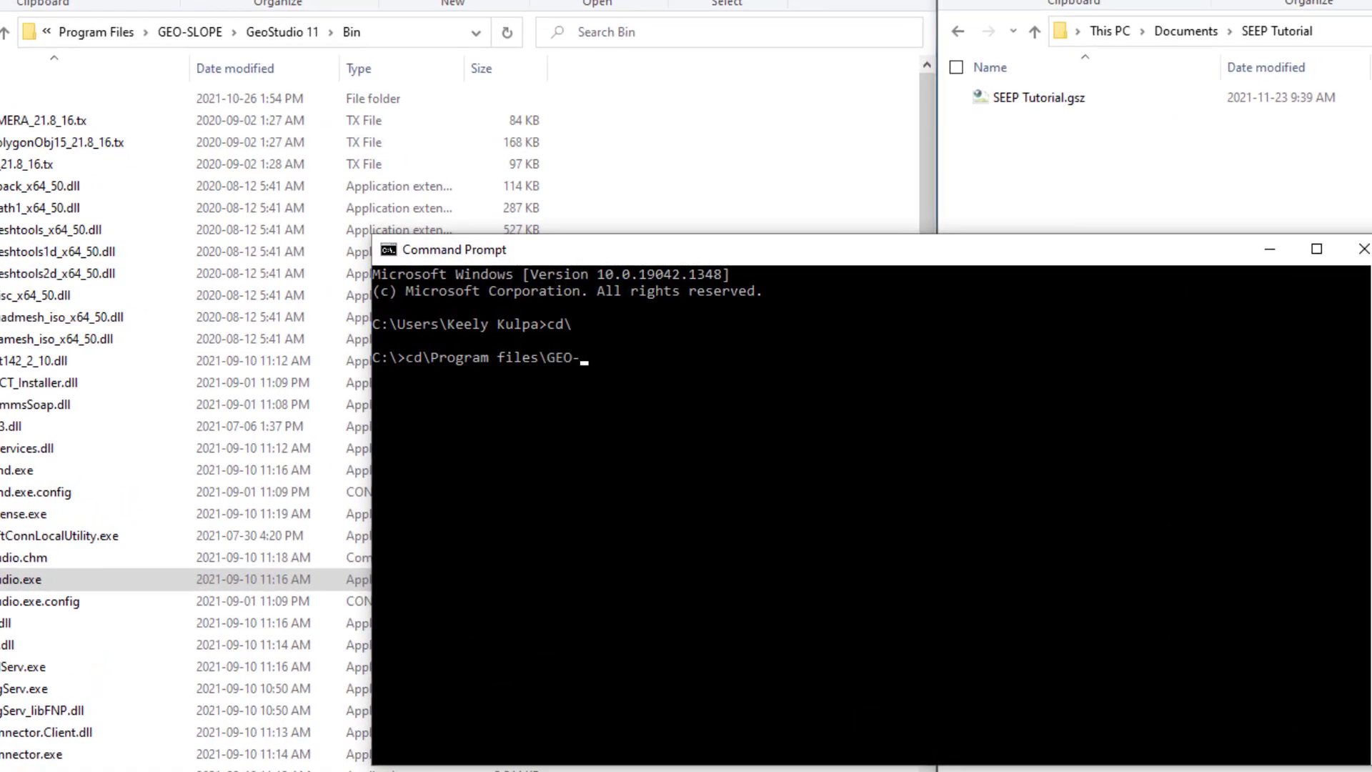
text(SLOPE\GeoStudio 11\bin)
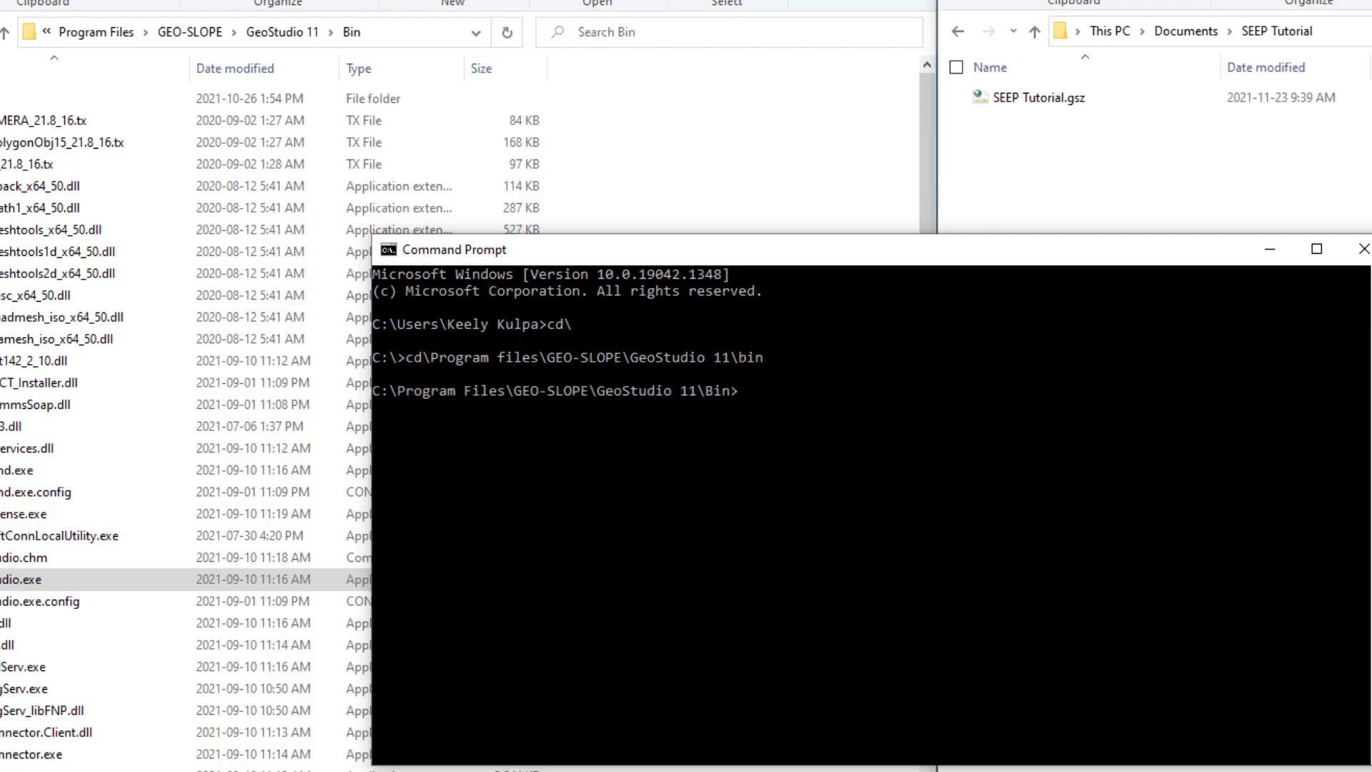
text(GeoCmd.exe)
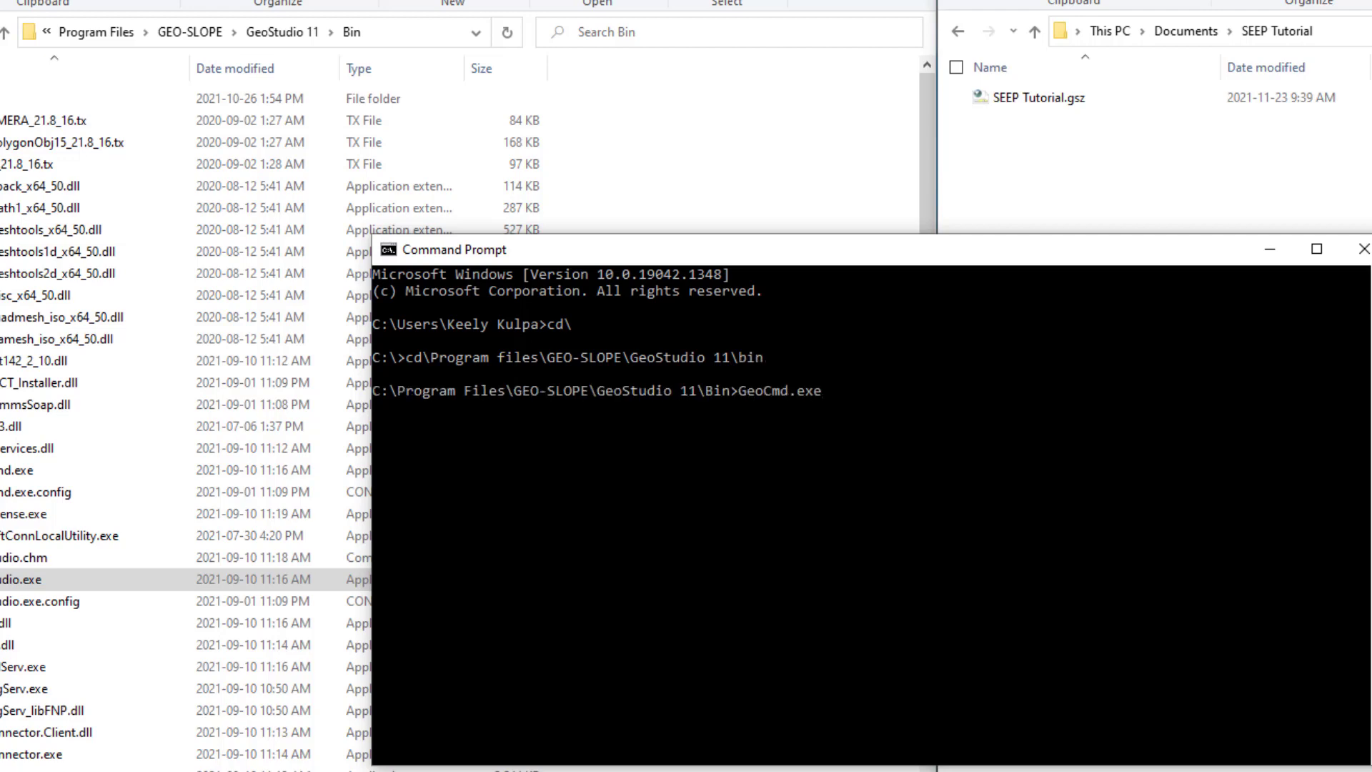
text(")
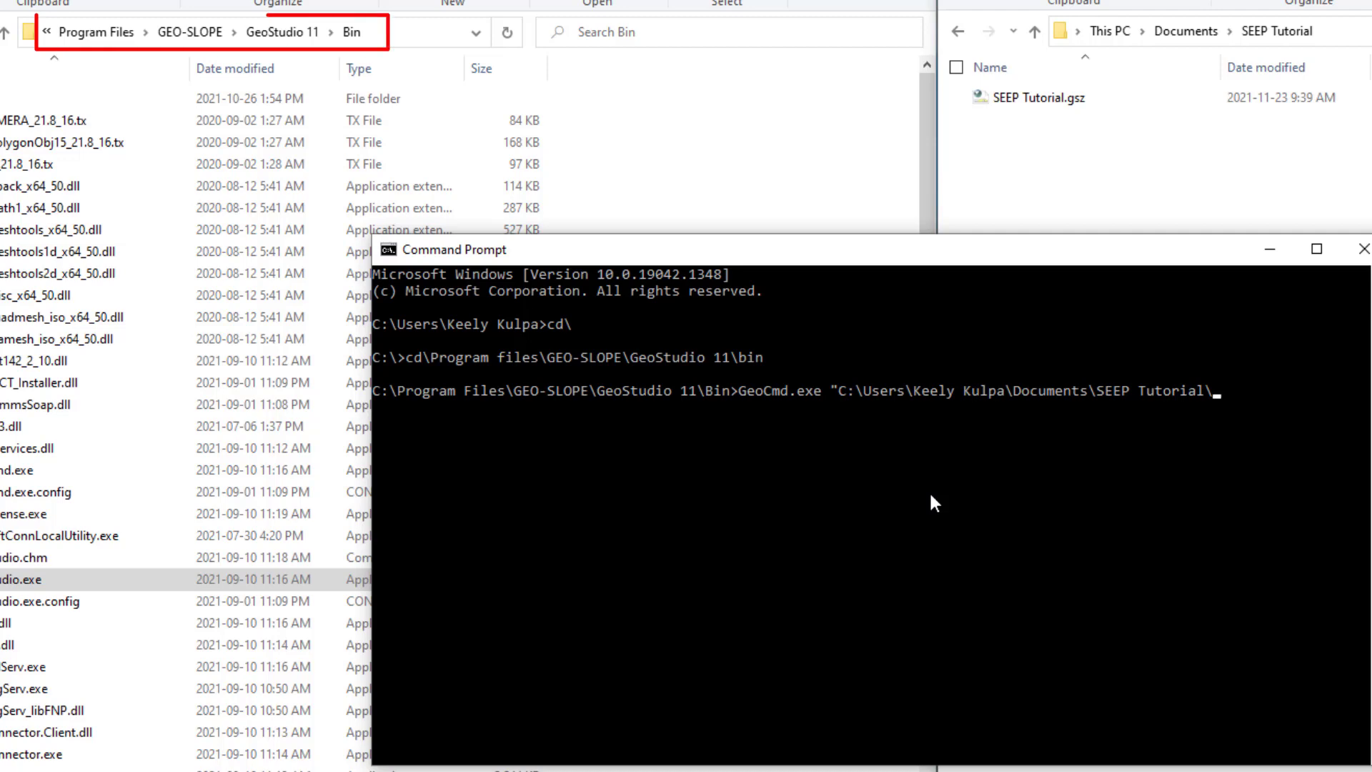
text(SEEP Tutorial.gsz"\)
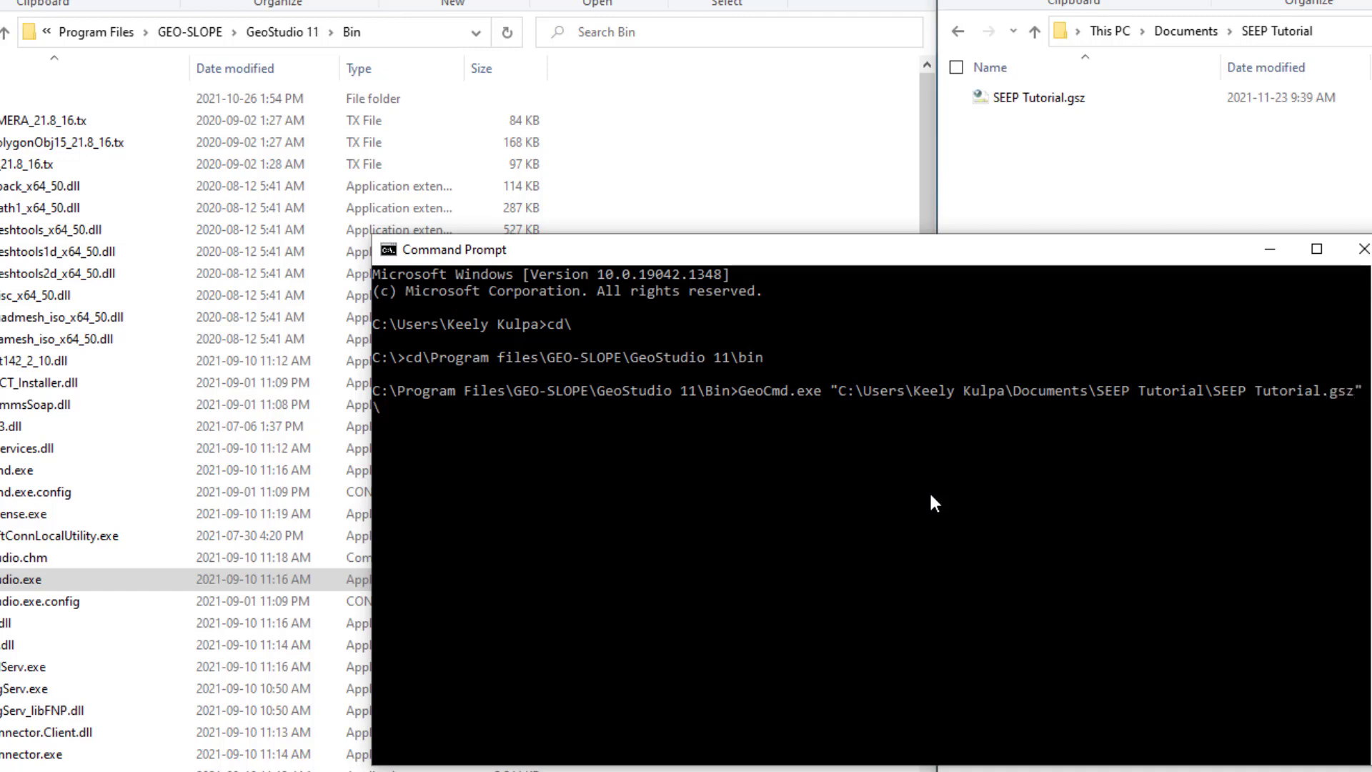
text(/solve)
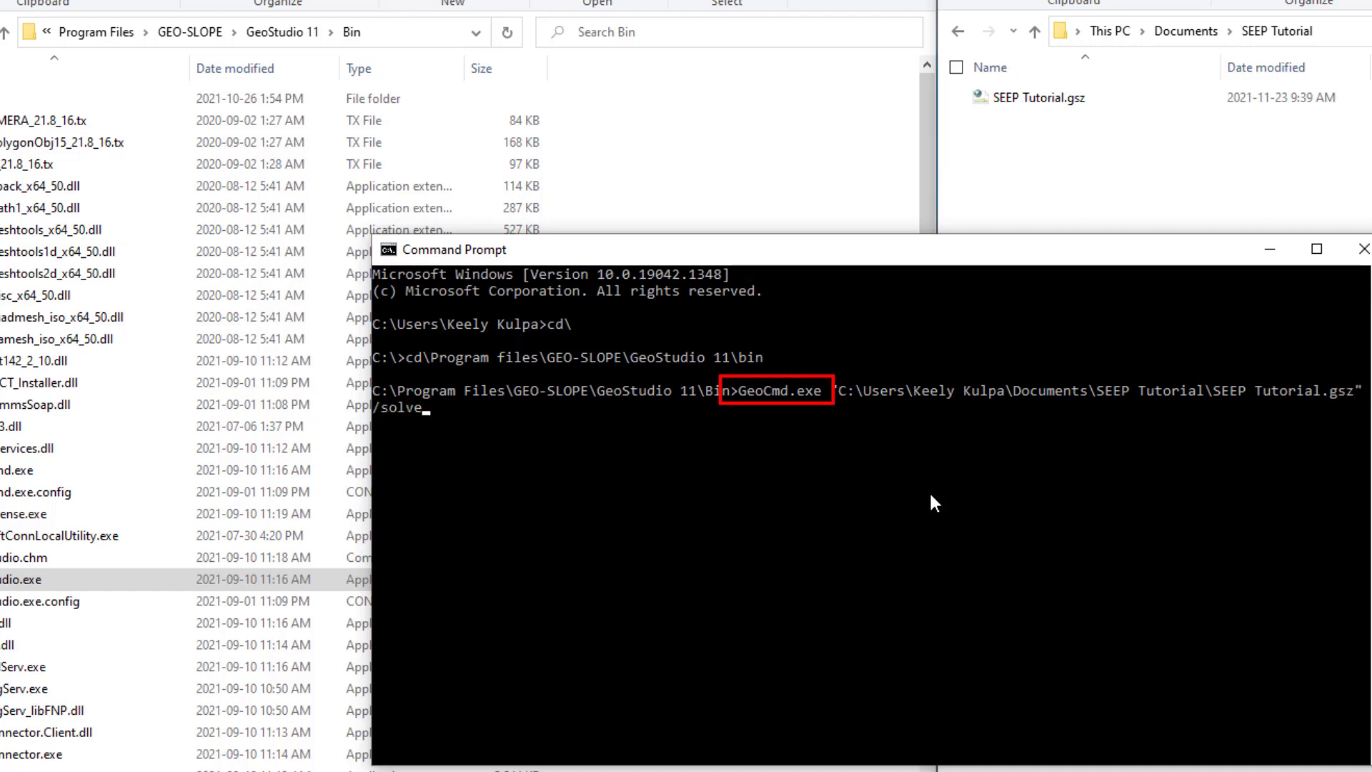
text(/report)
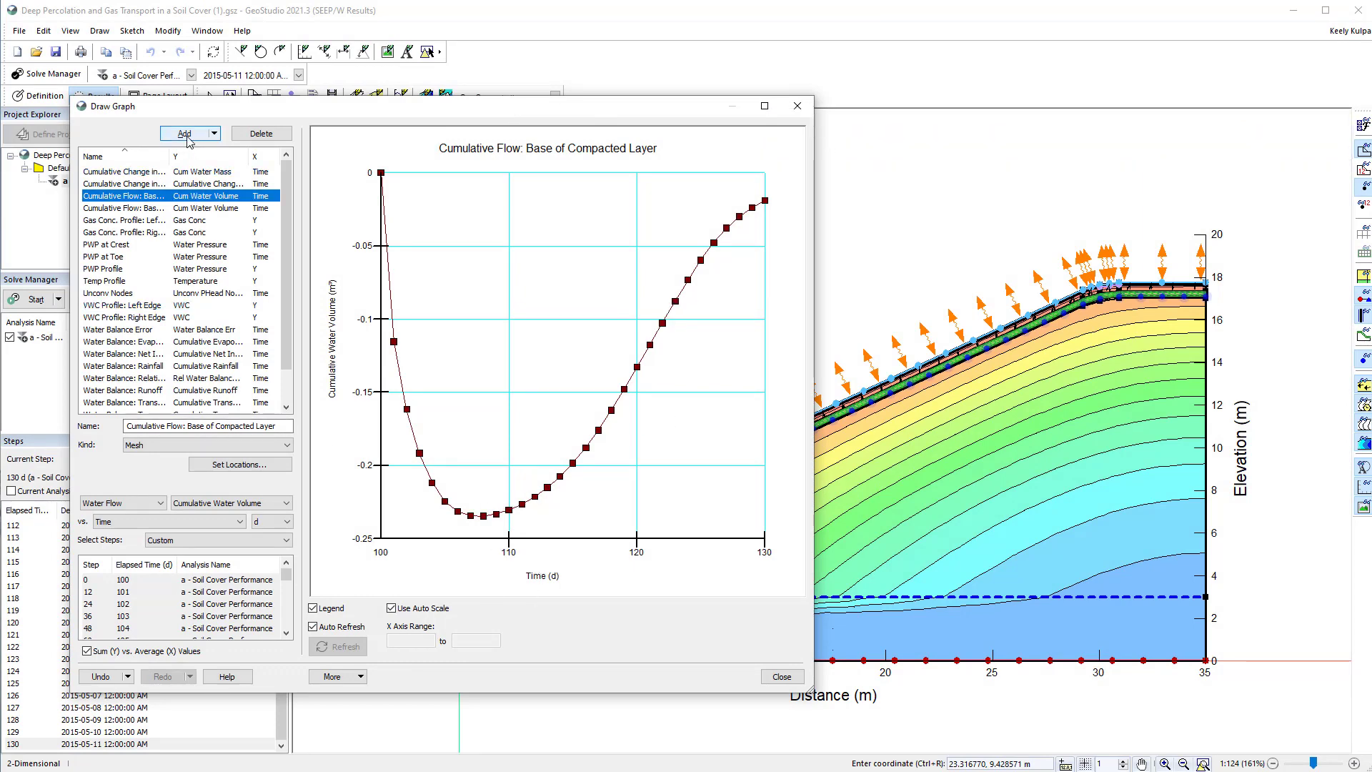
Add a Water Rate vs Time graph using custom locations along a vertical mesh line.
click(184, 133)
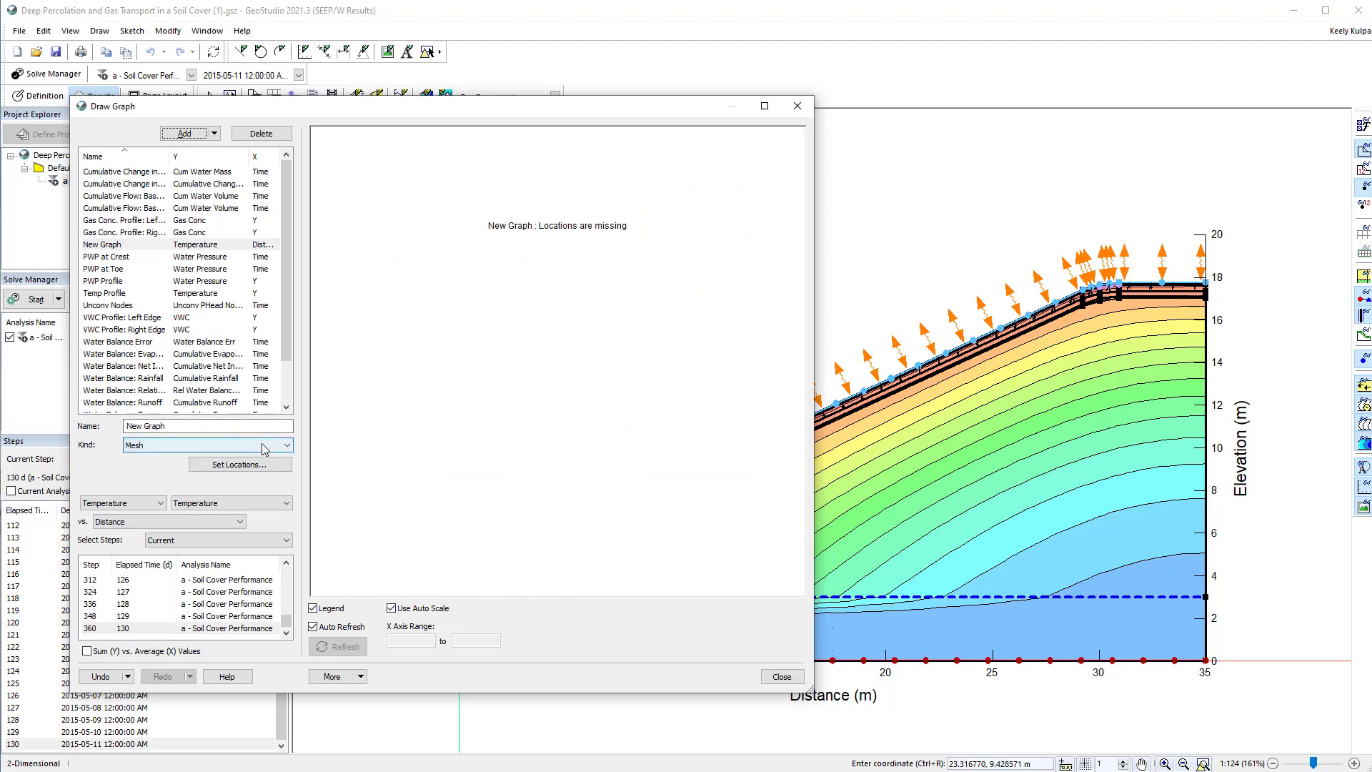
click(159, 503)
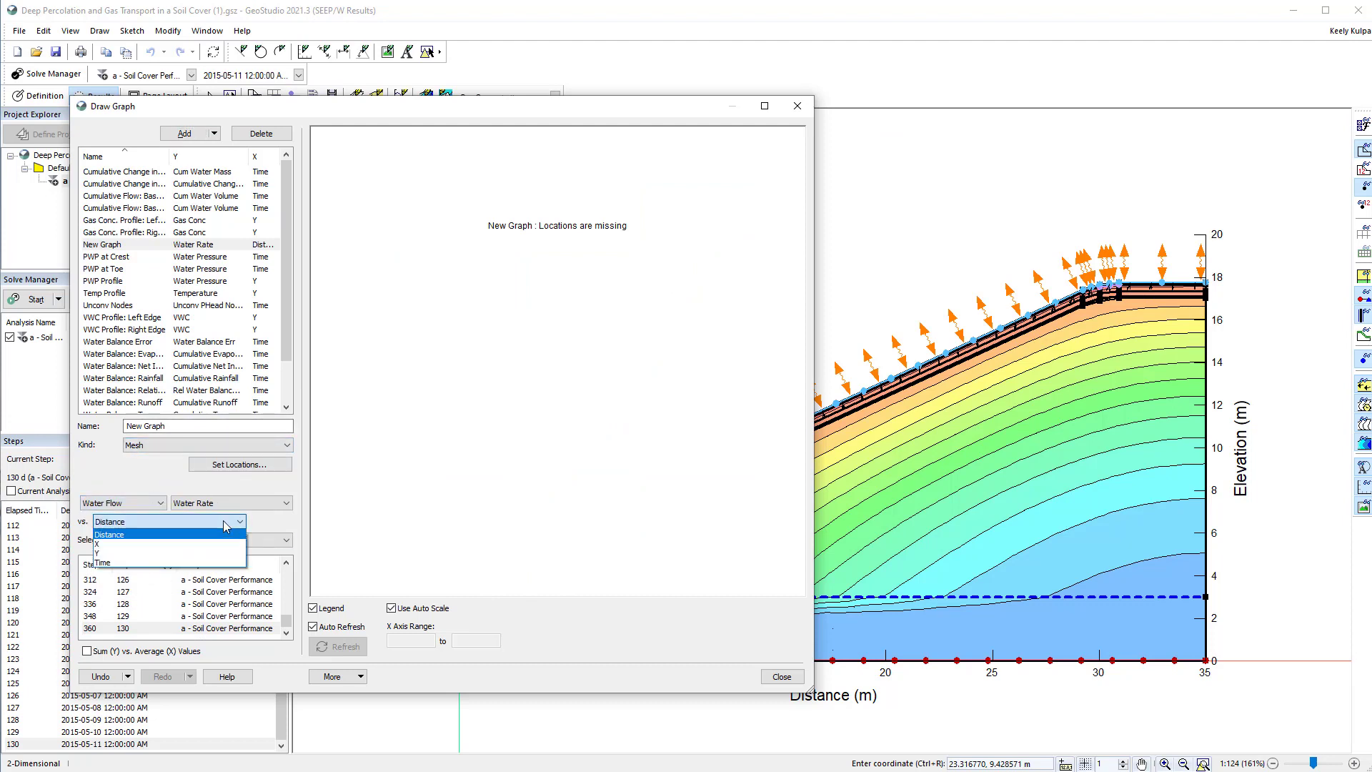
click(102, 562)
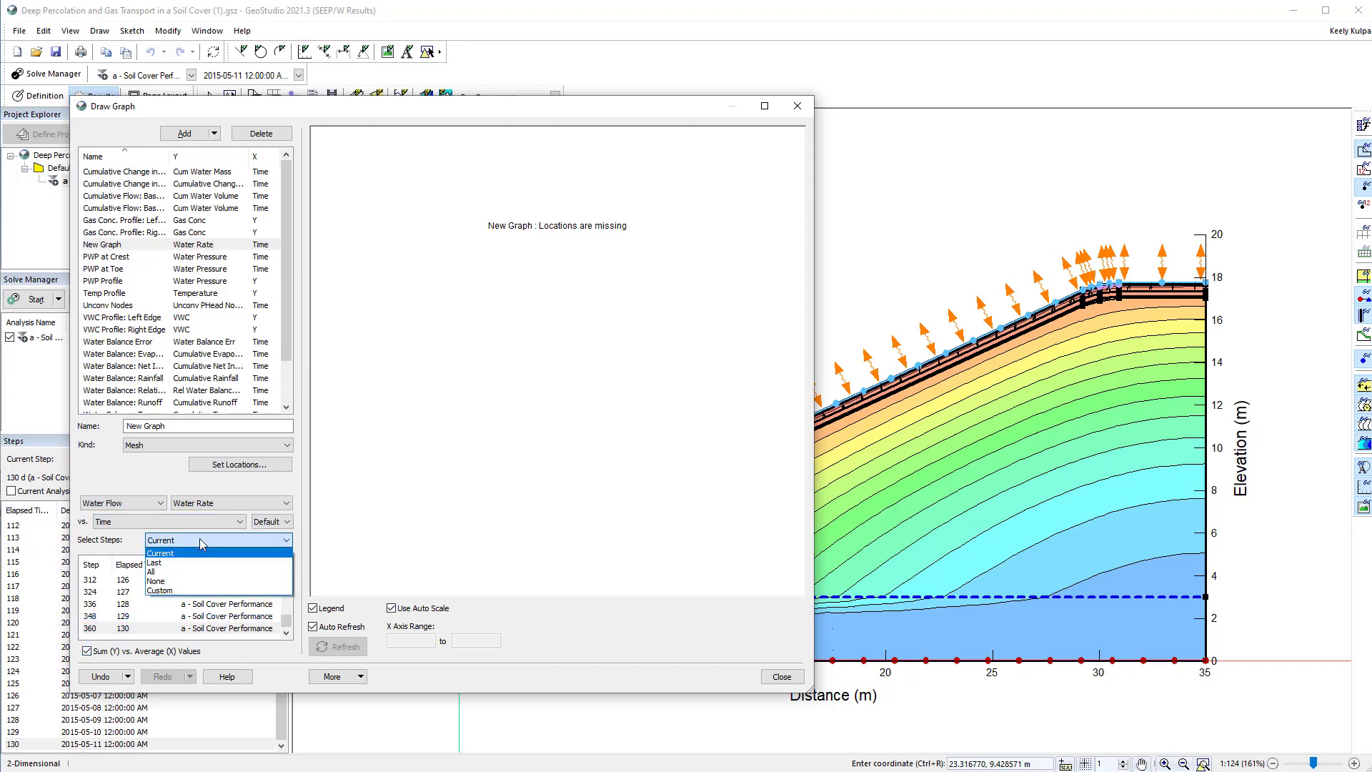
click(216, 464)
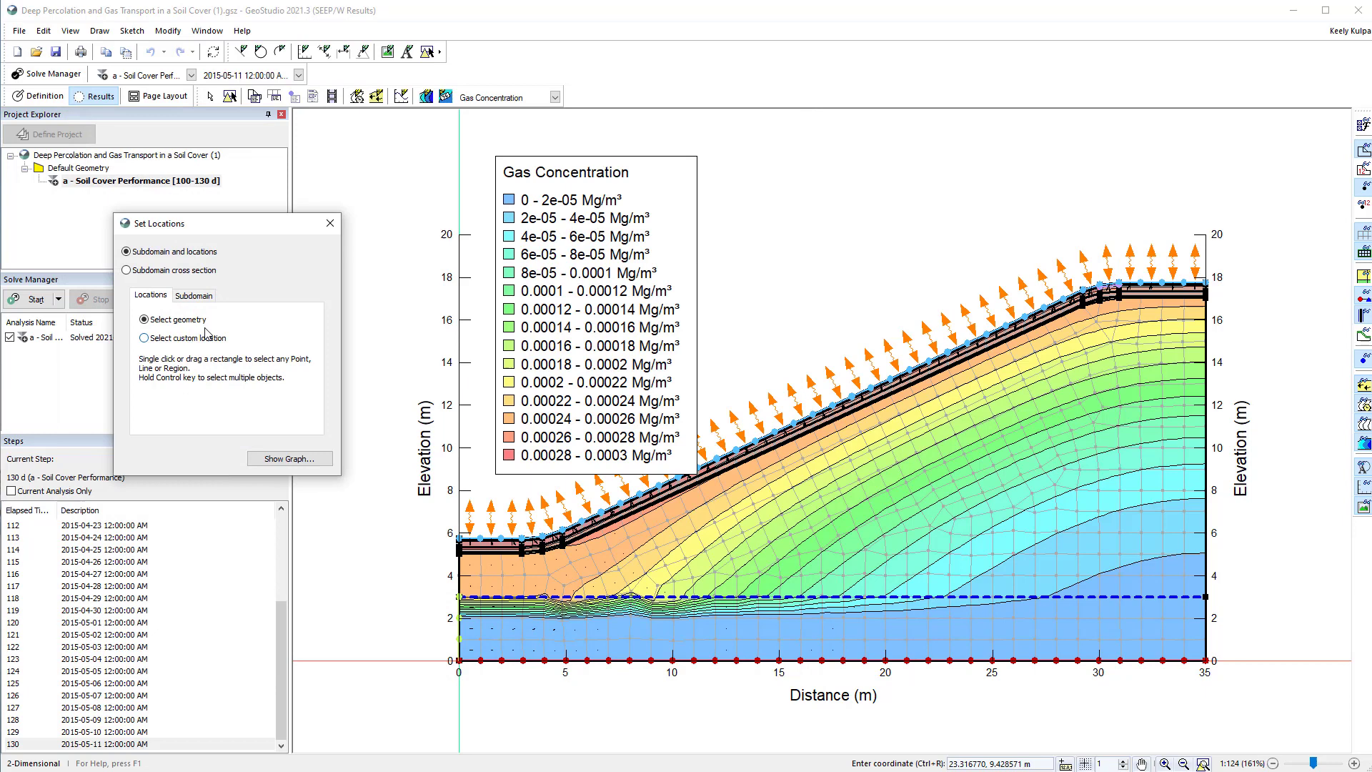
click(142, 338)
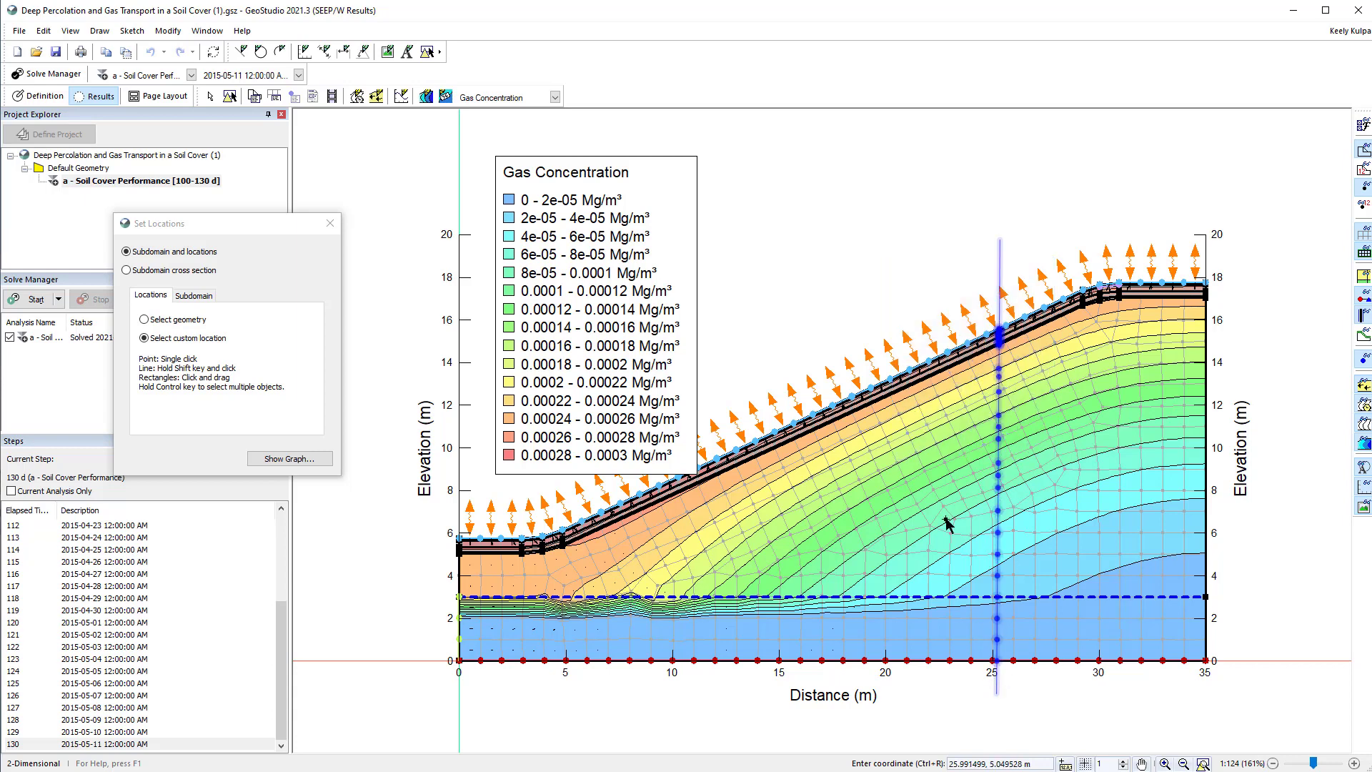
click(916, 504)
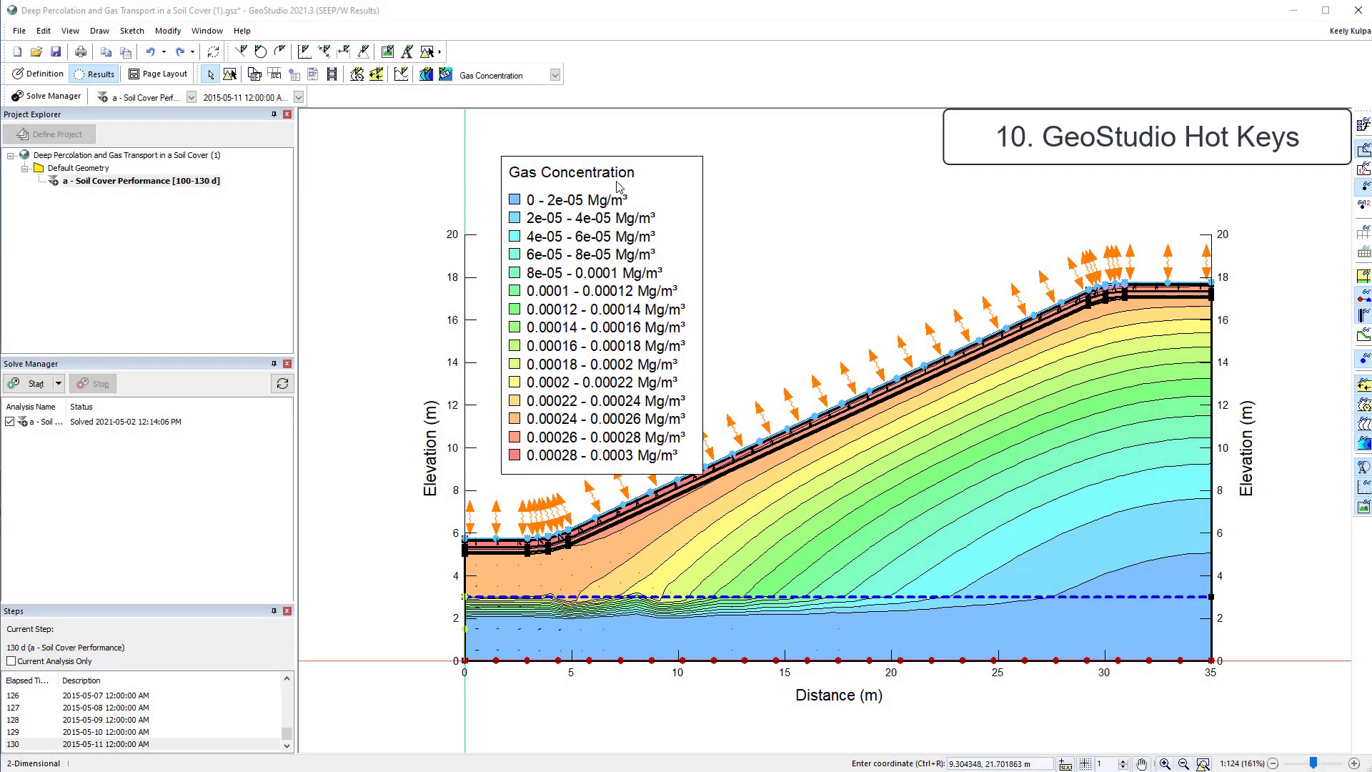
Try four contours with Auto Range off, undo the change, and reopen the cumulative flow graph.
click(428, 74)
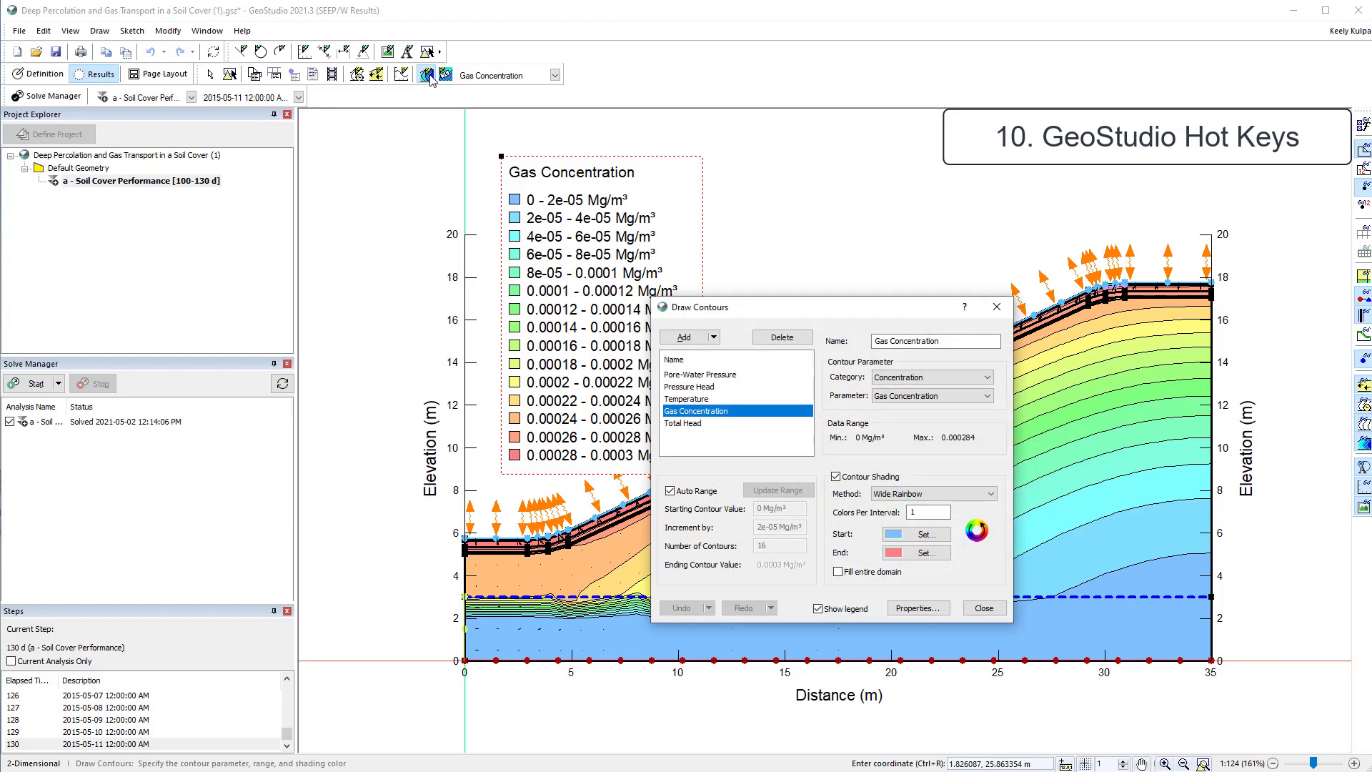
click(671, 490)
text(4)
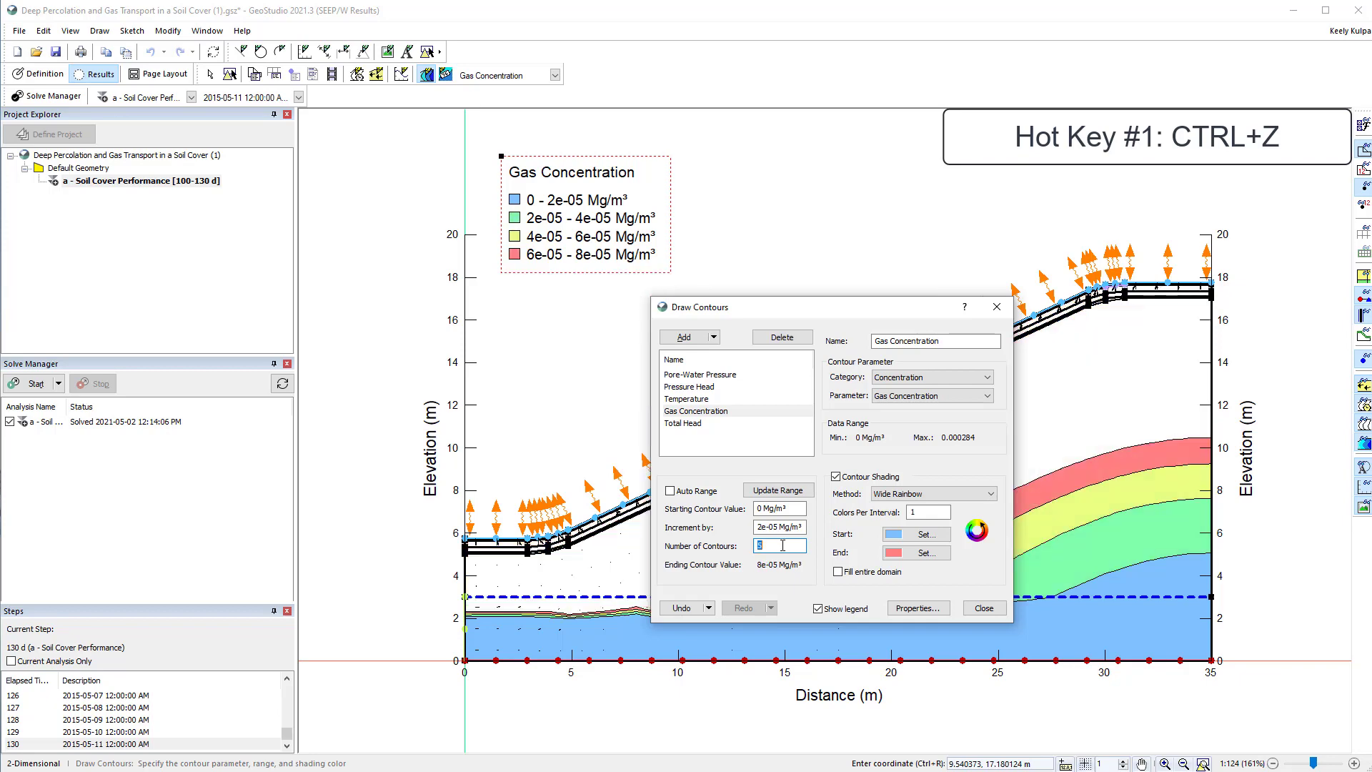
click(982, 607)
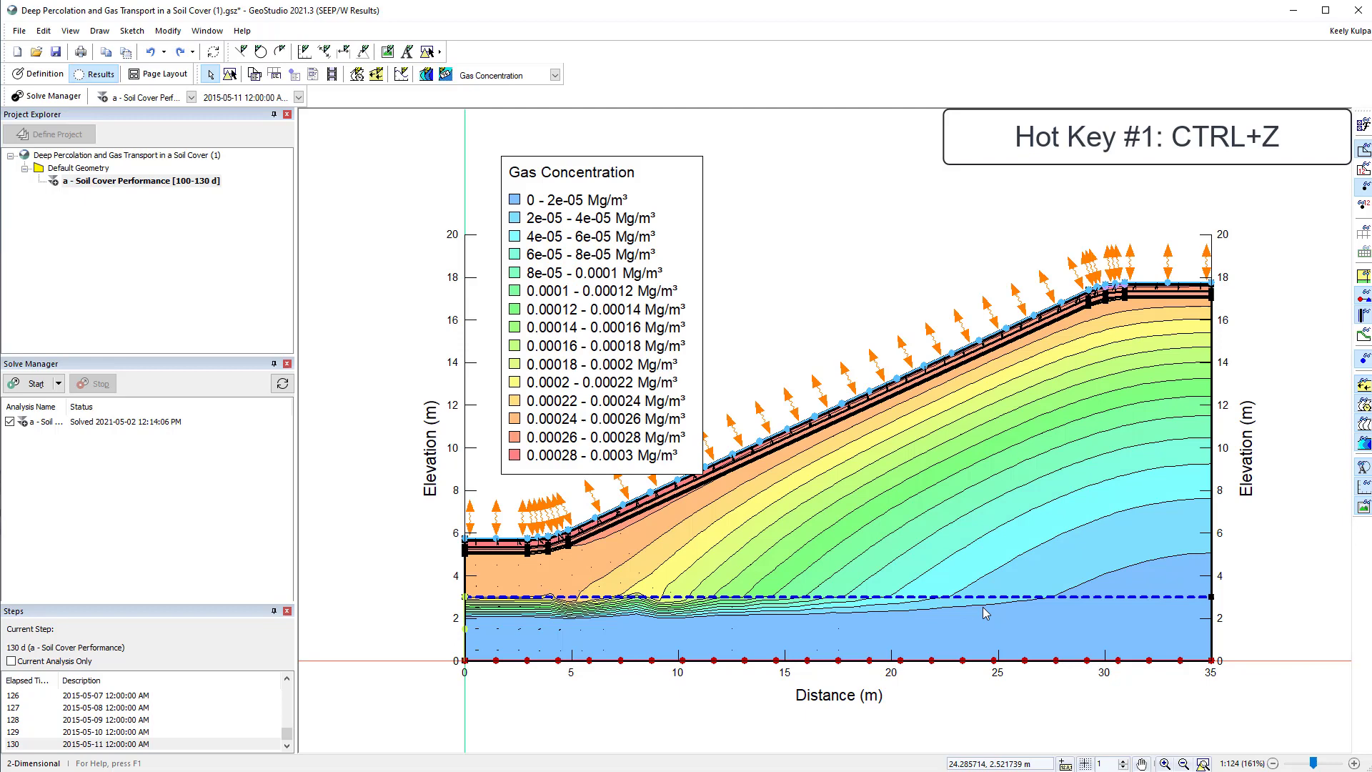
mouse_move(990, 586)
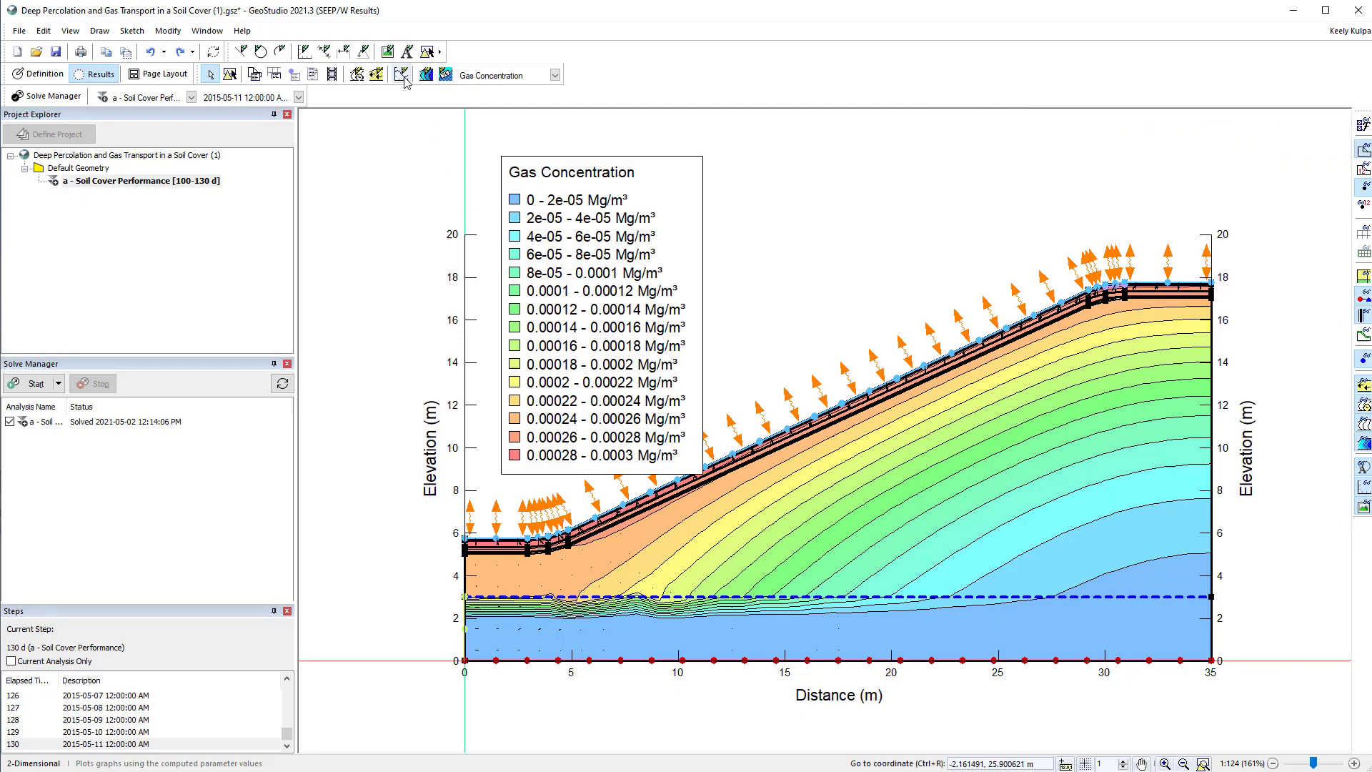
click(425, 74)
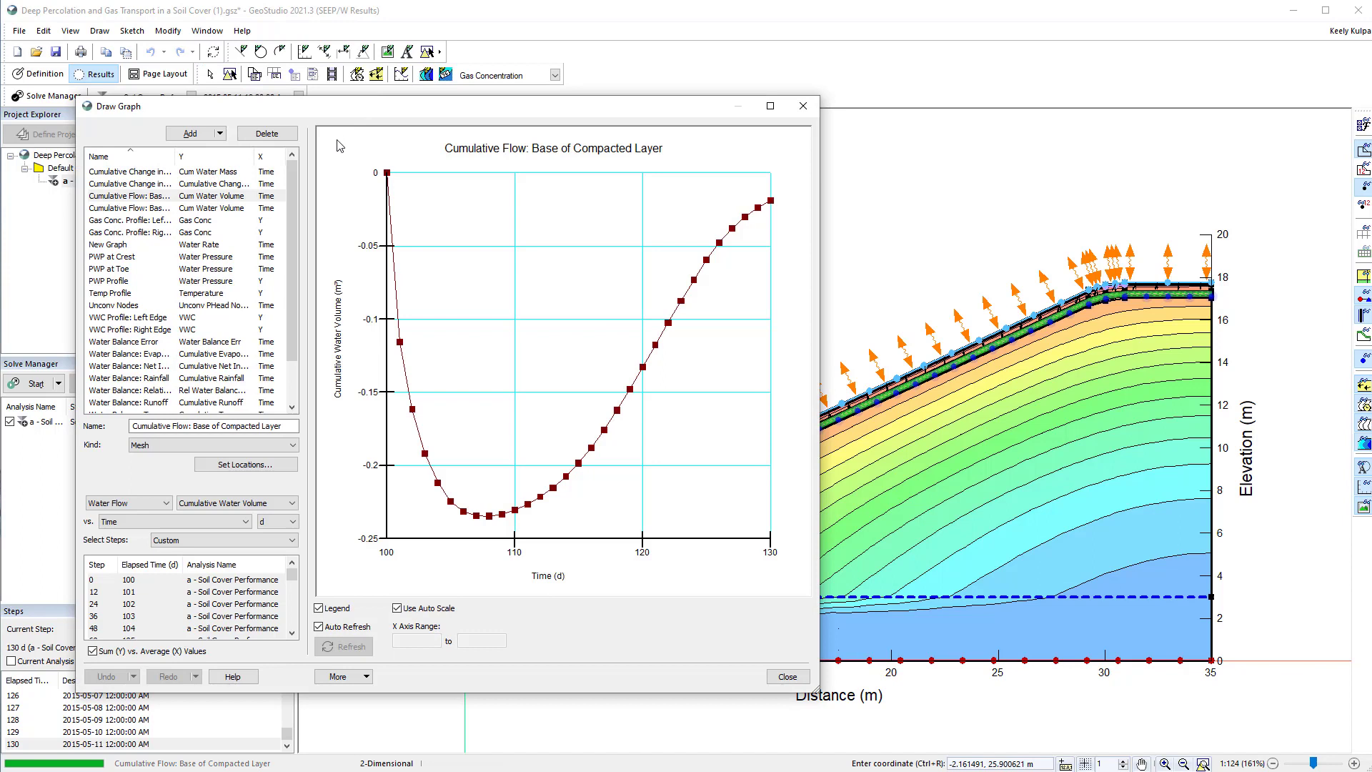
Read the Draw Graph F1 help down to Set Locations, then close help and the graph.
key(f1)
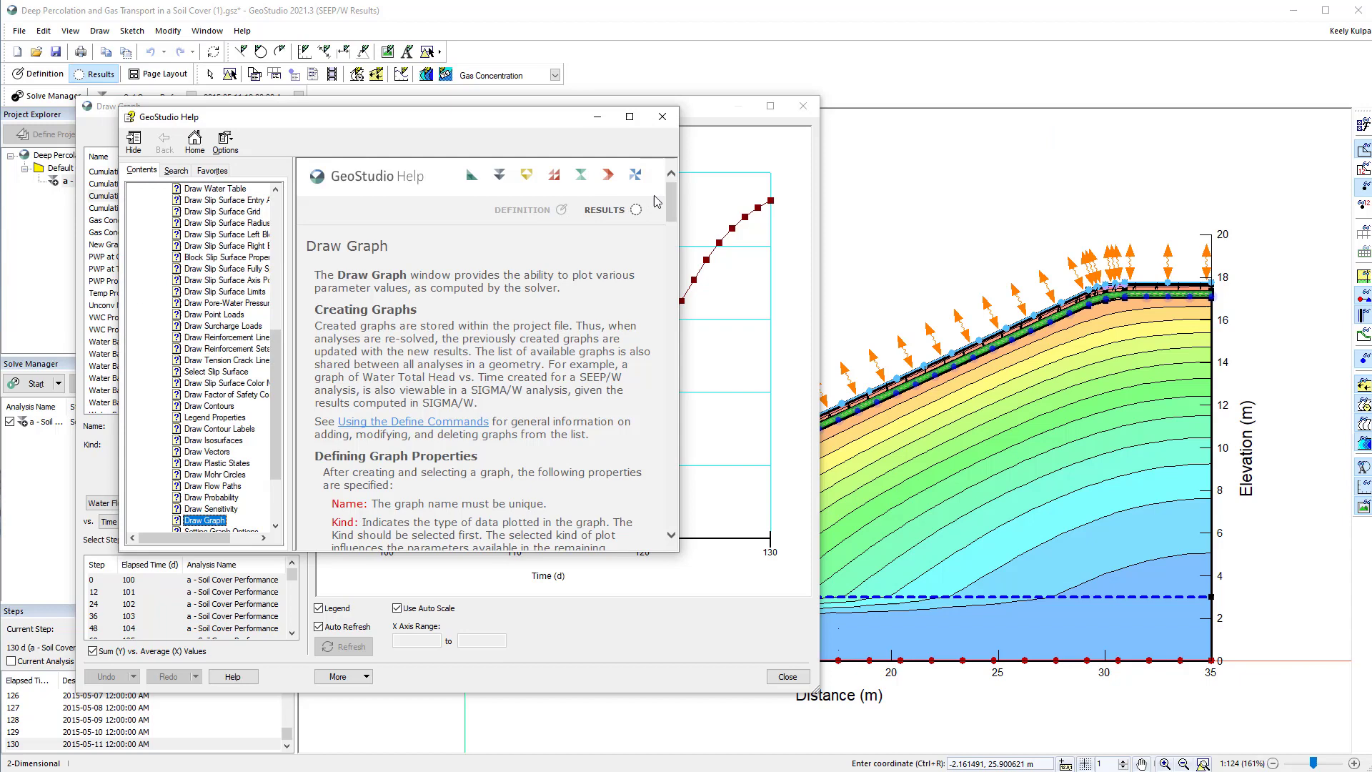
scroll(down, 3)
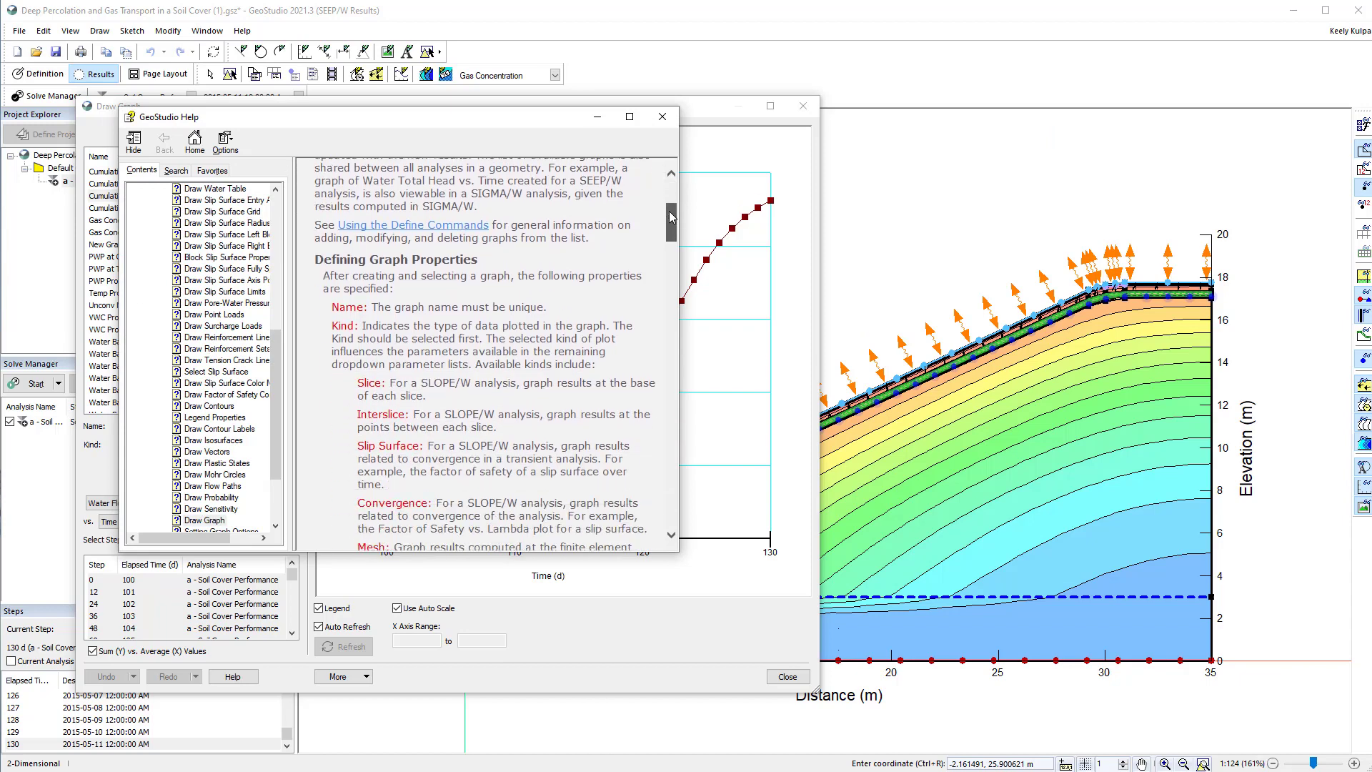
scroll(down, 3)
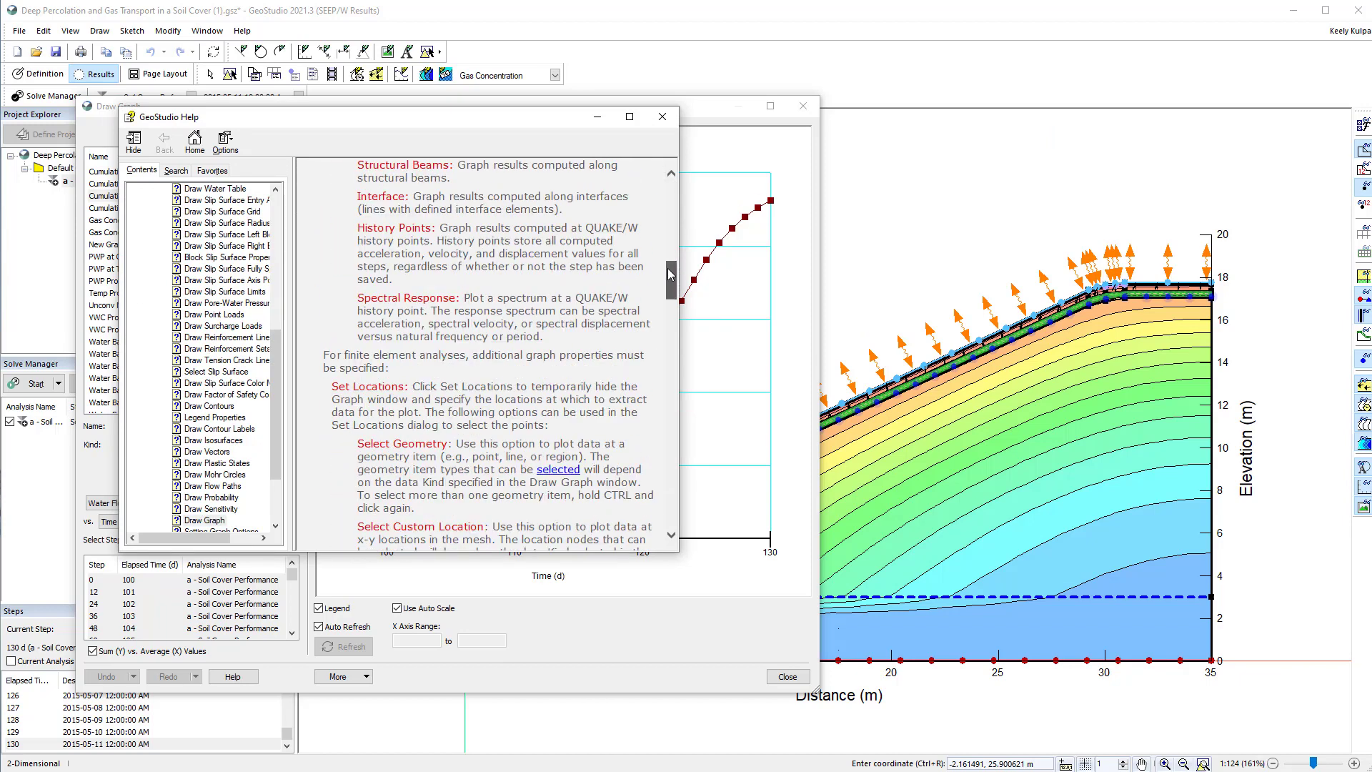
scroll(down, 3)
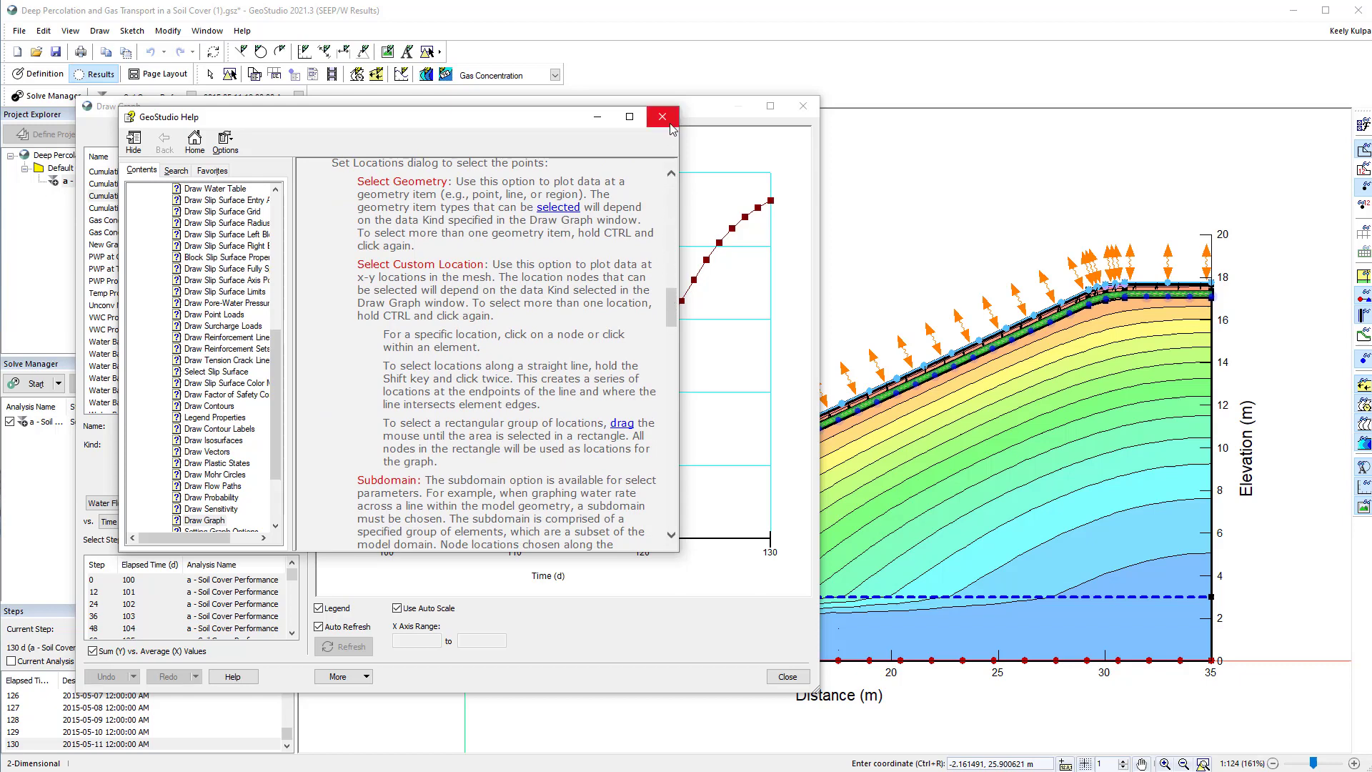
click(662, 117)
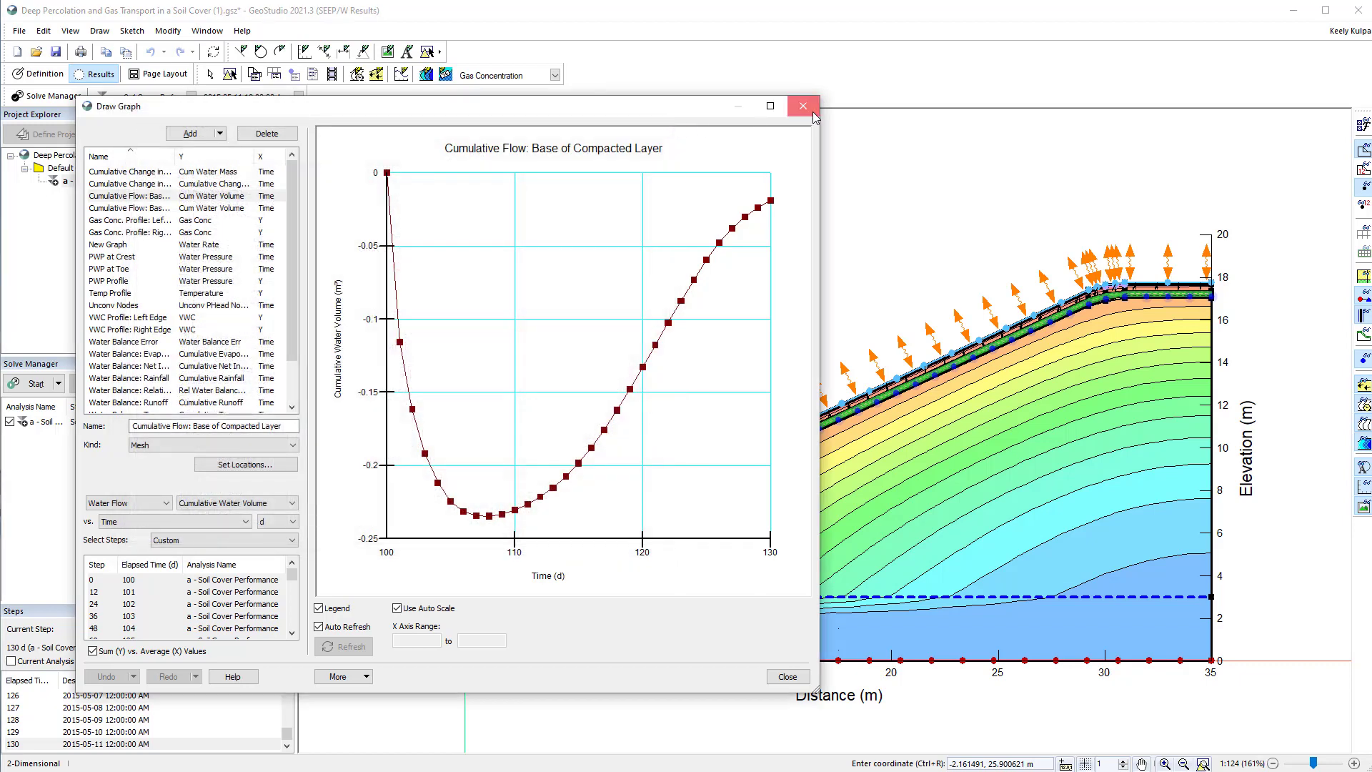
click(802, 106)
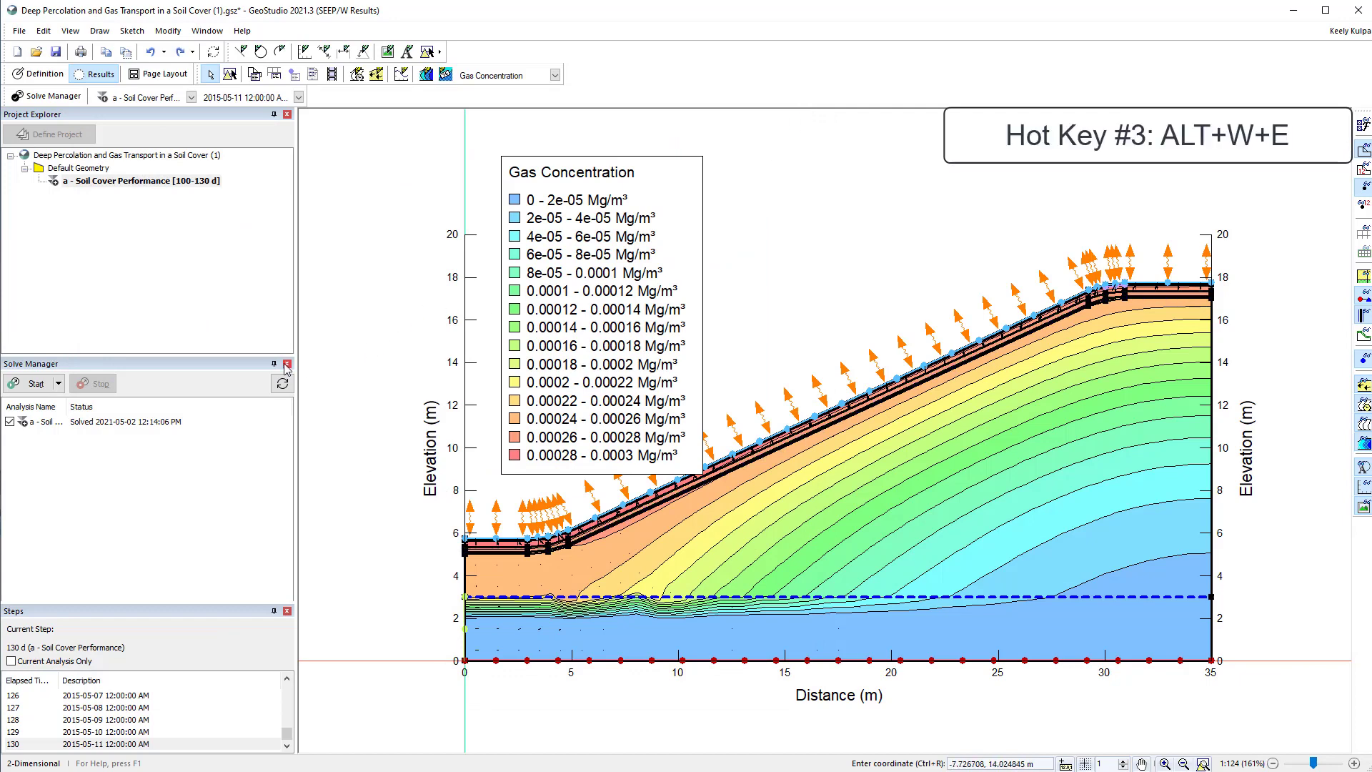
Close the Solve Manager pane and confirm the default window layout reset (Alt+W+E).
click(286, 363)
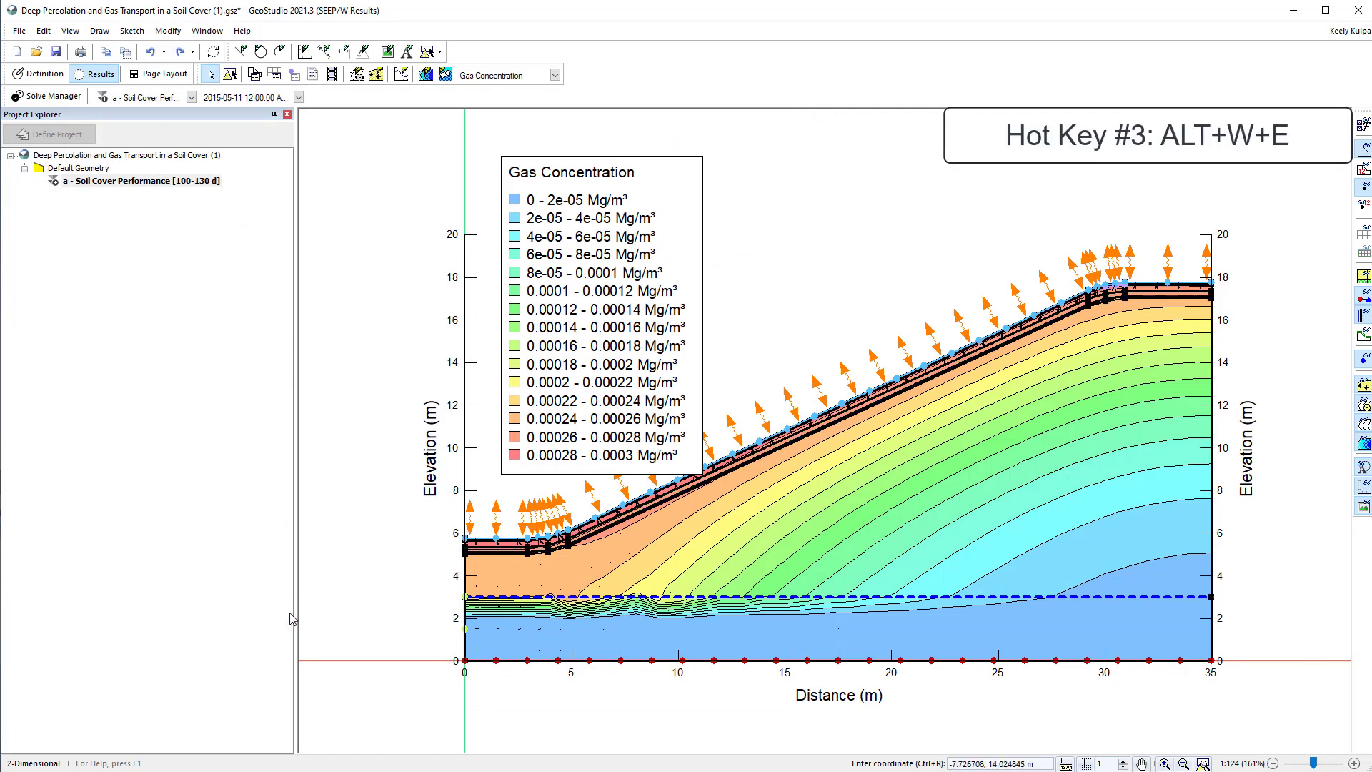
click(131, 180)
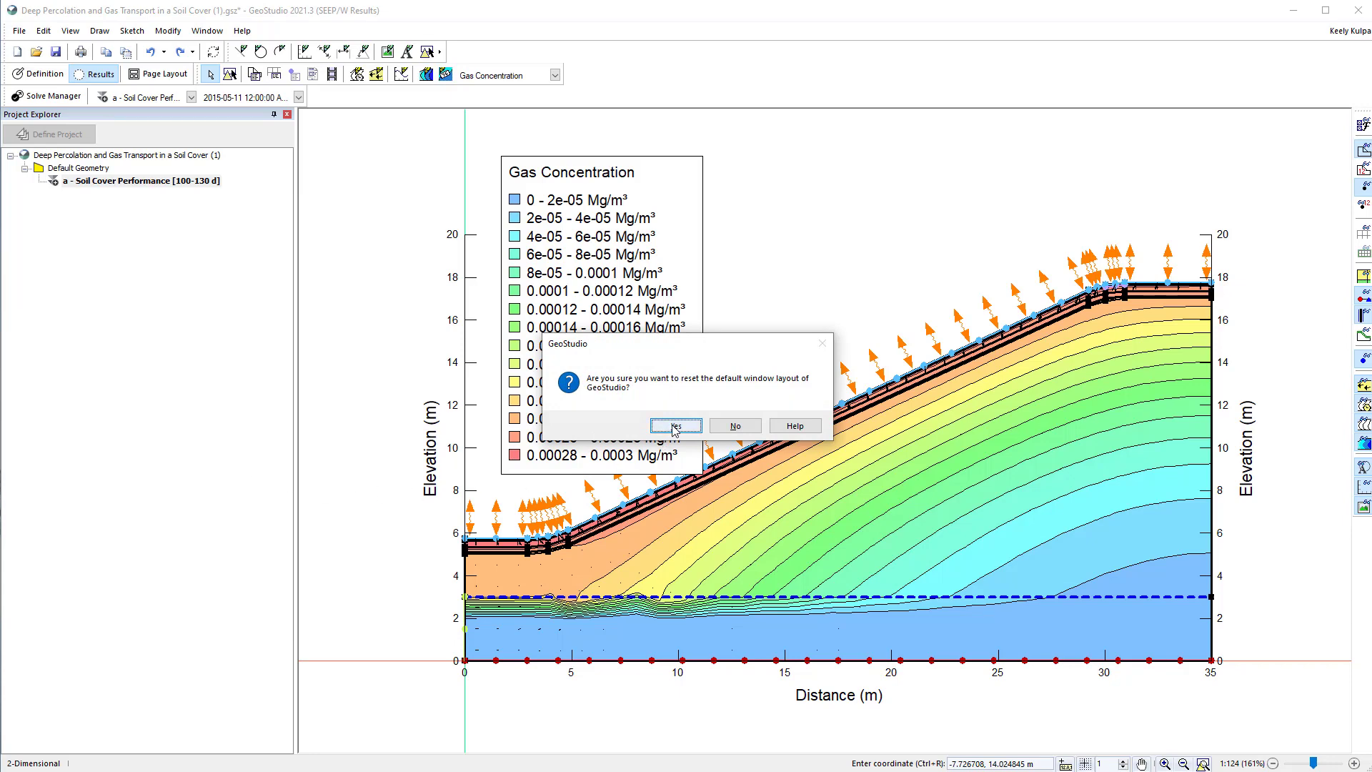
click(675, 425)
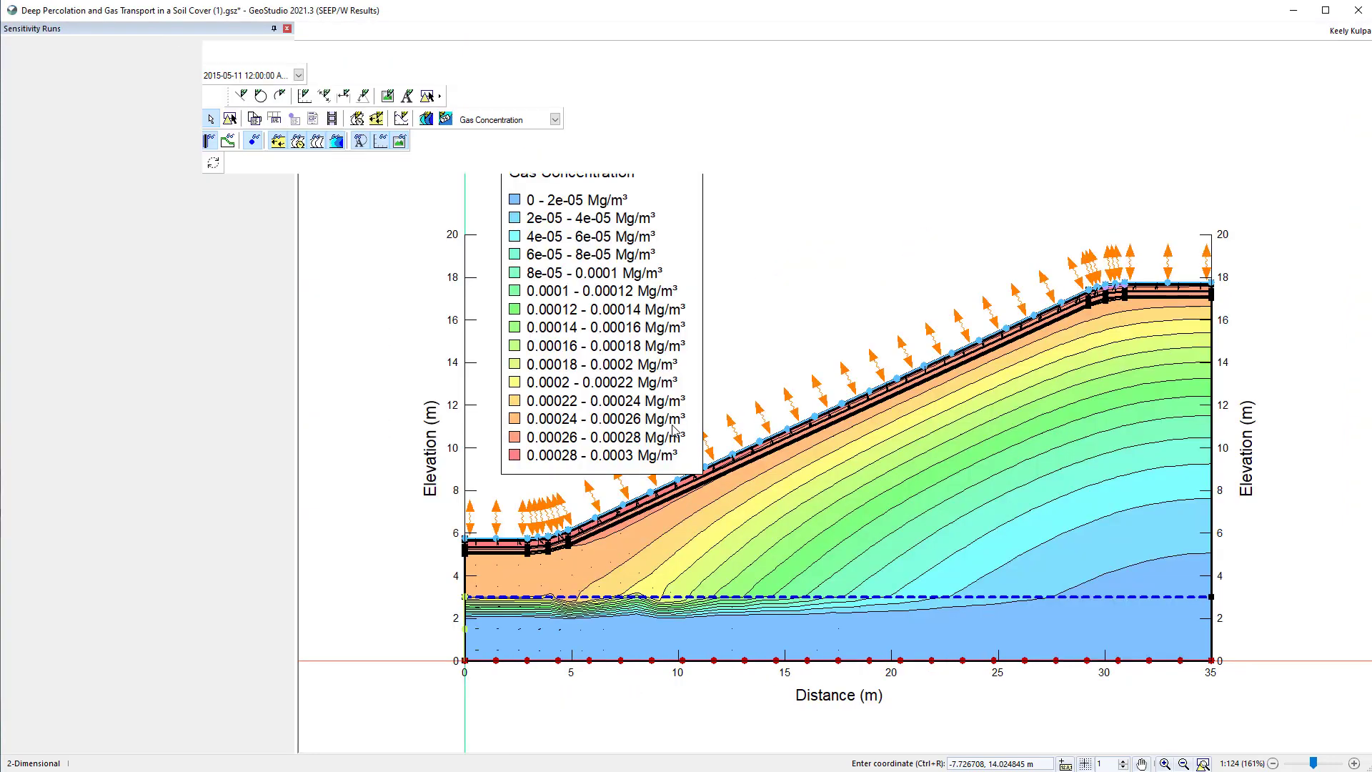